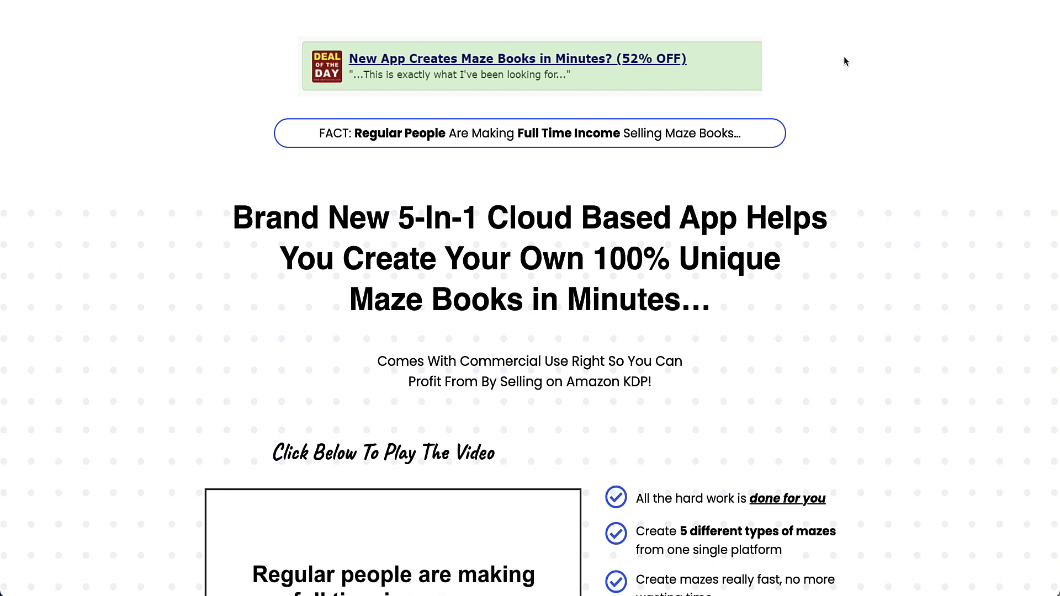
mouse_move(816, 48)
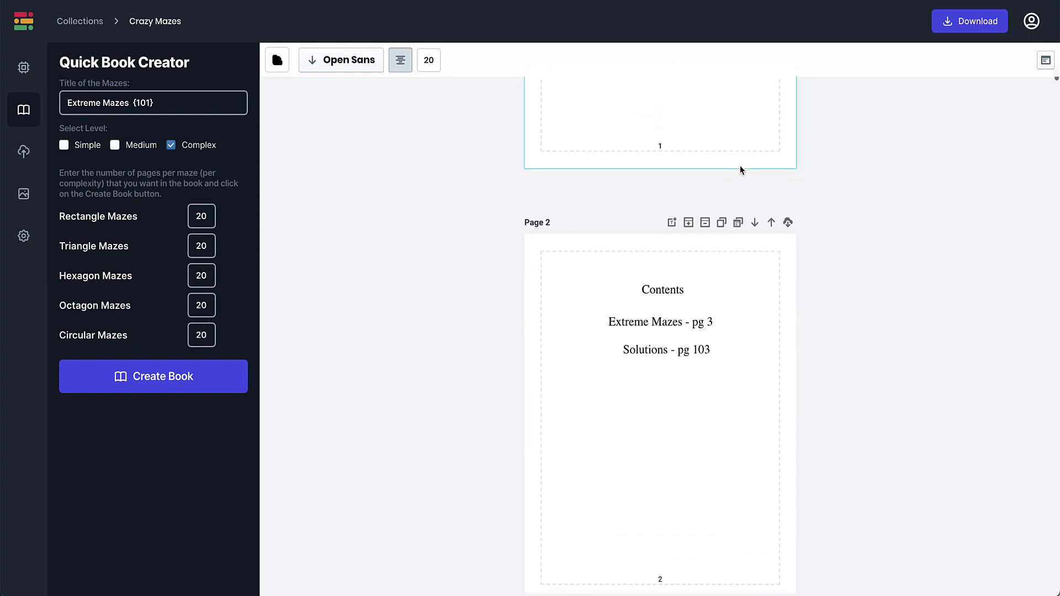
Scroll down through the existing Crazy Mazes book pages.
scroll("down", 3)
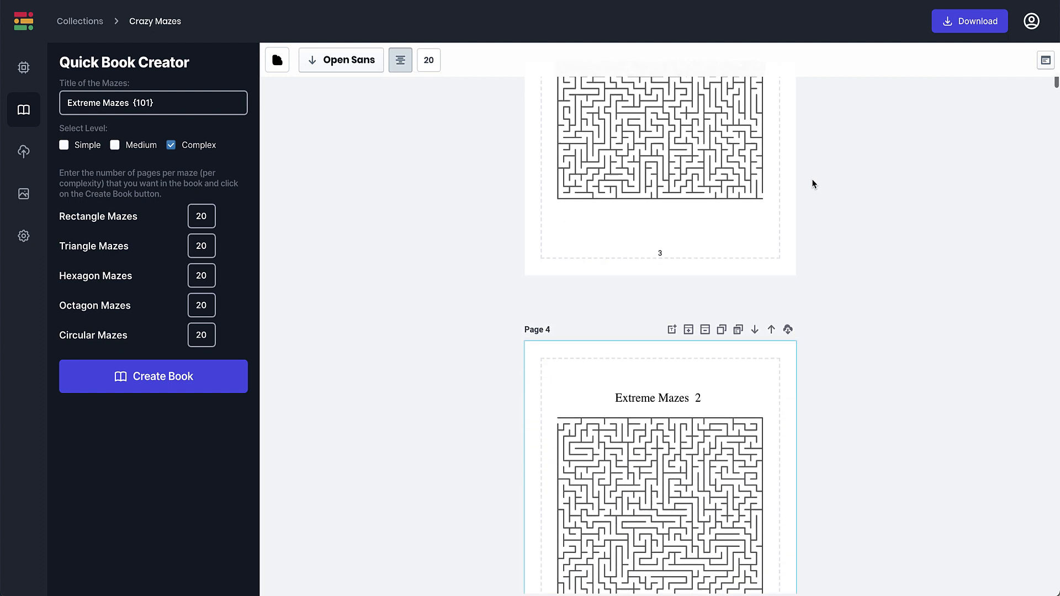
scroll("down", 3)
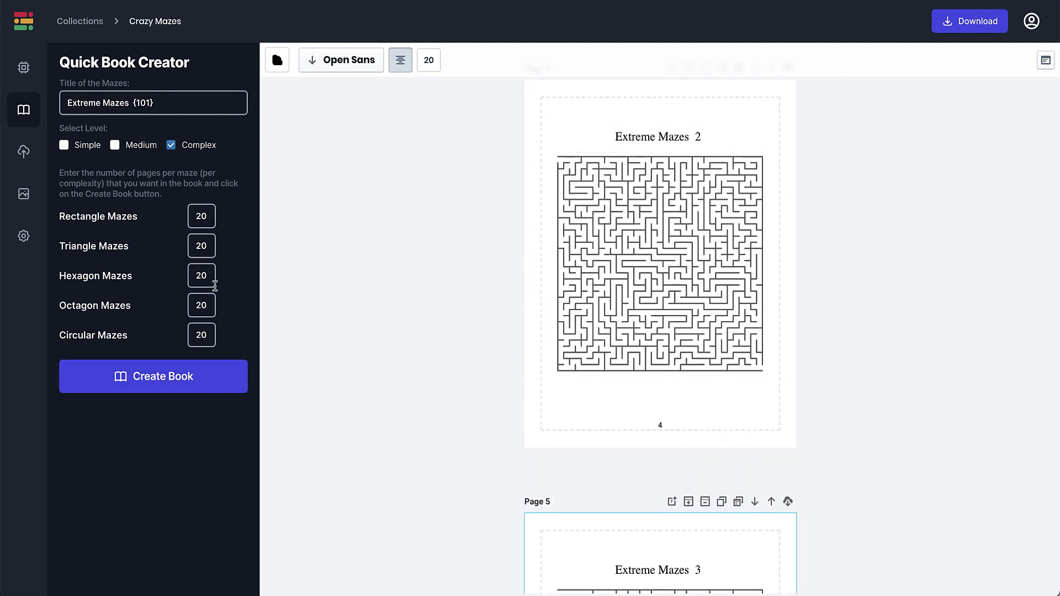
mouse_move(23, 109)
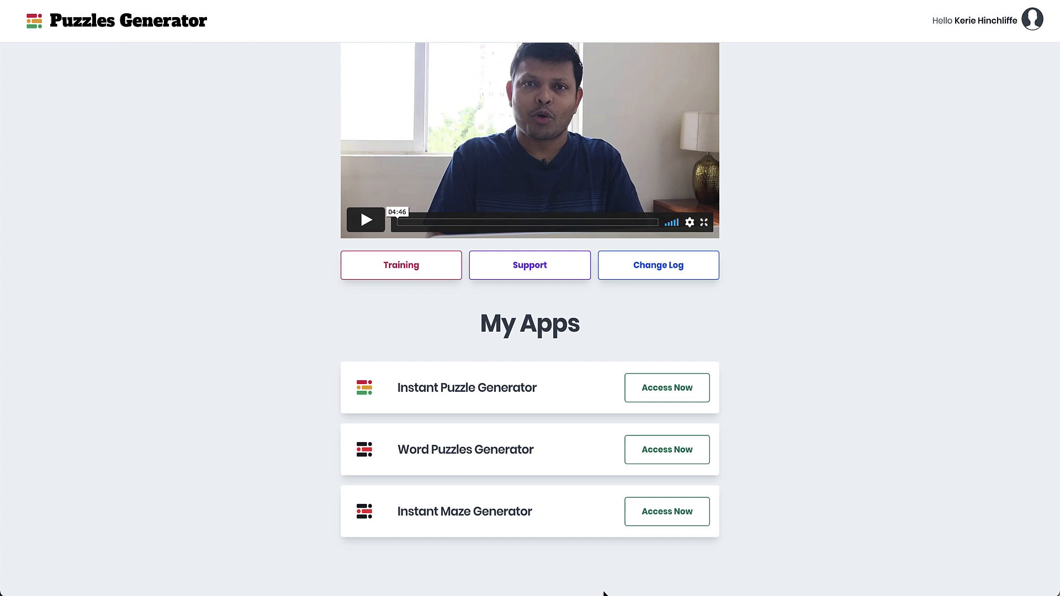
Open Instant Maze Generator and create a collection named 'Testy Crazy Mazes'.
left_click(666, 511)
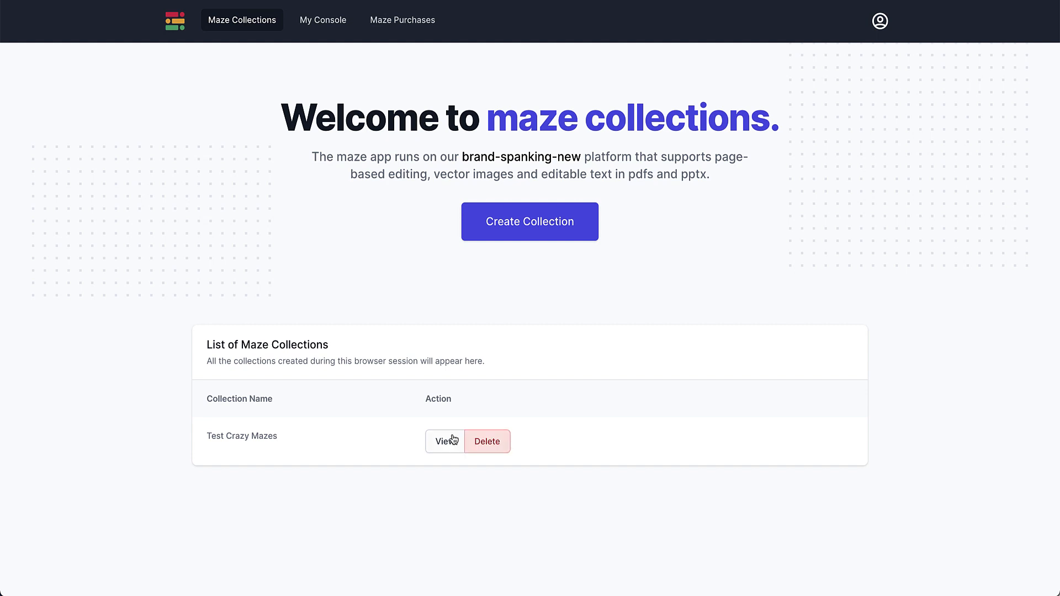
left_click(529, 221)
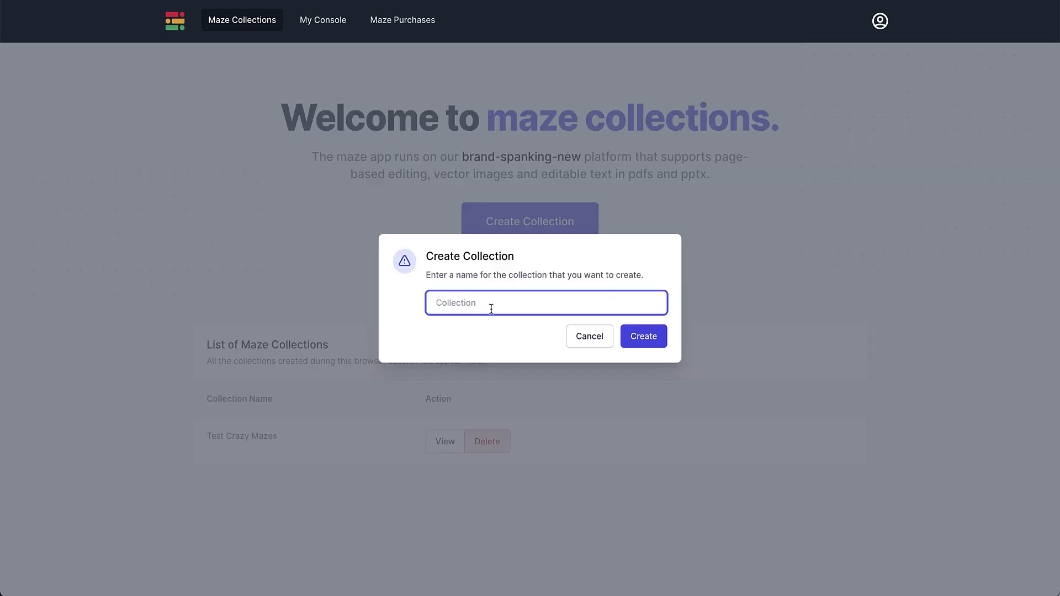
type("Testy Crazy Maz")
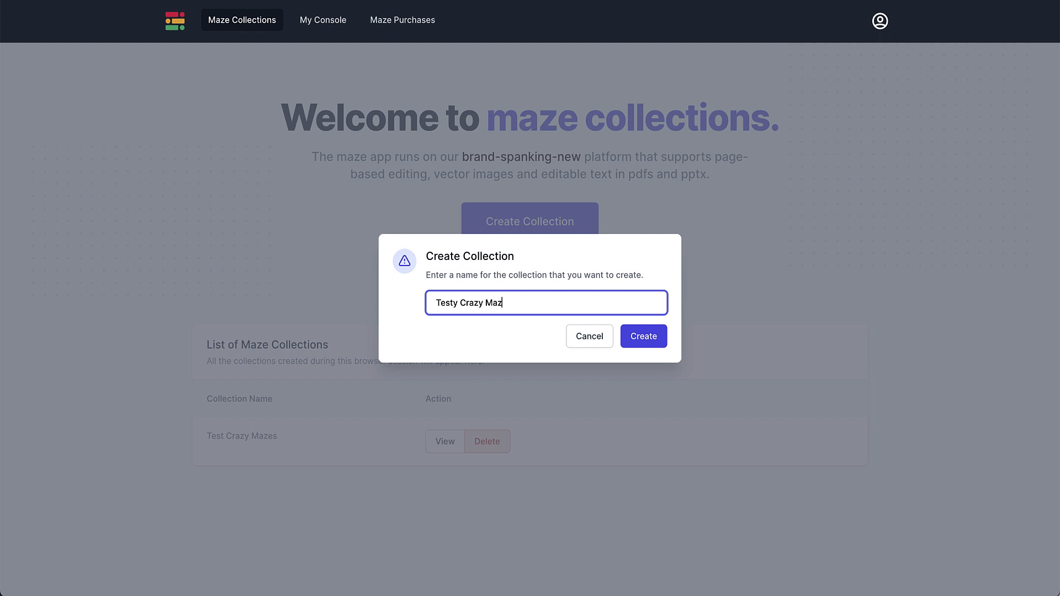
type("es")
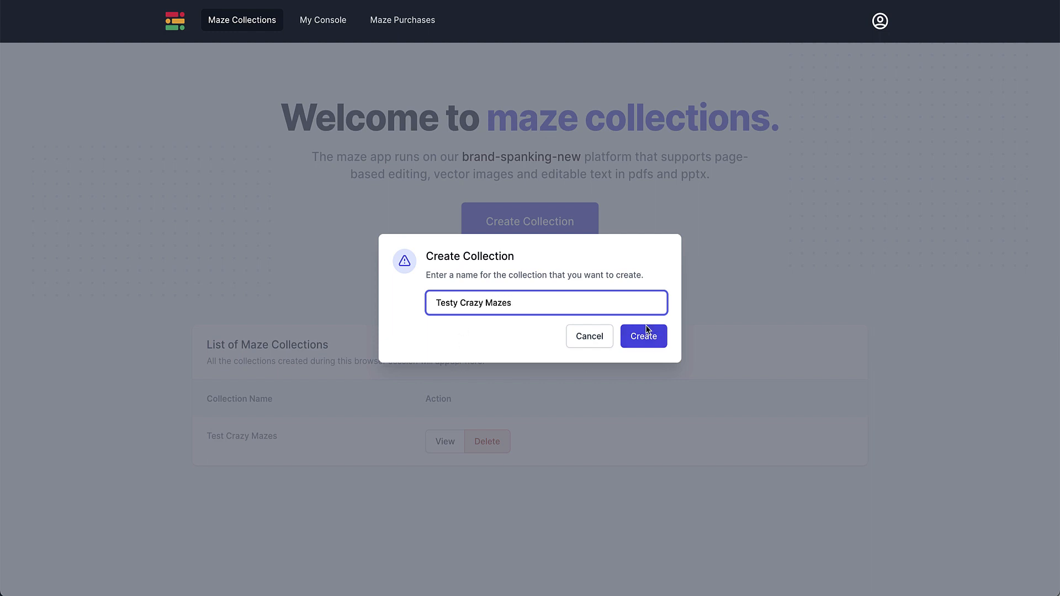
left_click(642, 336)
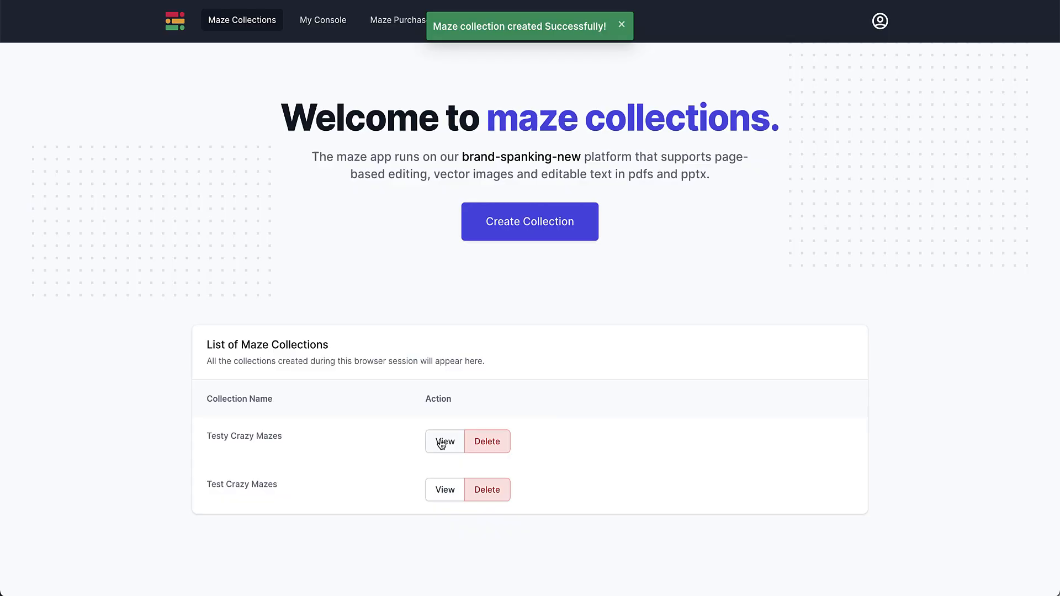
Open the new collection, give each maze shape 20 pages, and adjust the difficulty levels.
left_click(444, 442)
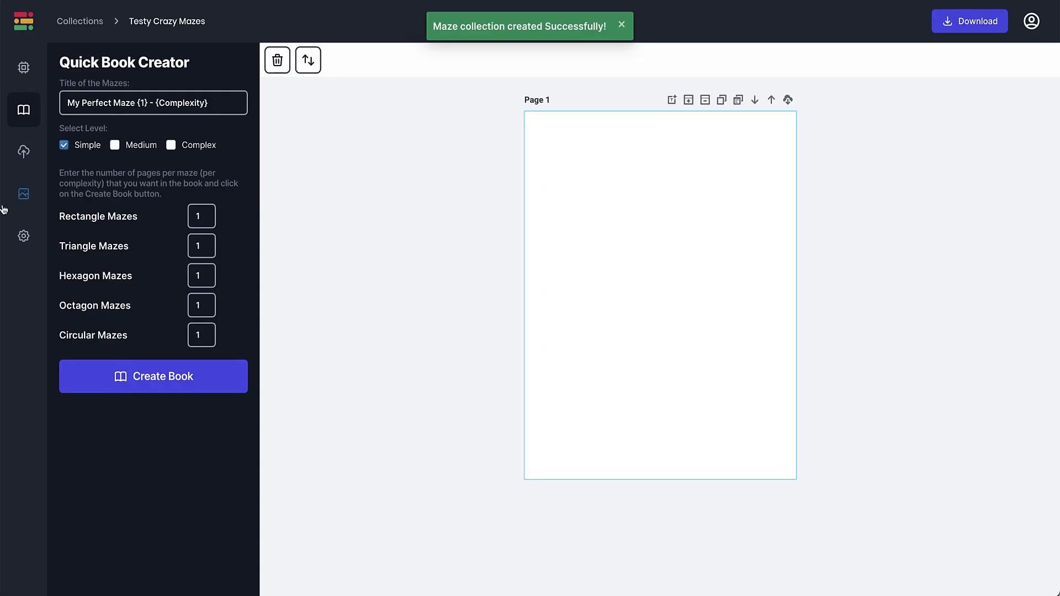
left_click(201, 216)
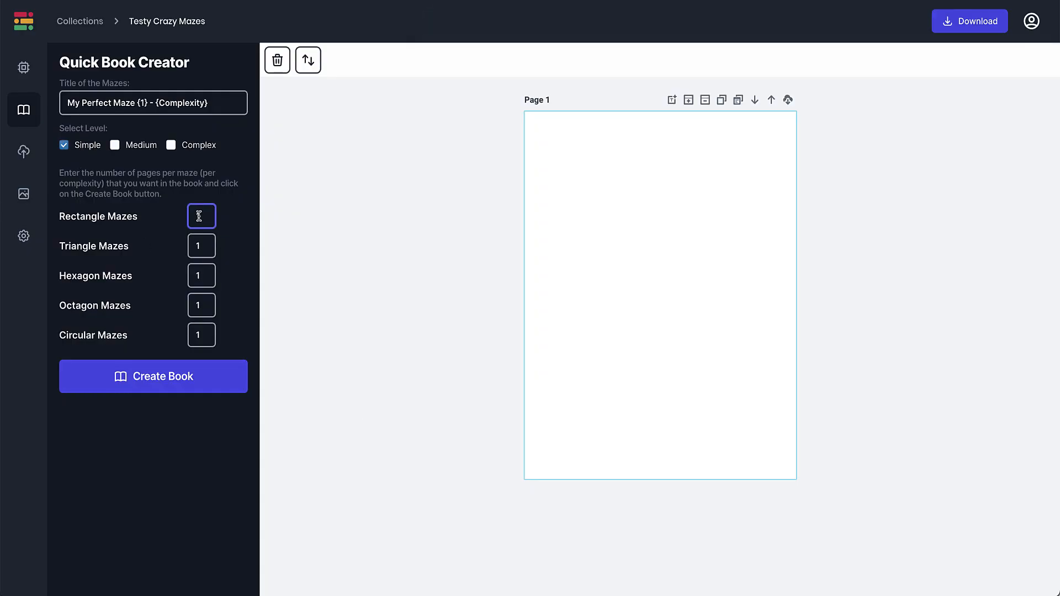
type("20")
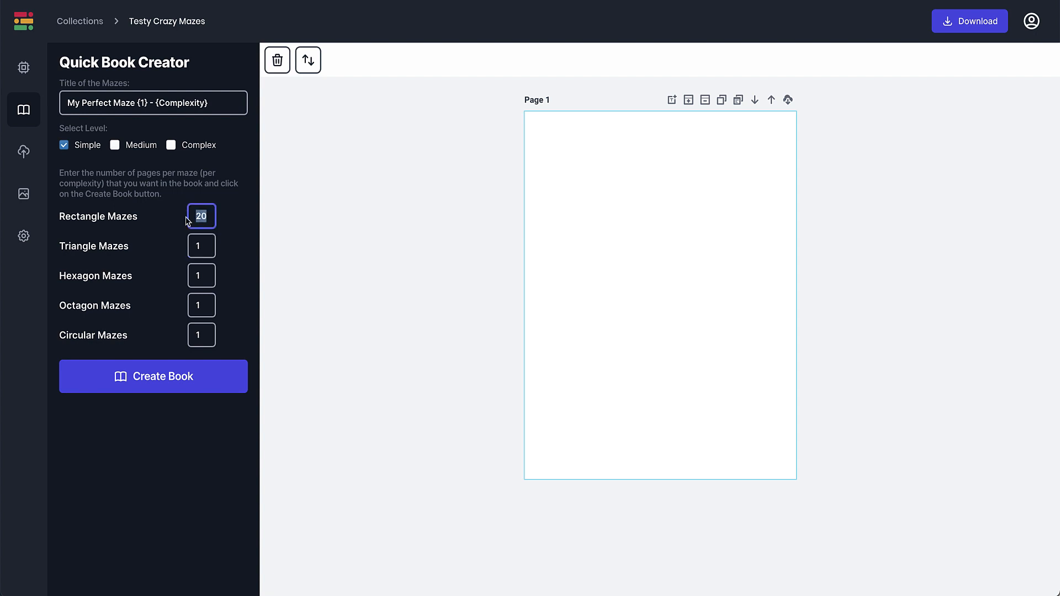
left_click(201, 245)
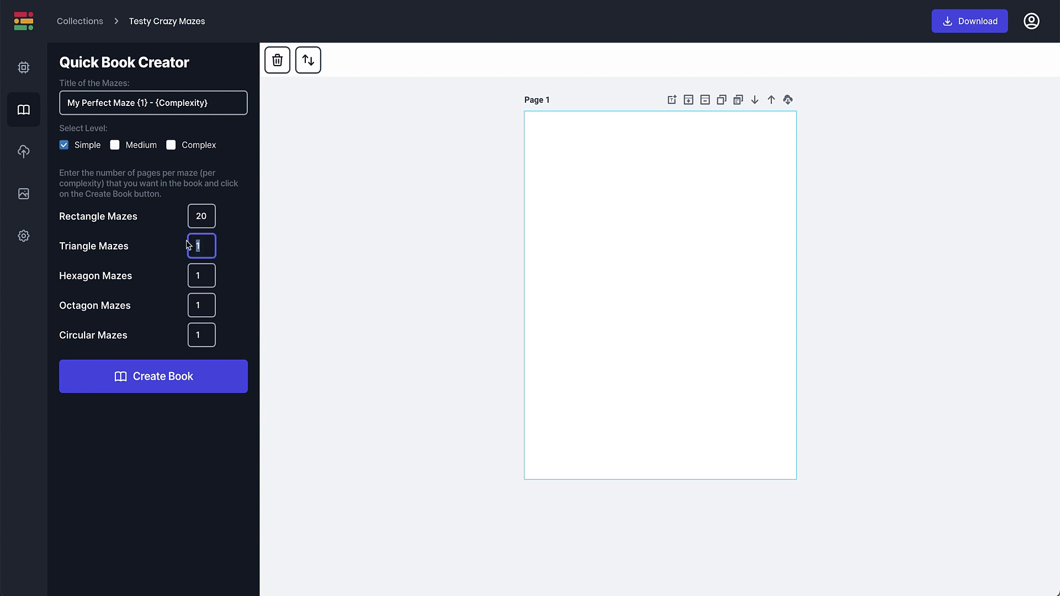
type("20")
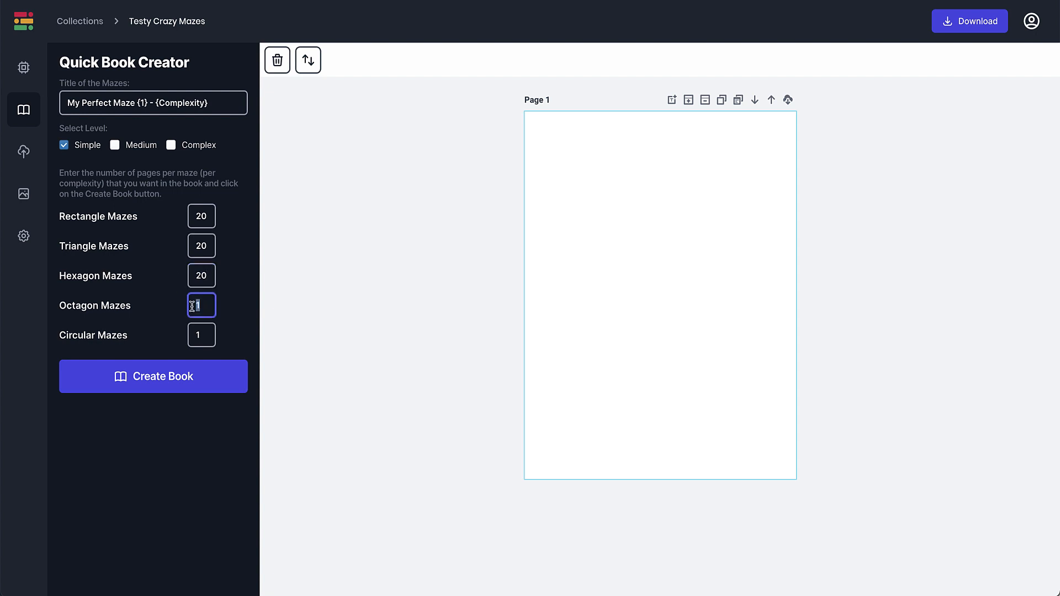
type("20")
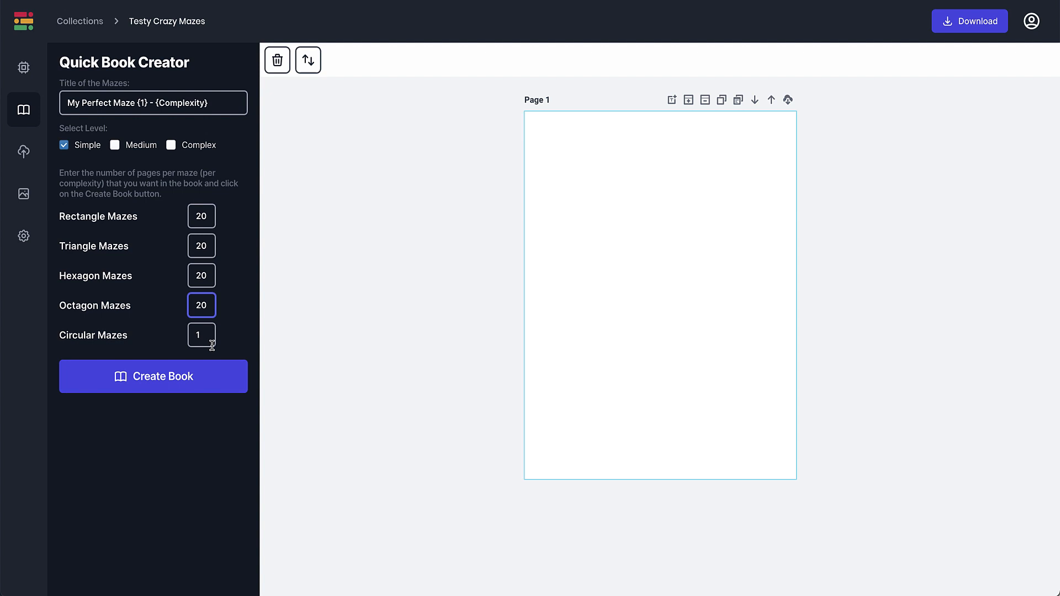
left_click(201, 335)
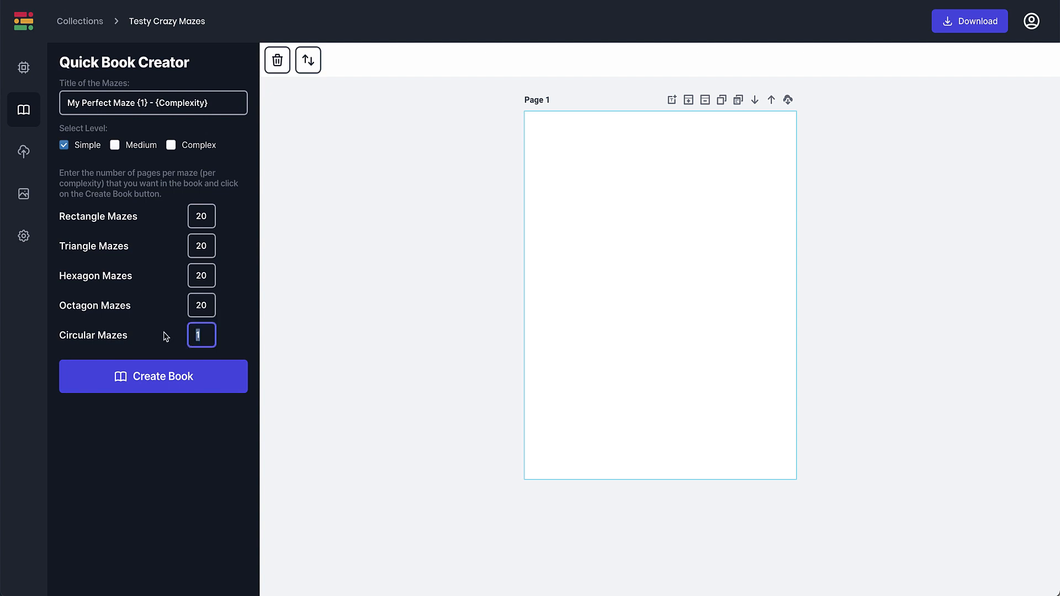
type("20")
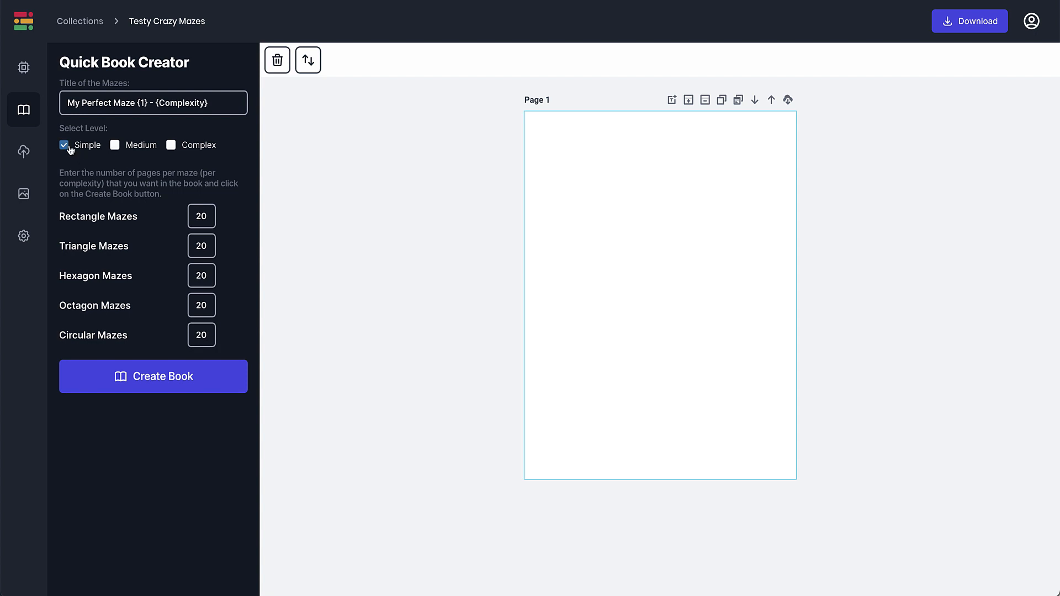
left_click(63, 145)
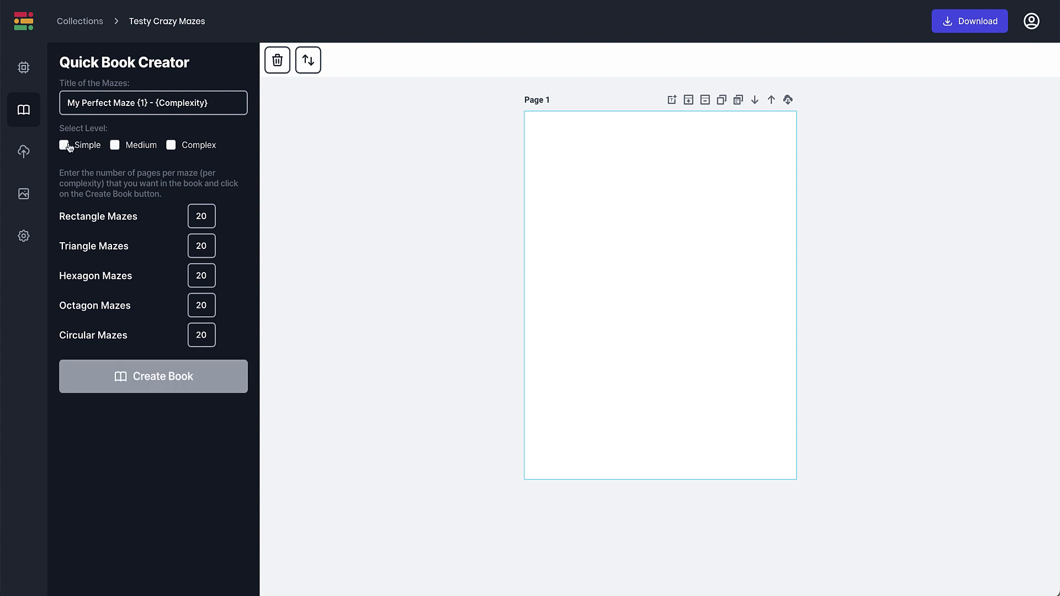
left_click(172, 144)
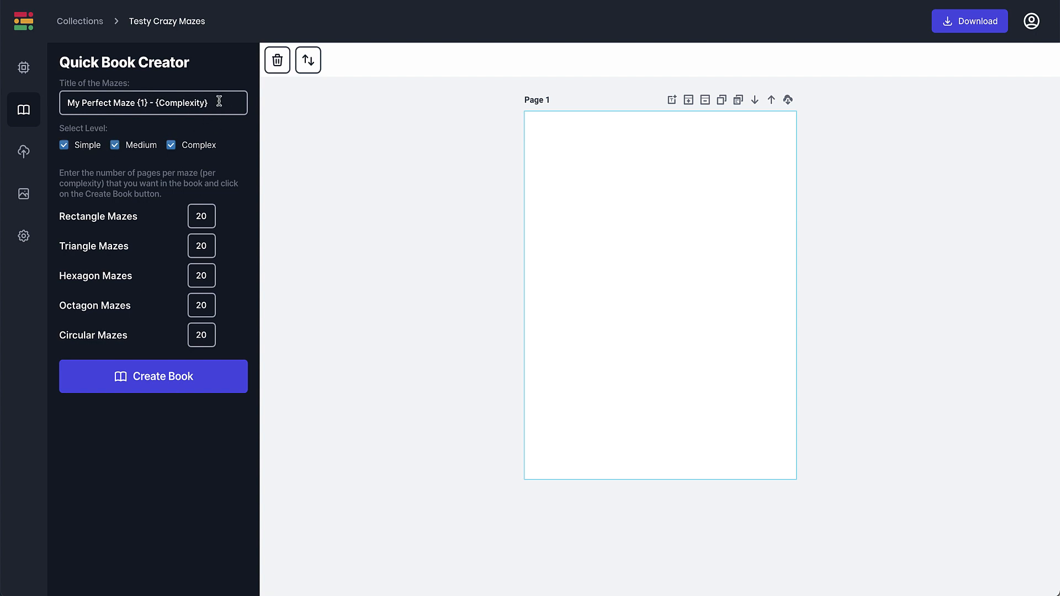
Replace 'My Perfect Maze' in the maze title template with 'Crazy Mazes'.
double_click(181, 103)
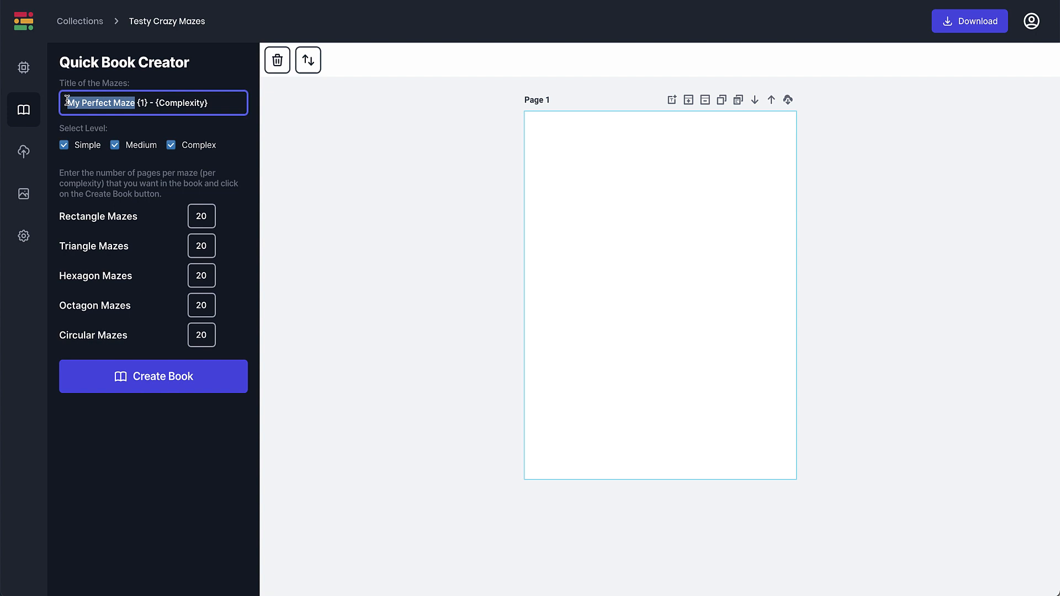
type("Crazy Ma")
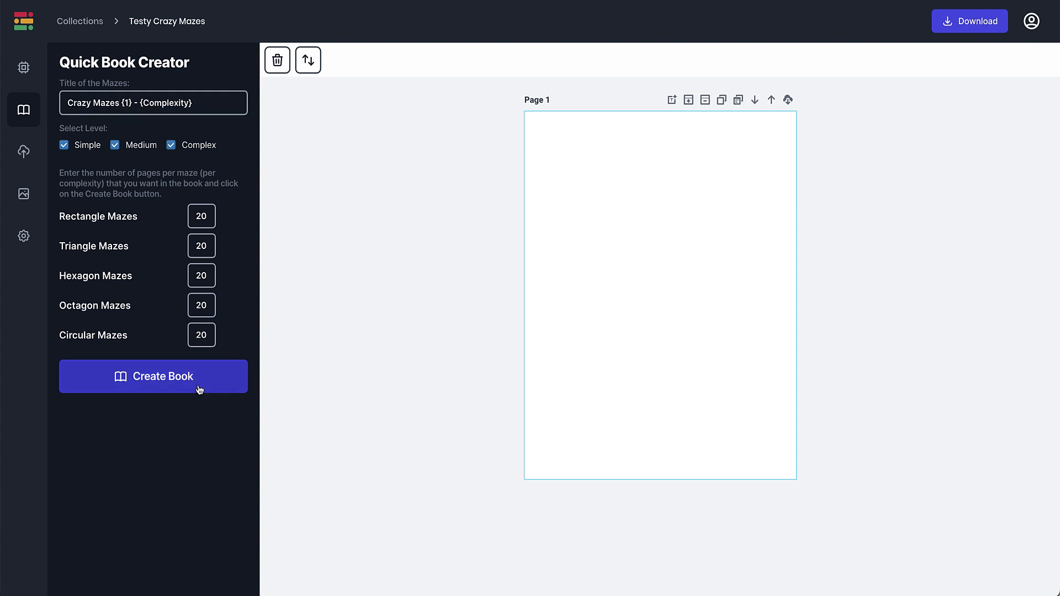
Generate the book and set page 5's maze complexity to 12 by 12.
left_click(153, 376)
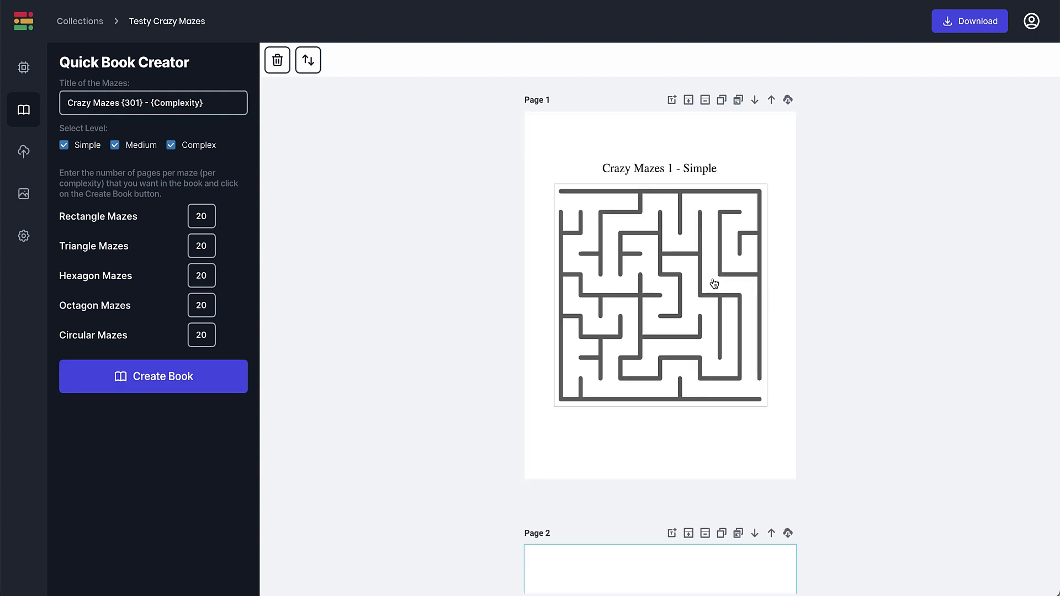
scroll("down", 3)
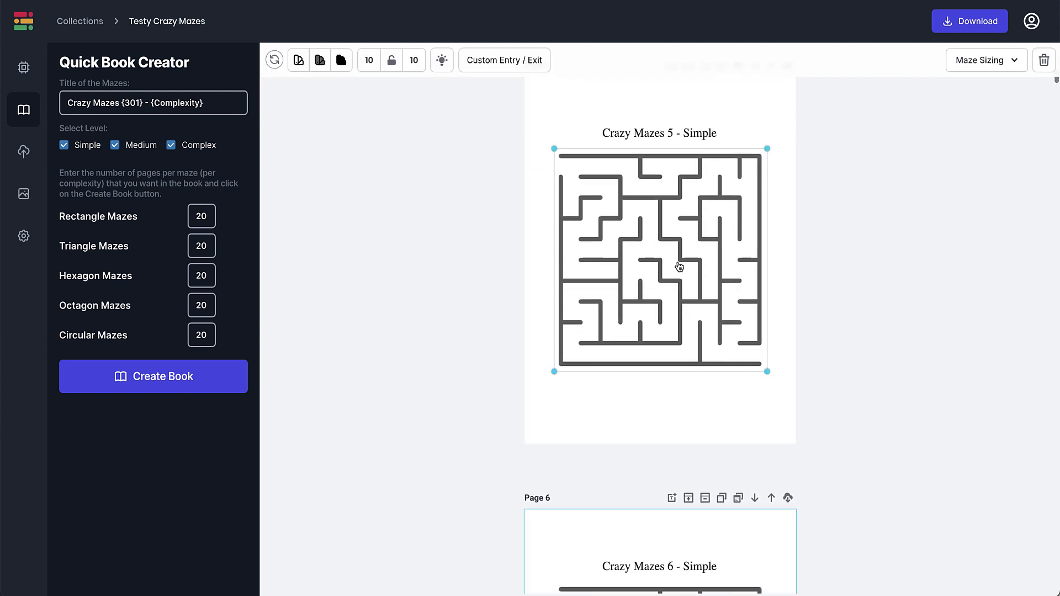
left_click(984, 60)
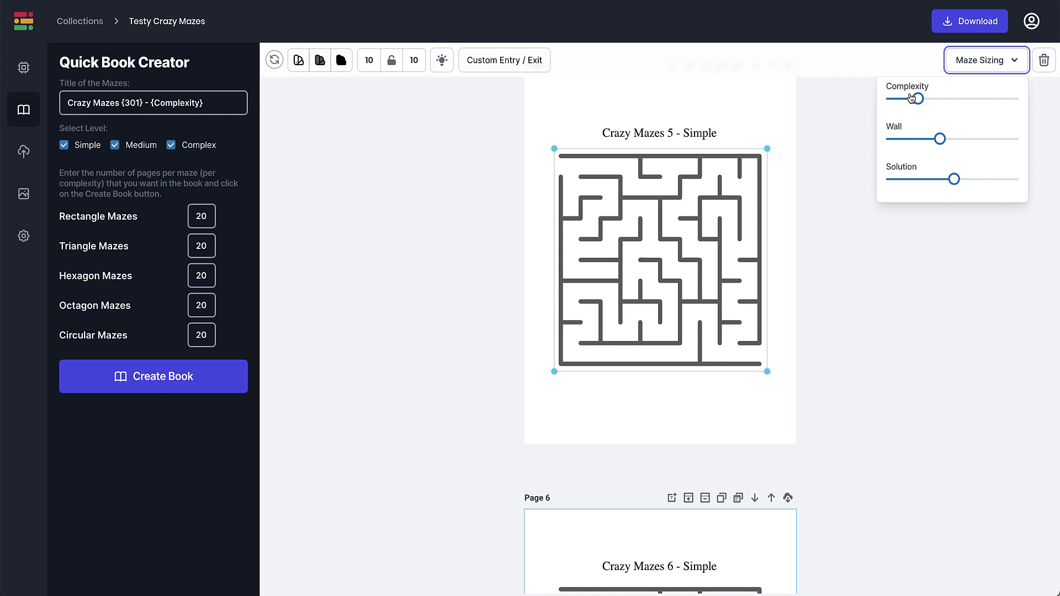
left_click_drag(914, 98, 1017, 99)
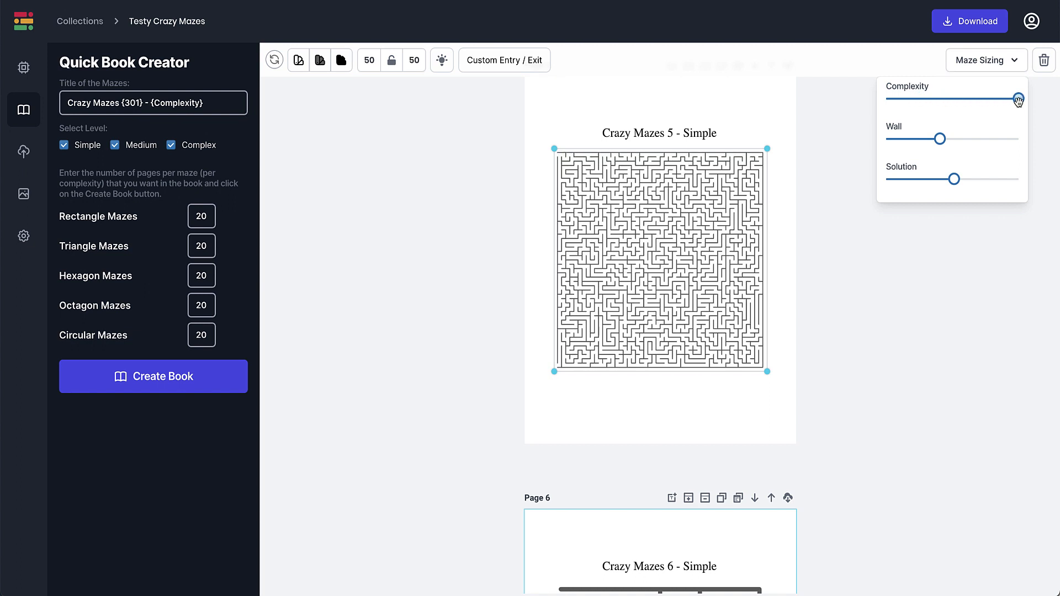
left_click_drag(1018, 99, 928, 99)
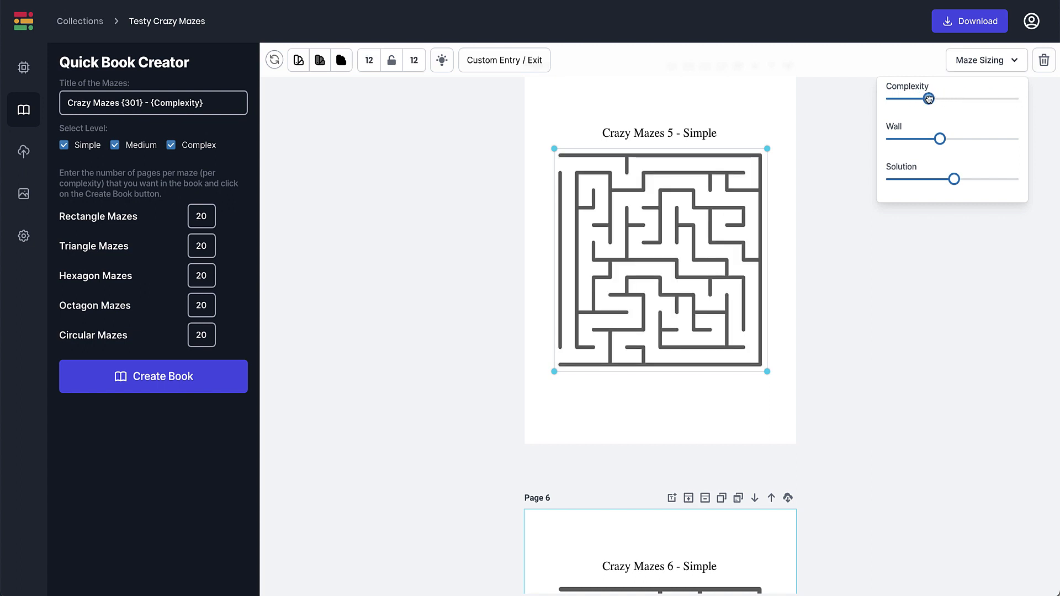
left_click_drag(929, 99, 894, 99)
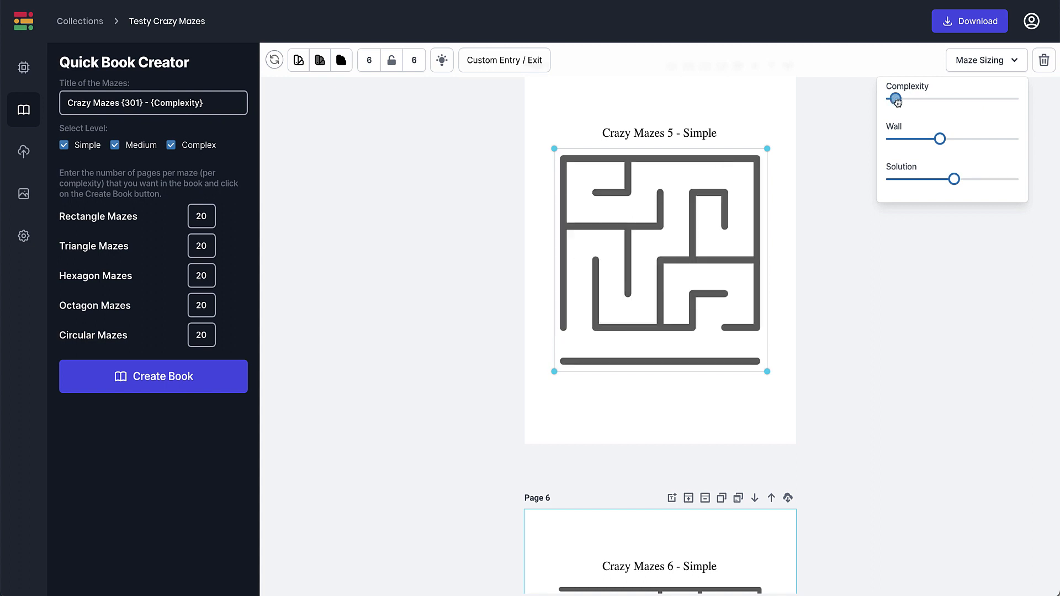
left_click_drag(896, 99, 884, 99)
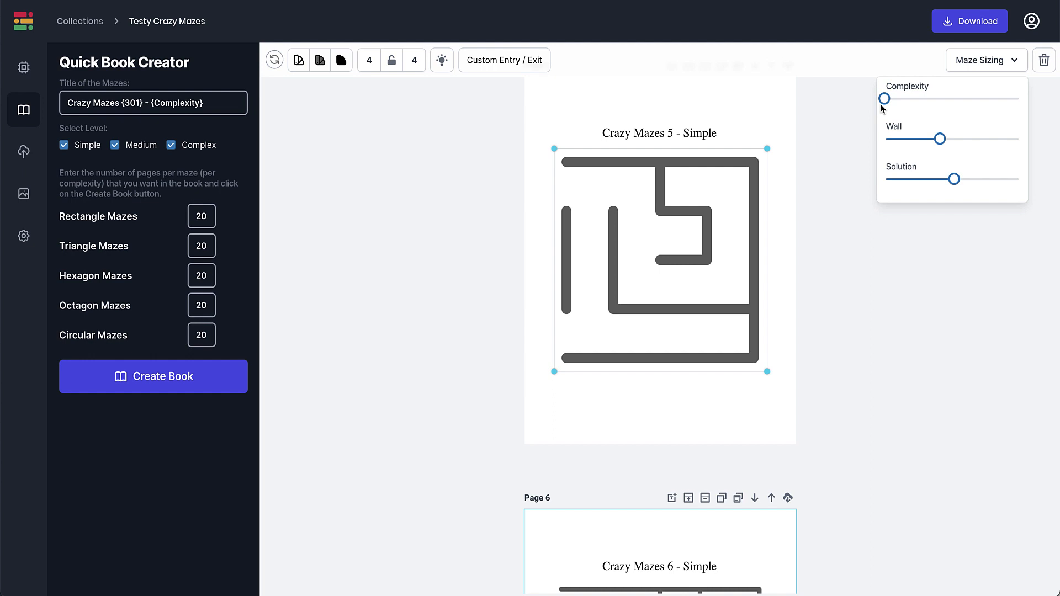
left_click_drag(884, 99, 928, 99)
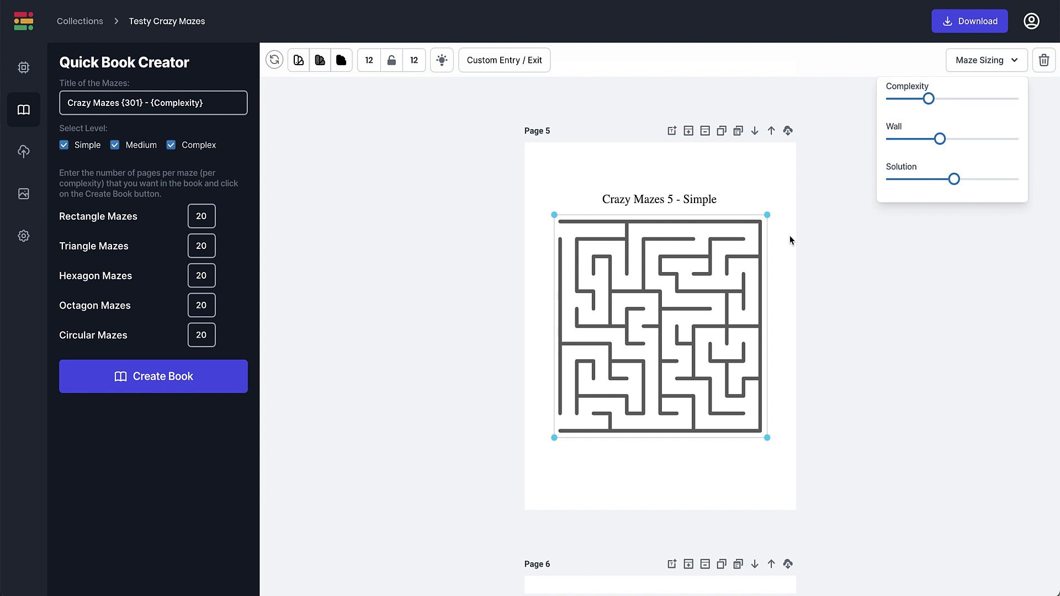
Scroll the generated book and bring up the PDF, PPTX, PNG, JPEG and SVG download options.
scroll("down", 3)
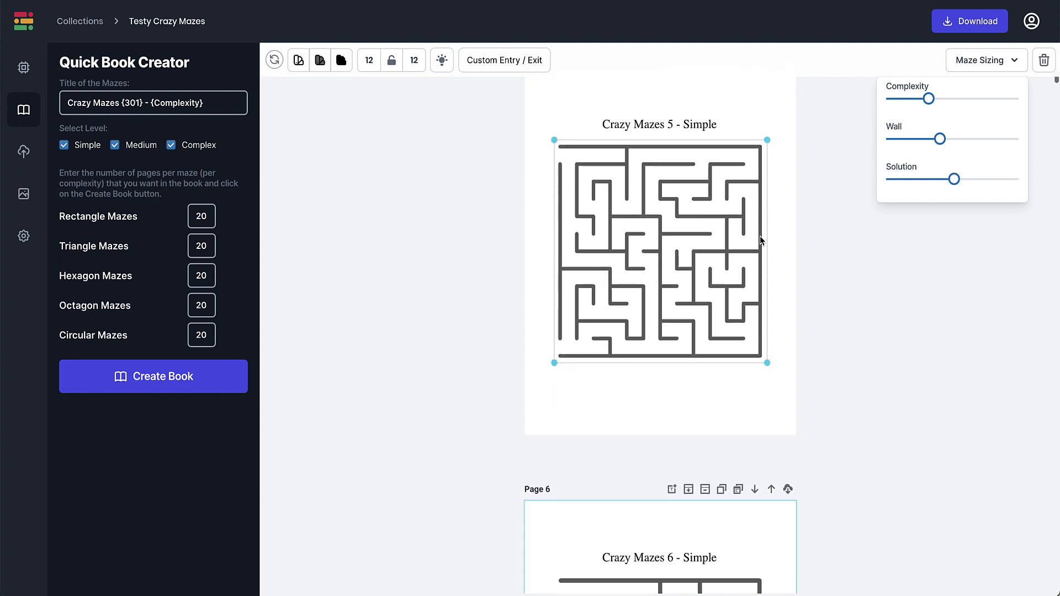
scroll("down", 3)
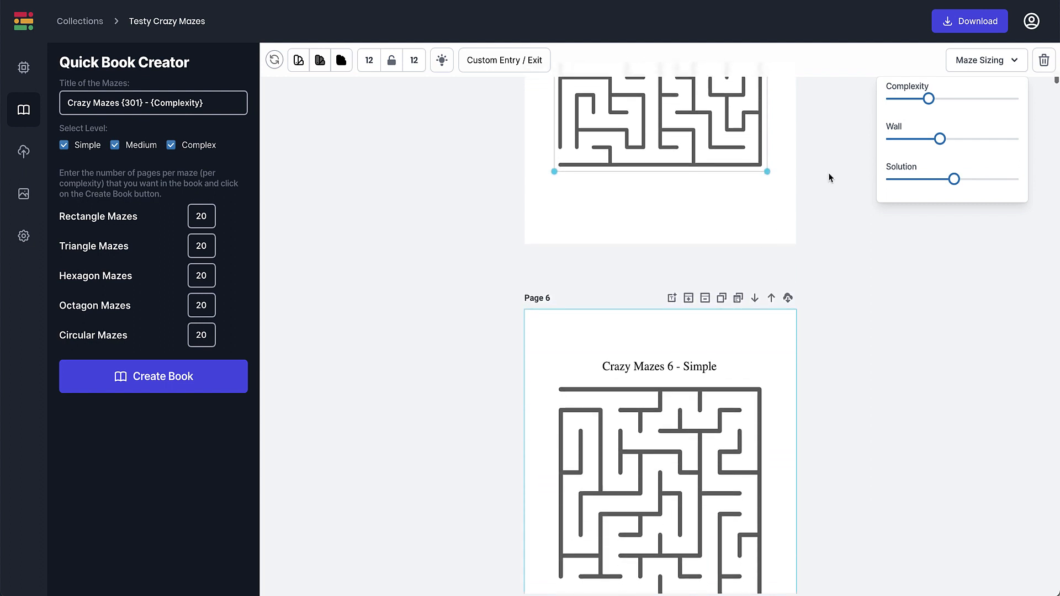
mouse_move(963, 57)
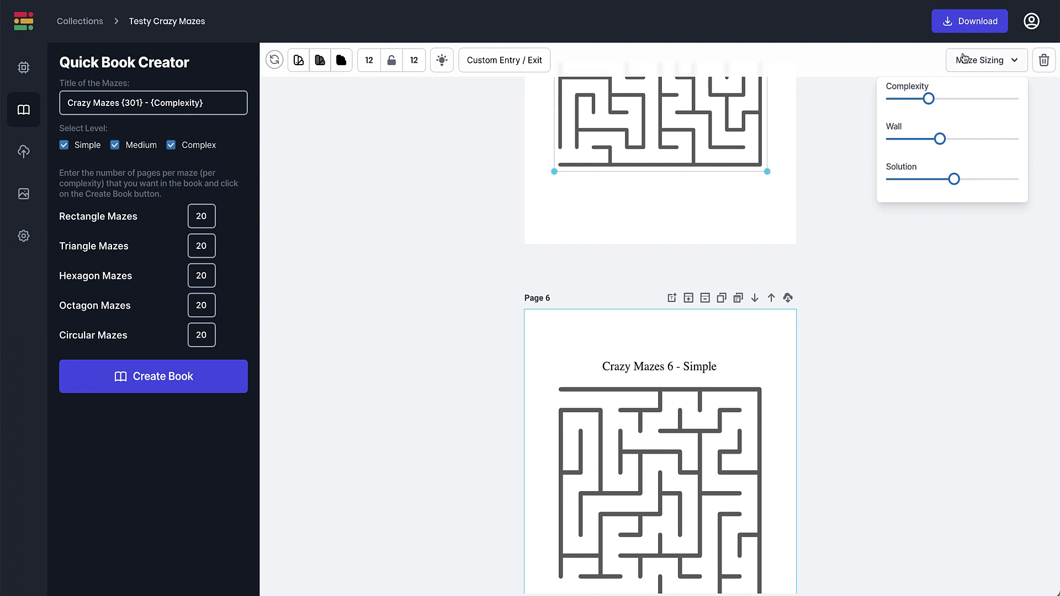
left_click(970, 21)
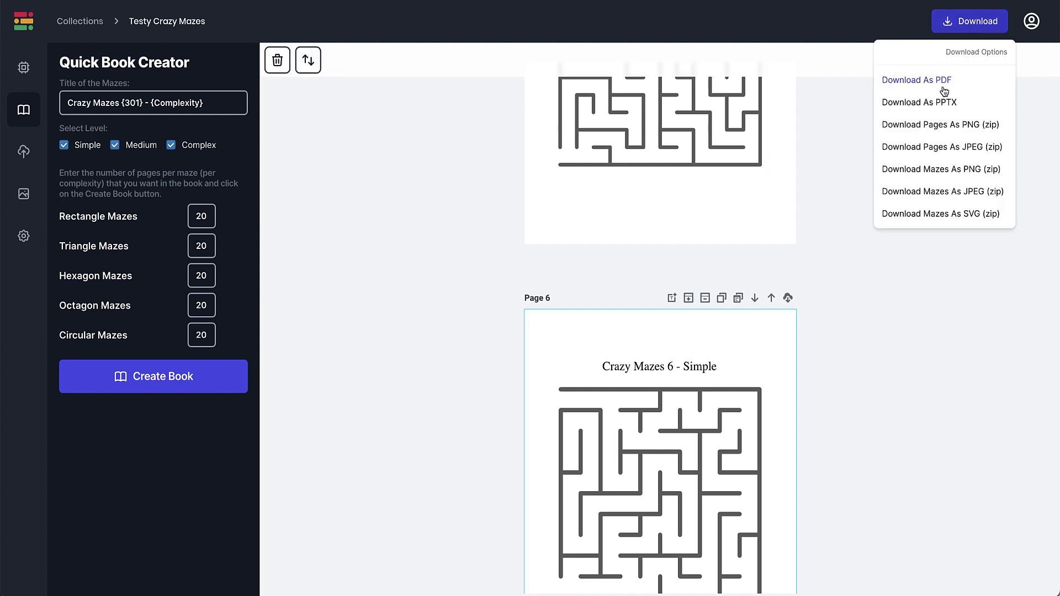
mouse_move(942, 147)
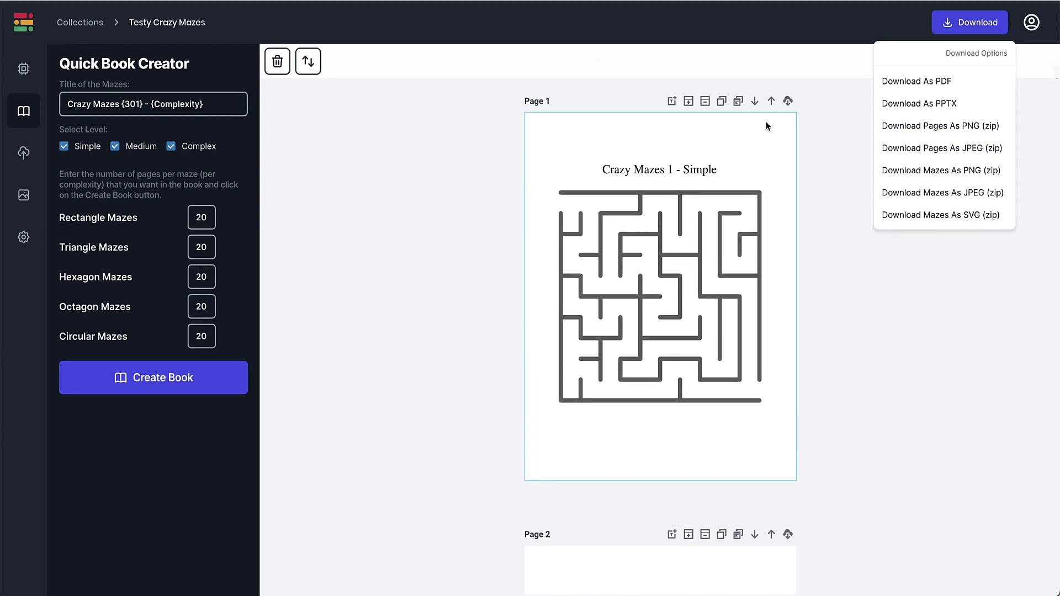
scroll("down", 3)
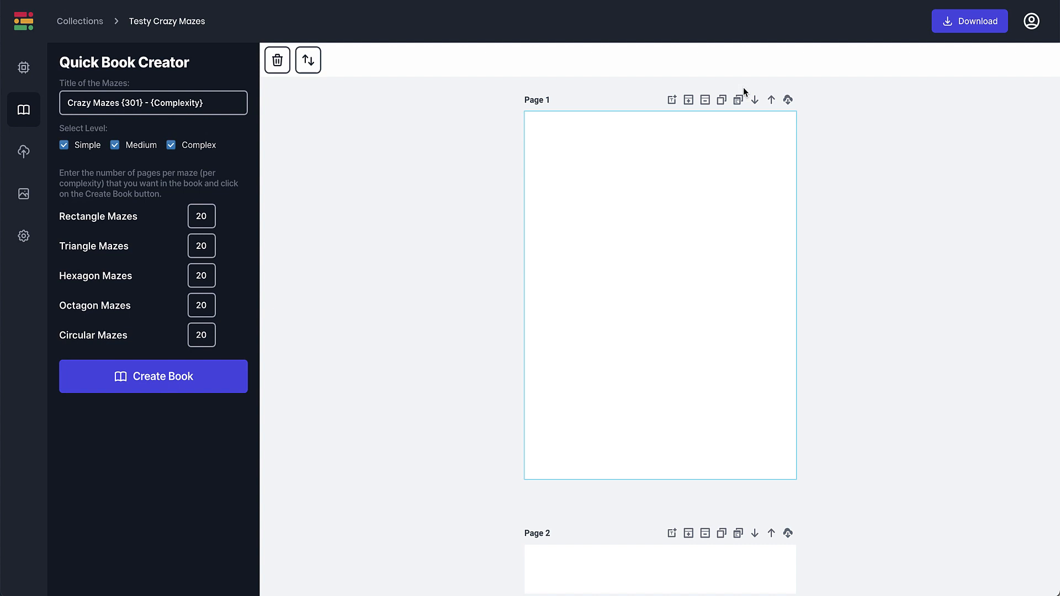
mouse_move(671, 99)
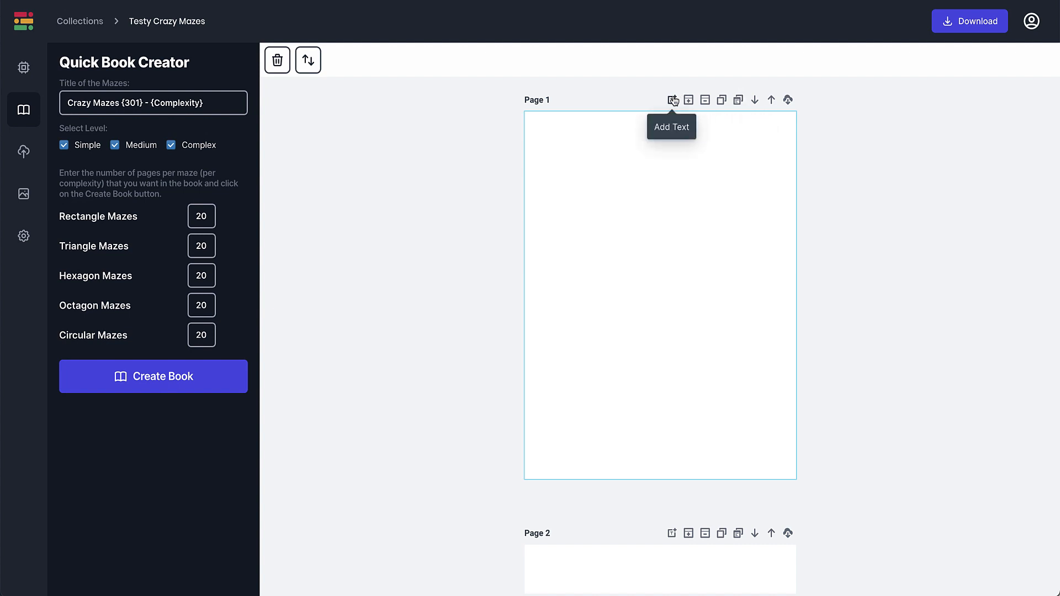
Add a text box on page 1 reading 'Thank you for purchasing Crazy Mazes'.
left_click(672, 99)
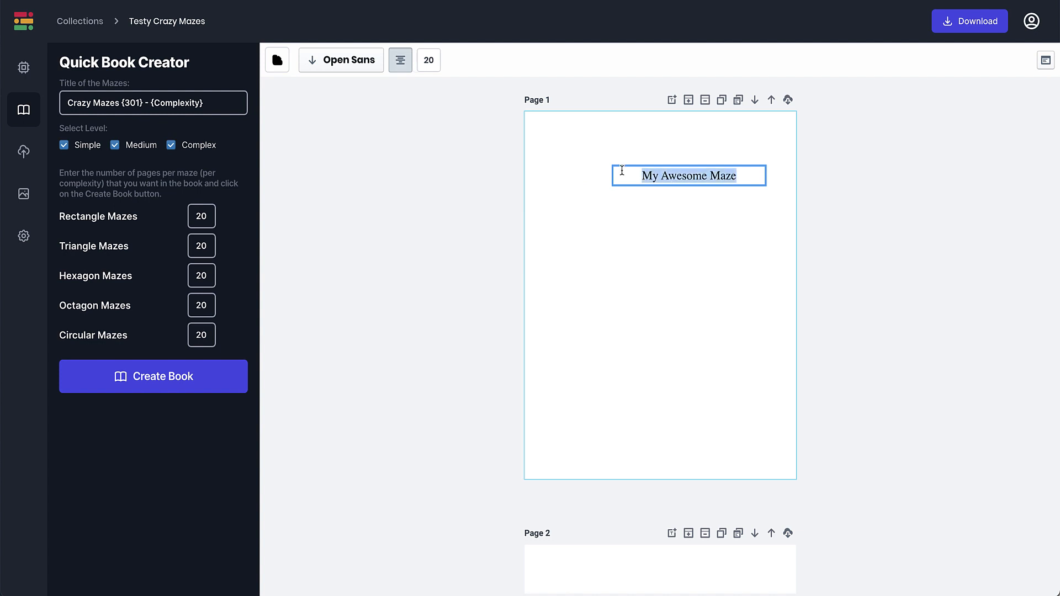
type("Thank")
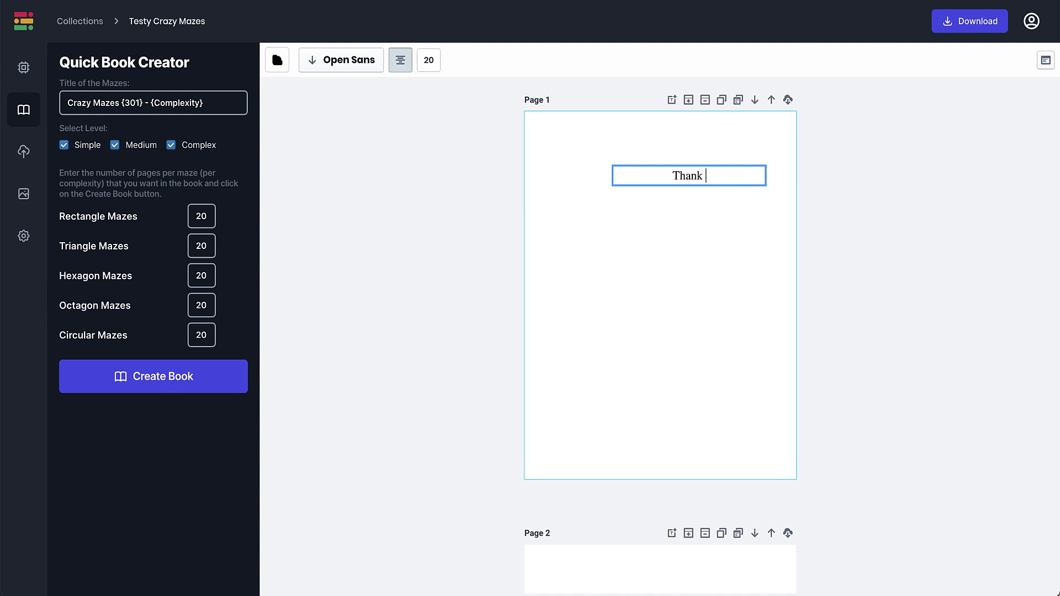
type("you")
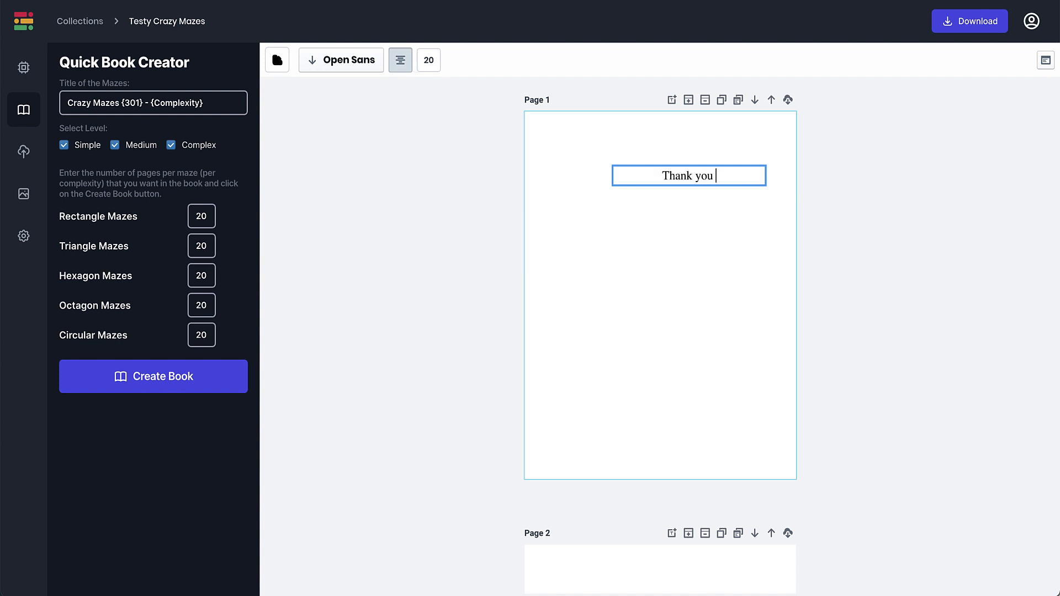
type("for p")
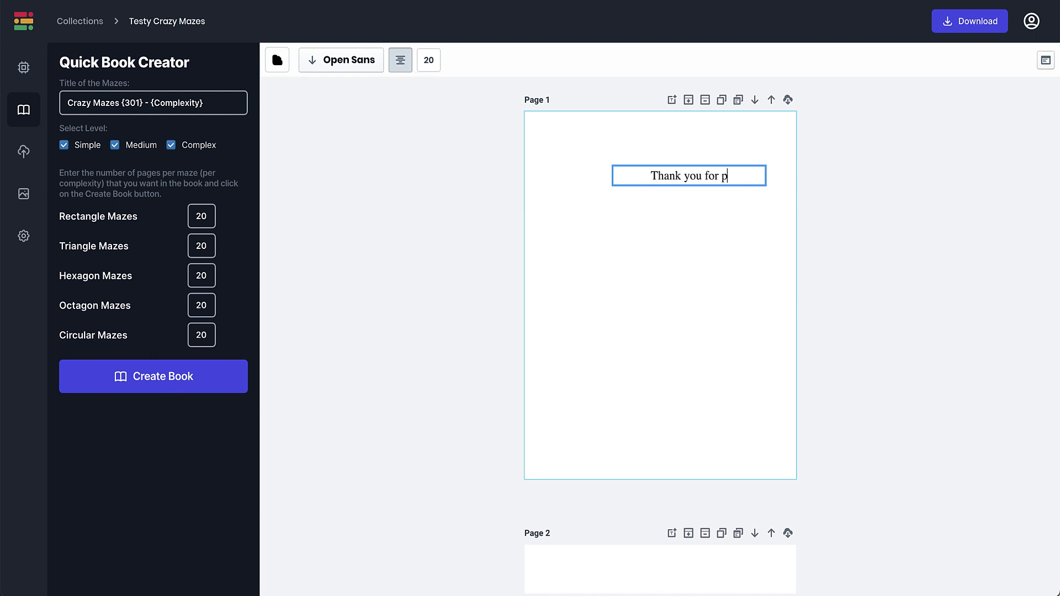
type("u")
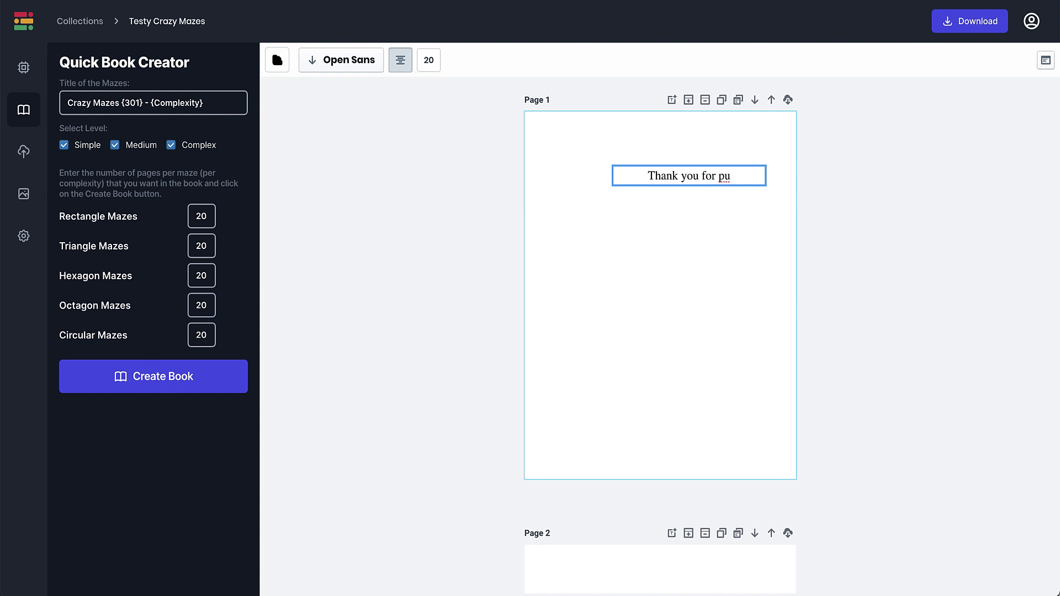
type("rcha")
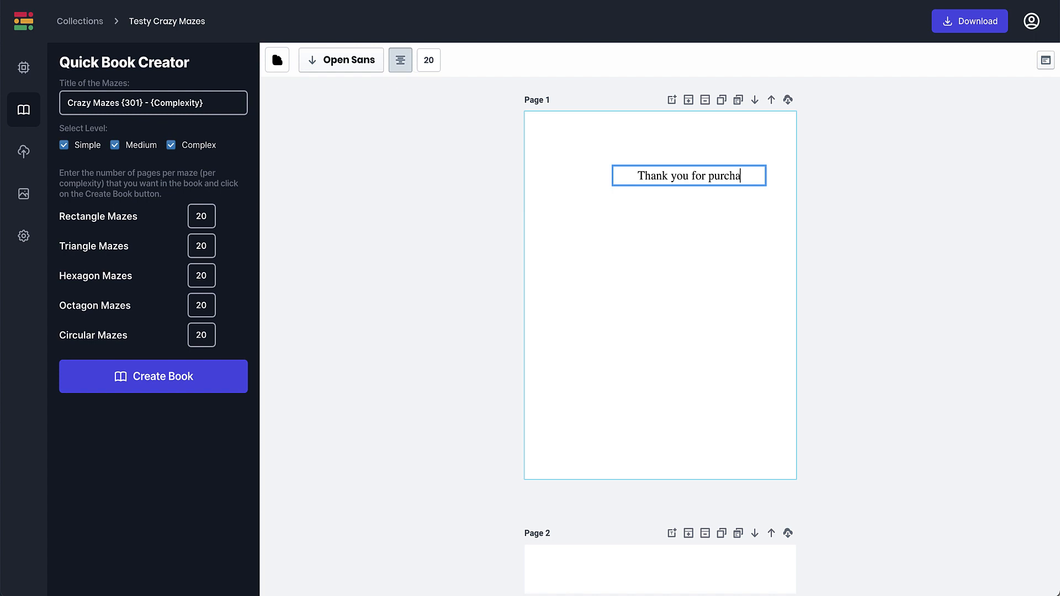
type("sing")
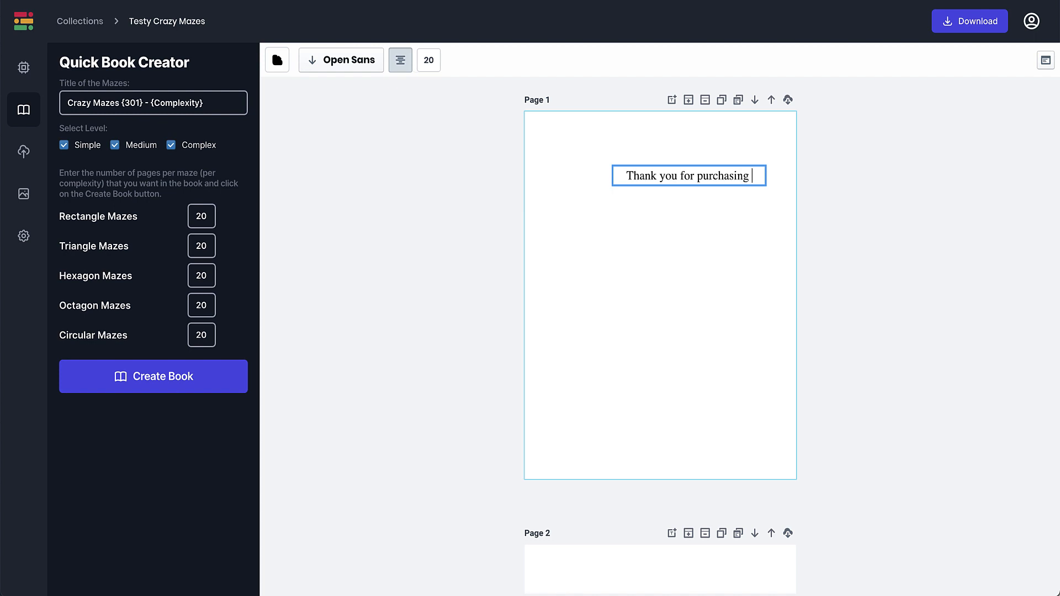
type("C")
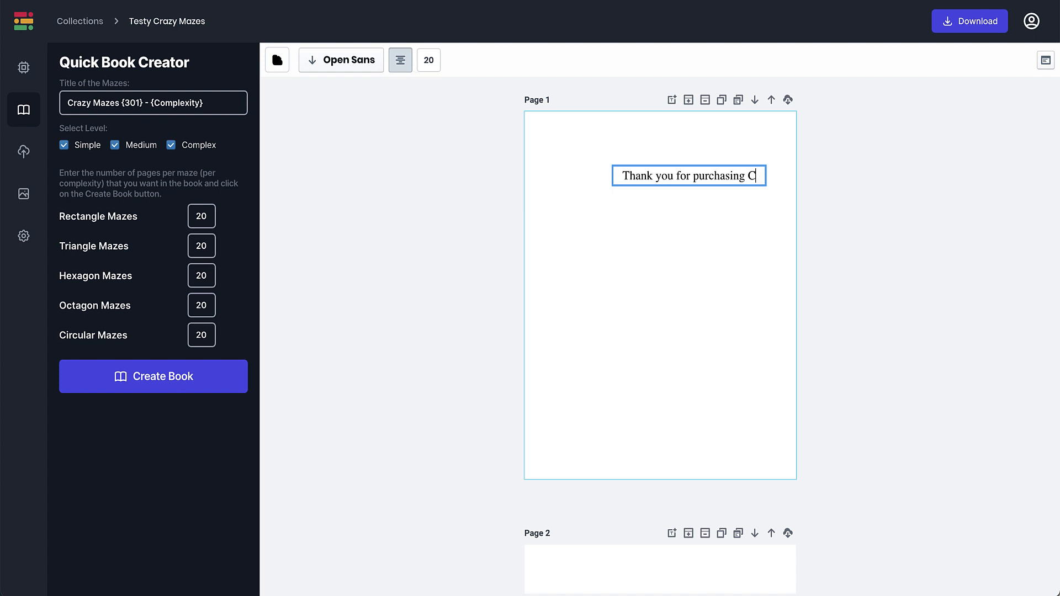
type("razy a")
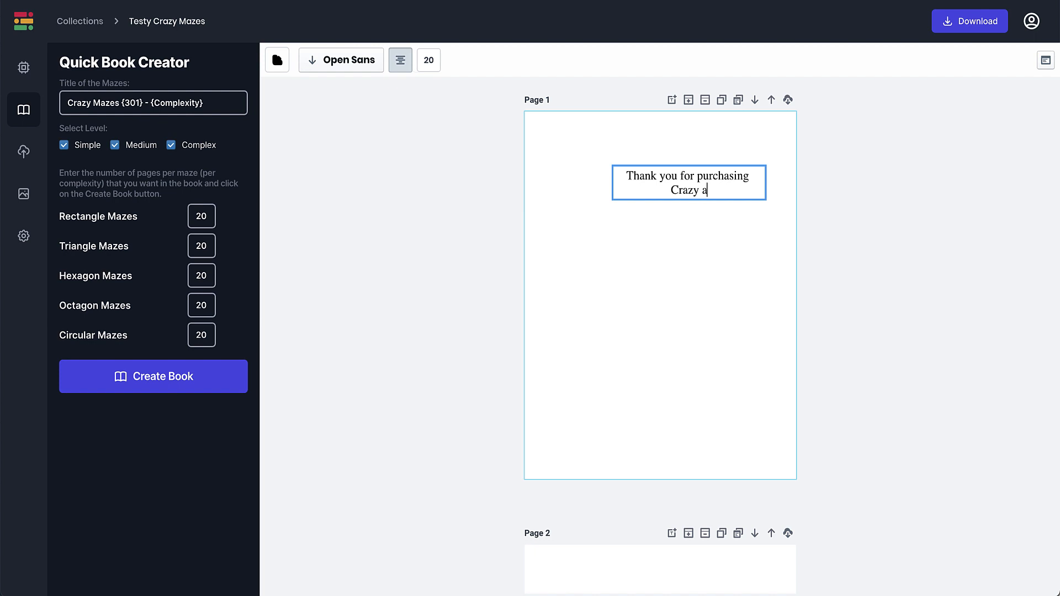
type("Ma")
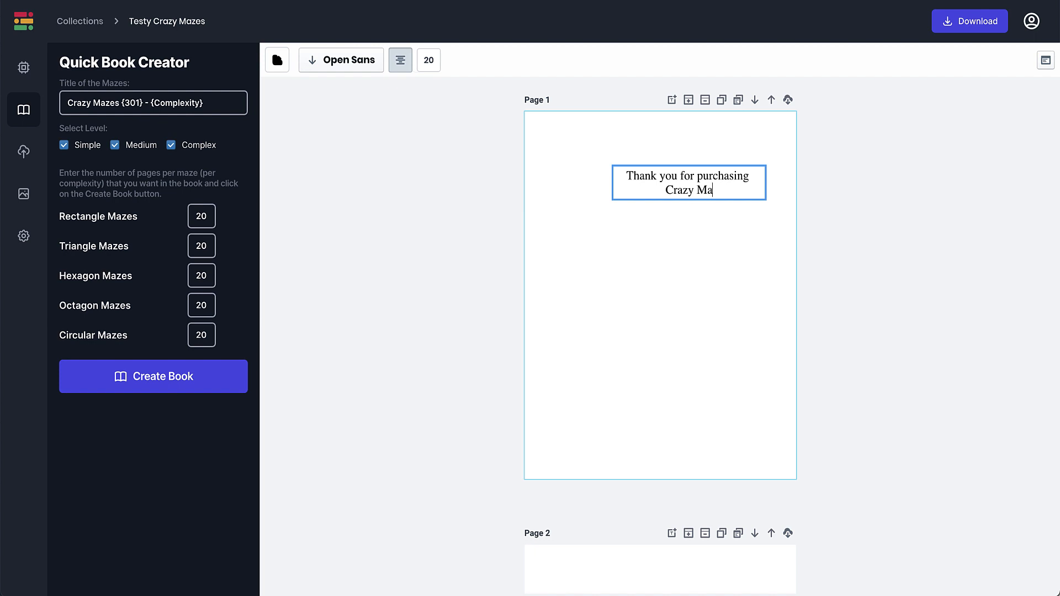
type("zes")
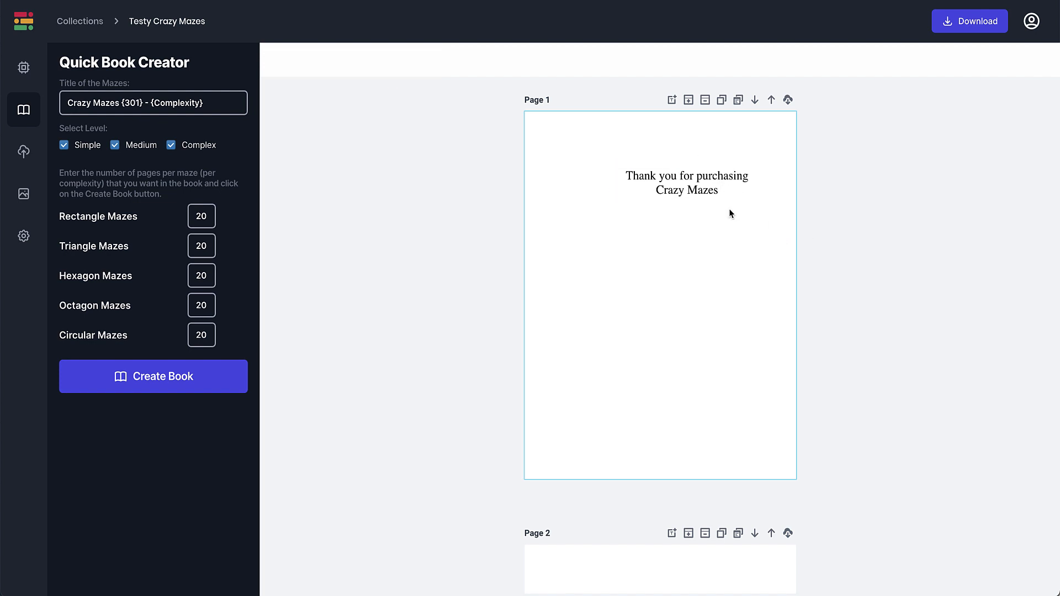
mouse_move(716, 210)
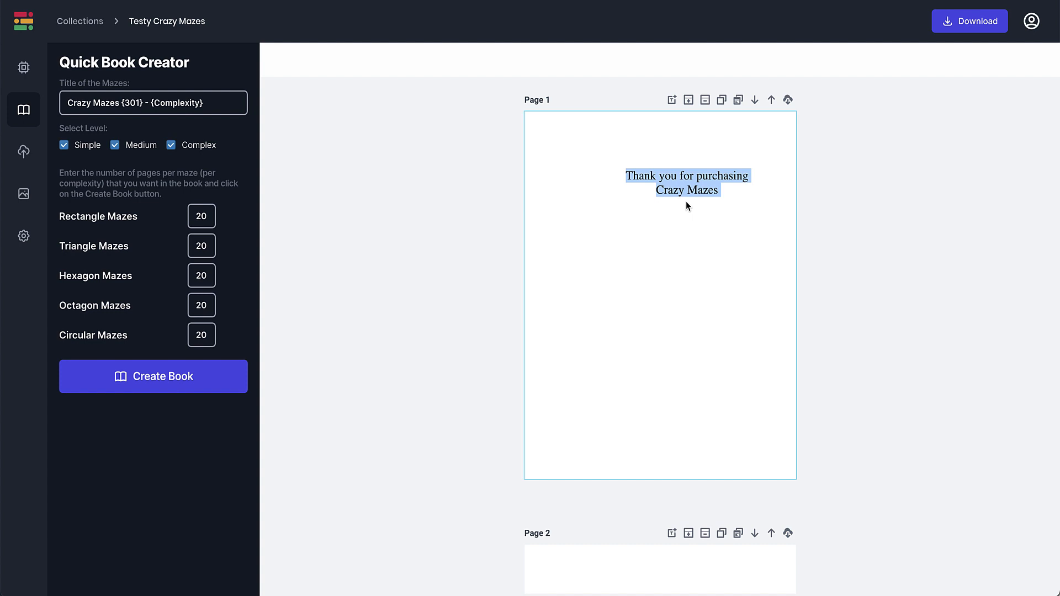
Add a second text box: 'There are 5 Types of Mazes. Solutions in the back'.
left_click(687, 182)
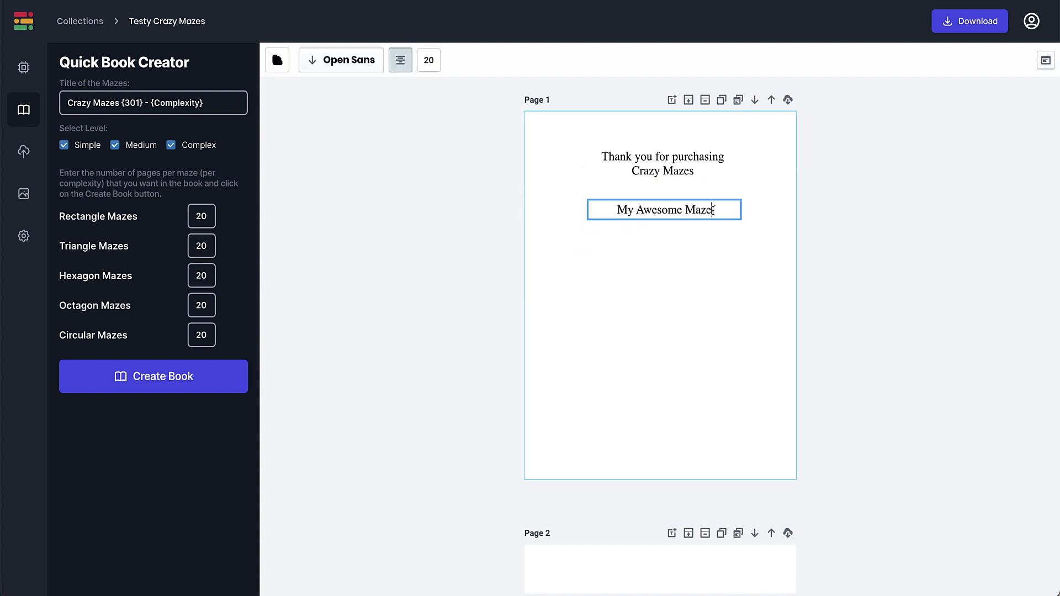
type("There a")
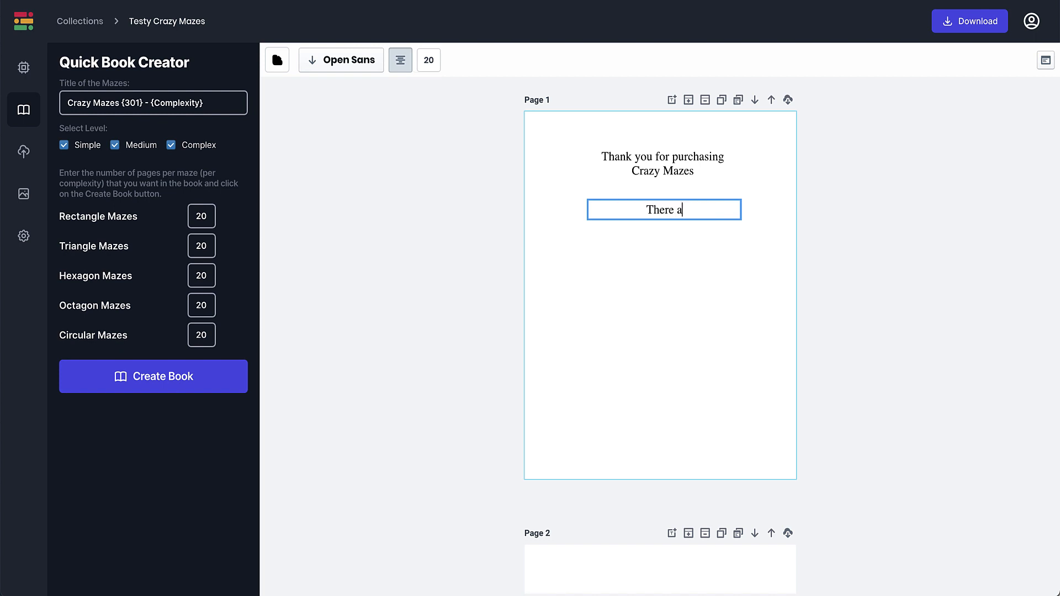
type("re 5 Ty")
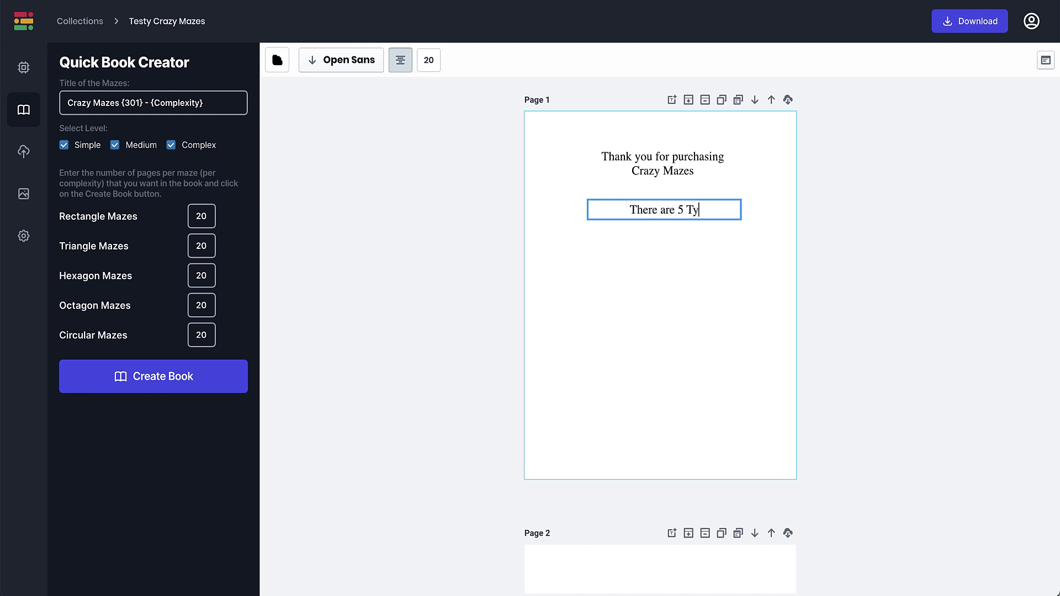
type("pes of")
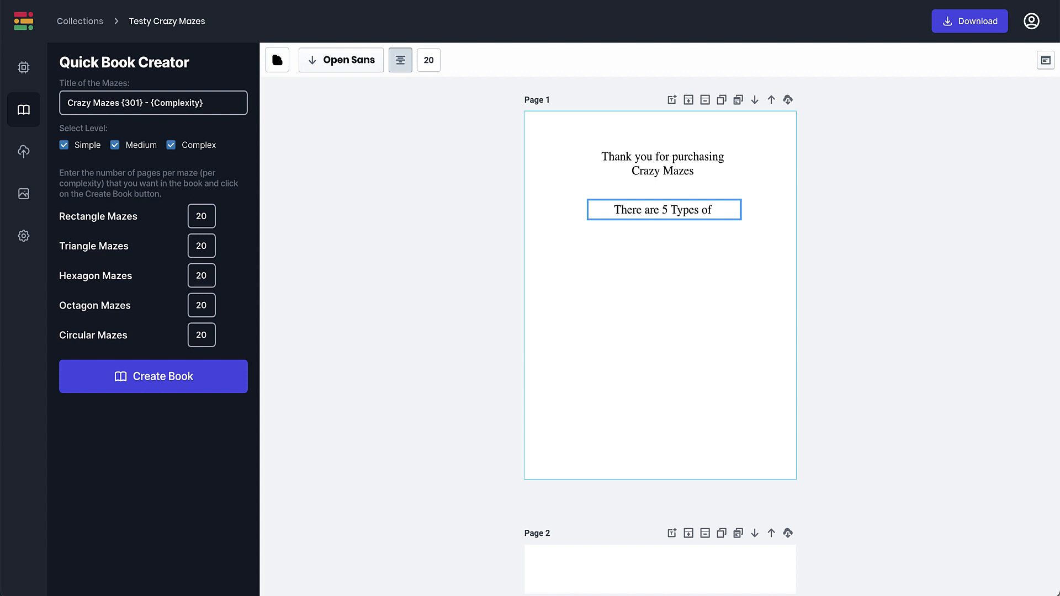
type("Mazes")
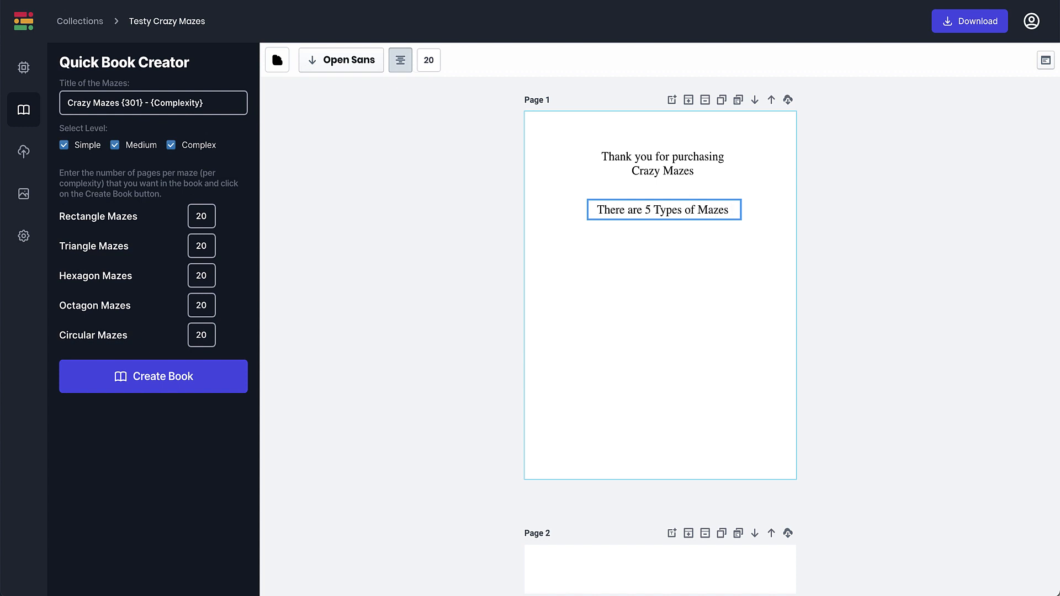
type(". Solutions in")
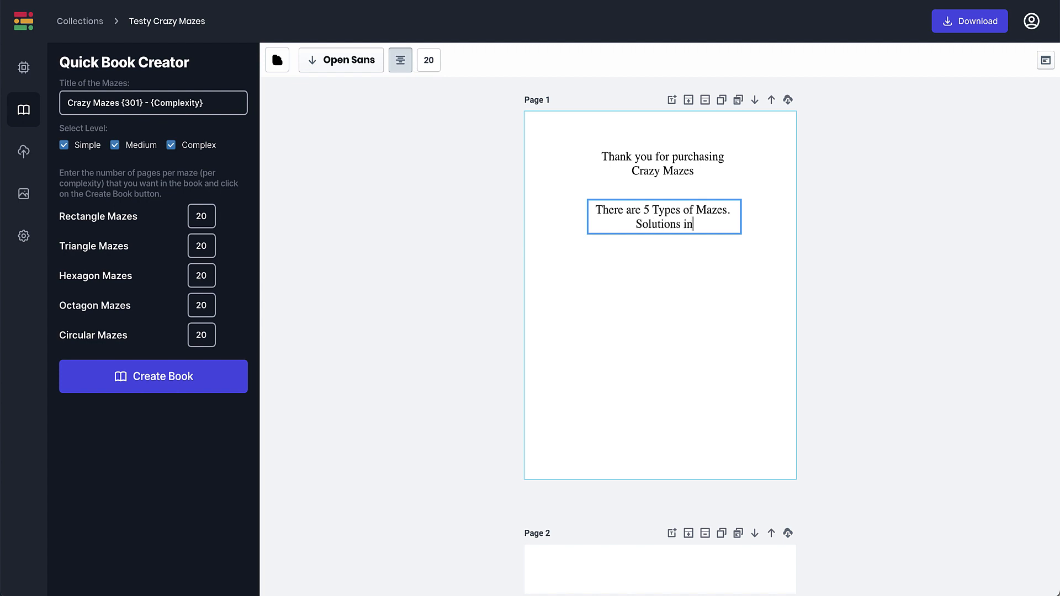
type("the back")
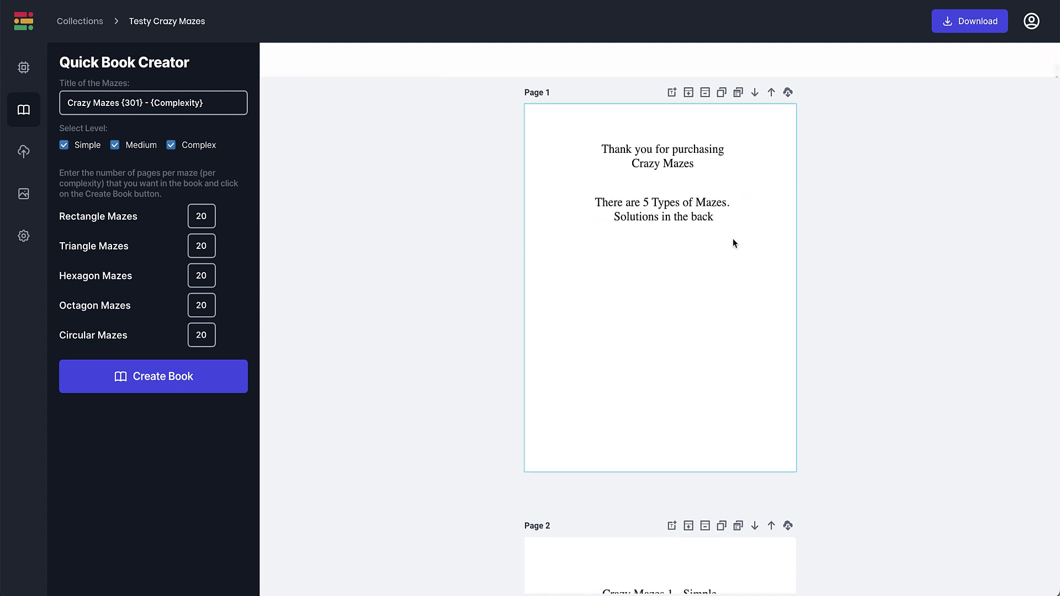
Add a third text box lower on page 1 and type the copyright pen-name line.
left_click(662, 210)
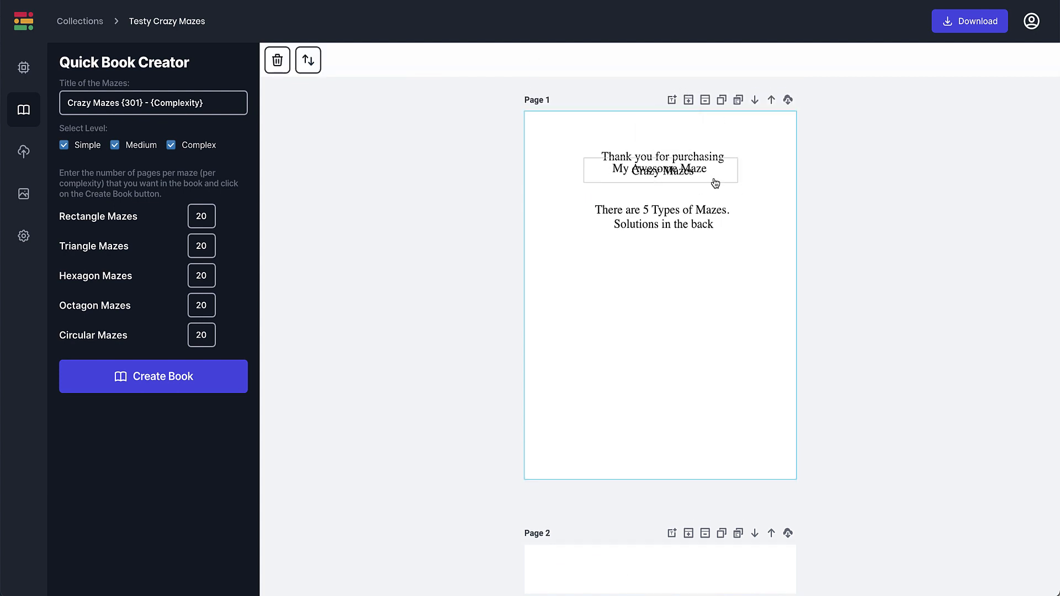
left_click_drag(660, 169, 665, 304)
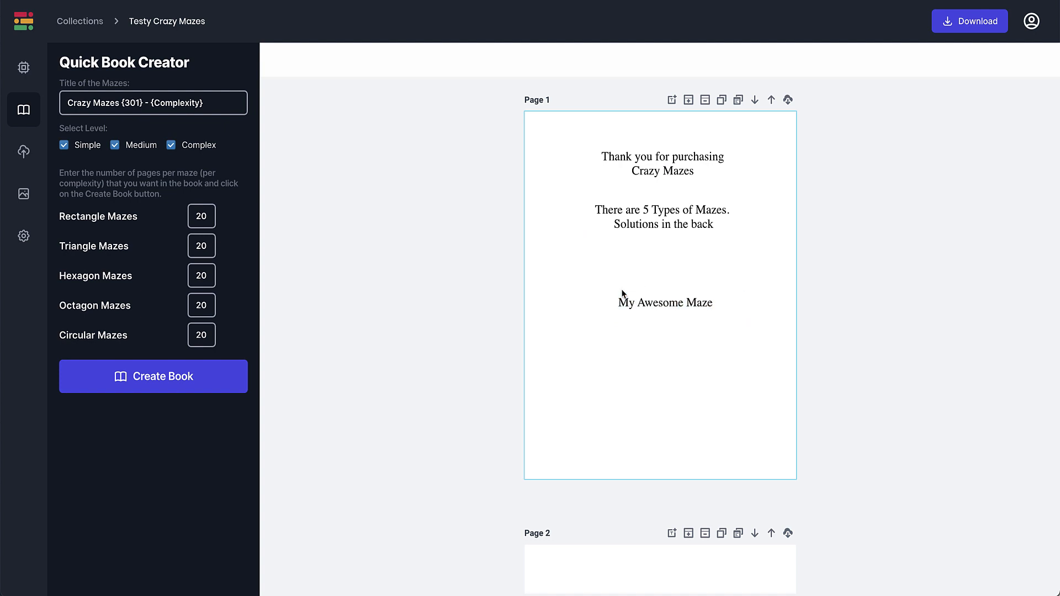
left_click(664, 302)
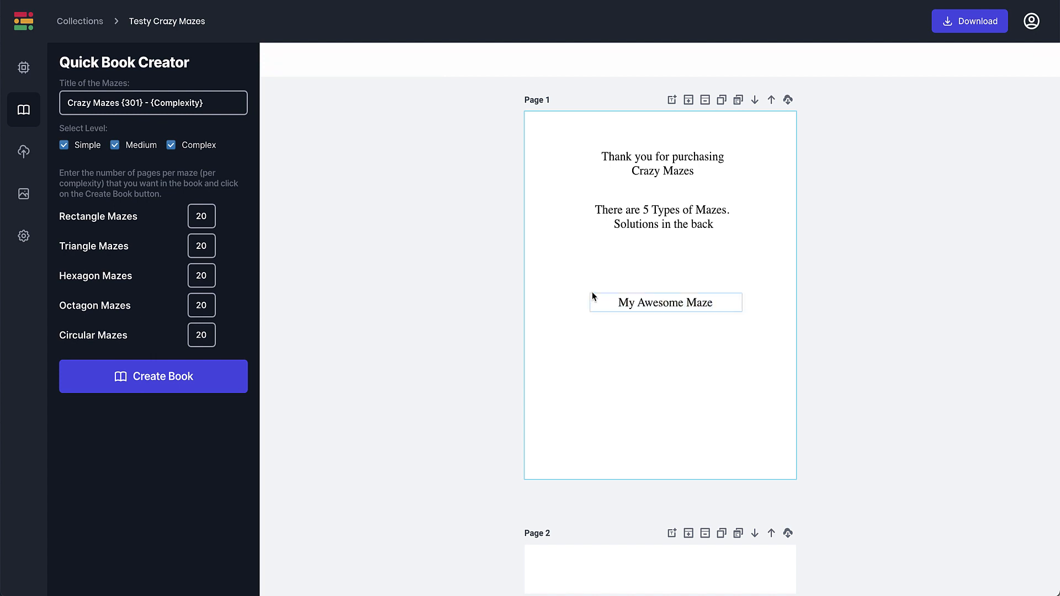
left_click(665, 302)
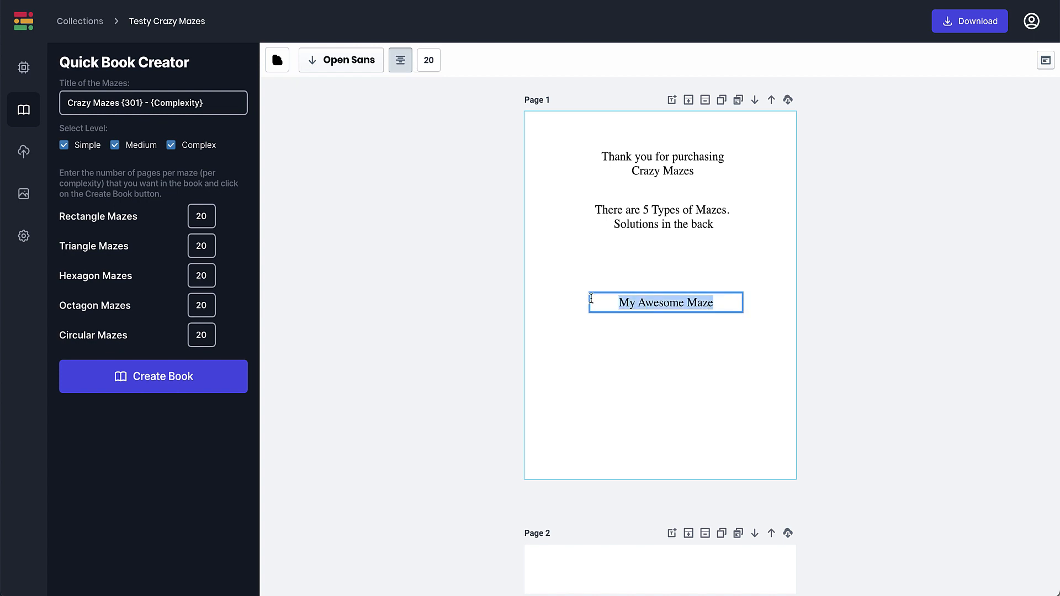
type("Copyi")
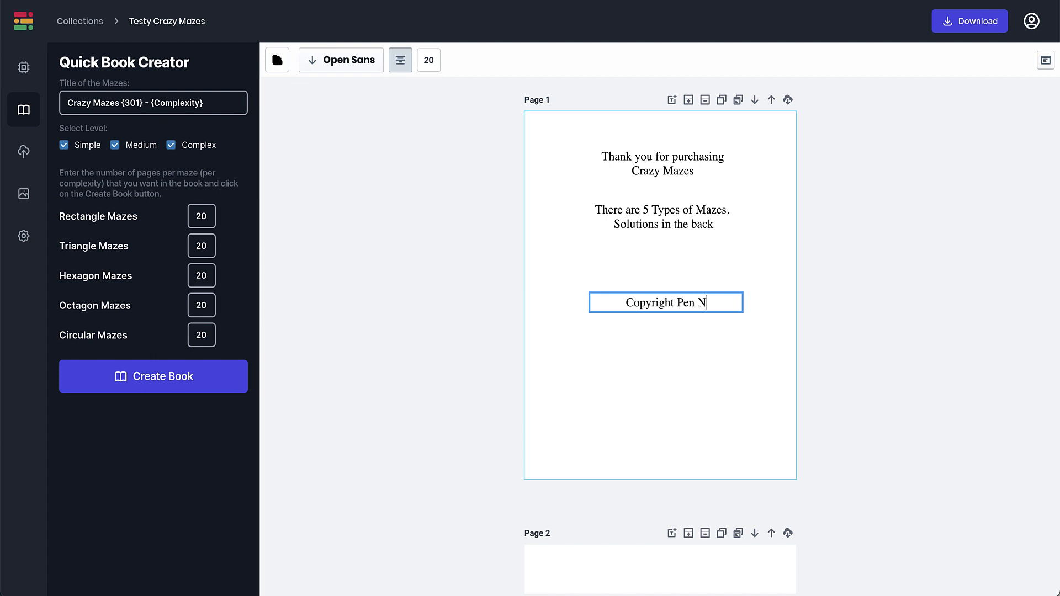
type("AME")
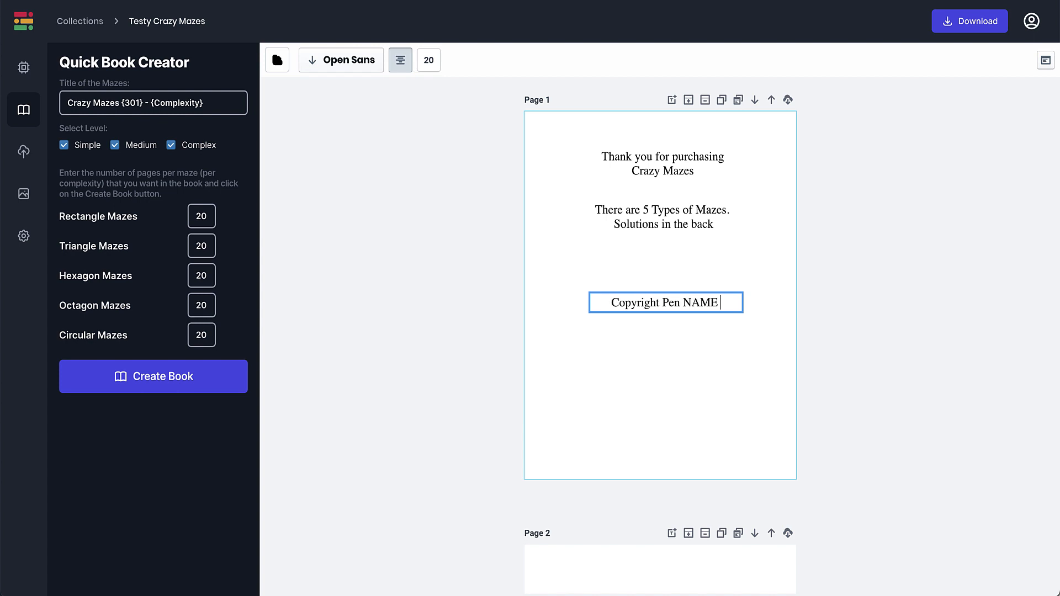
key("Backspace")
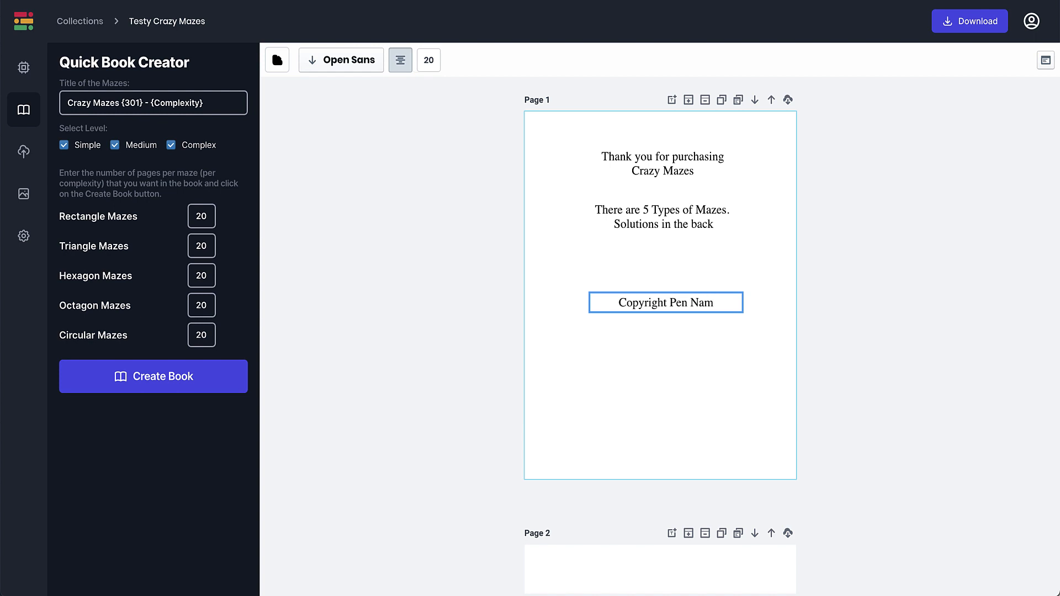
Download the whole Testy Crazy Mazes book as a PDF.
scroll("down", 3)
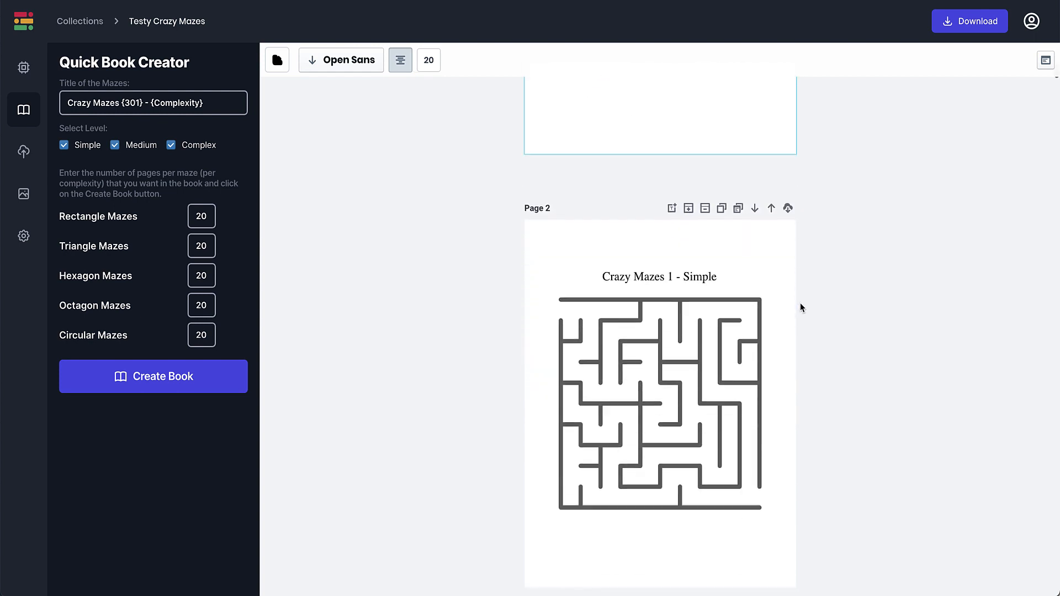
scroll("down", 3)
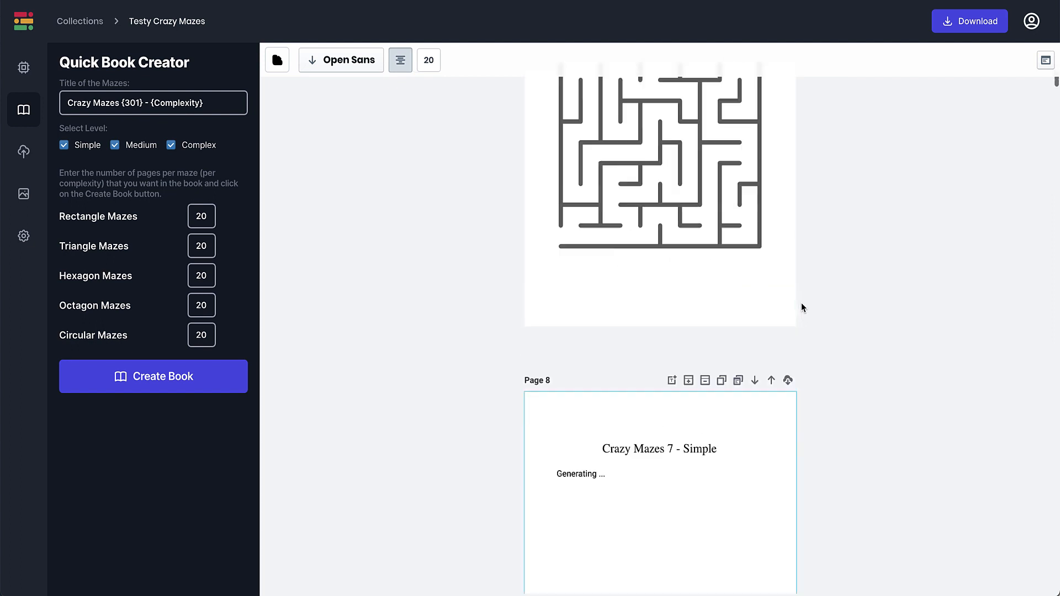
left_click(969, 21)
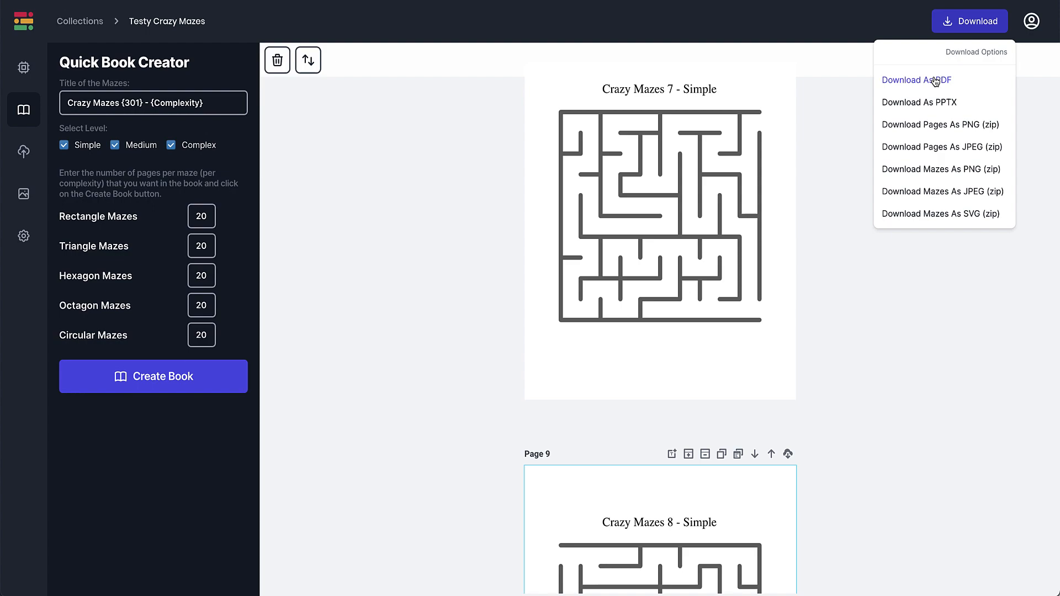
left_click(916, 80)
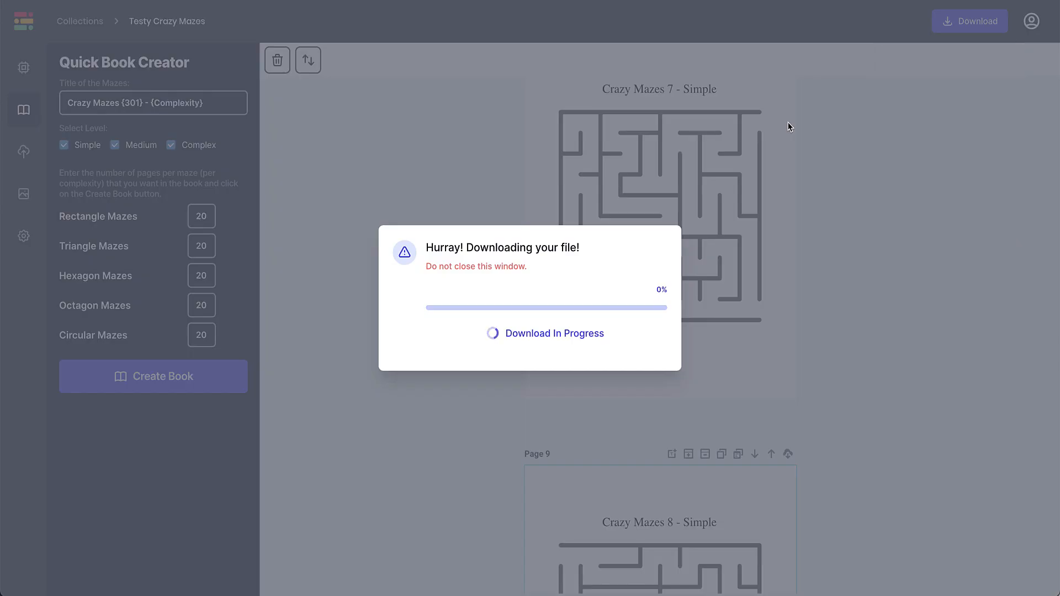
mouse_move(792, 124)
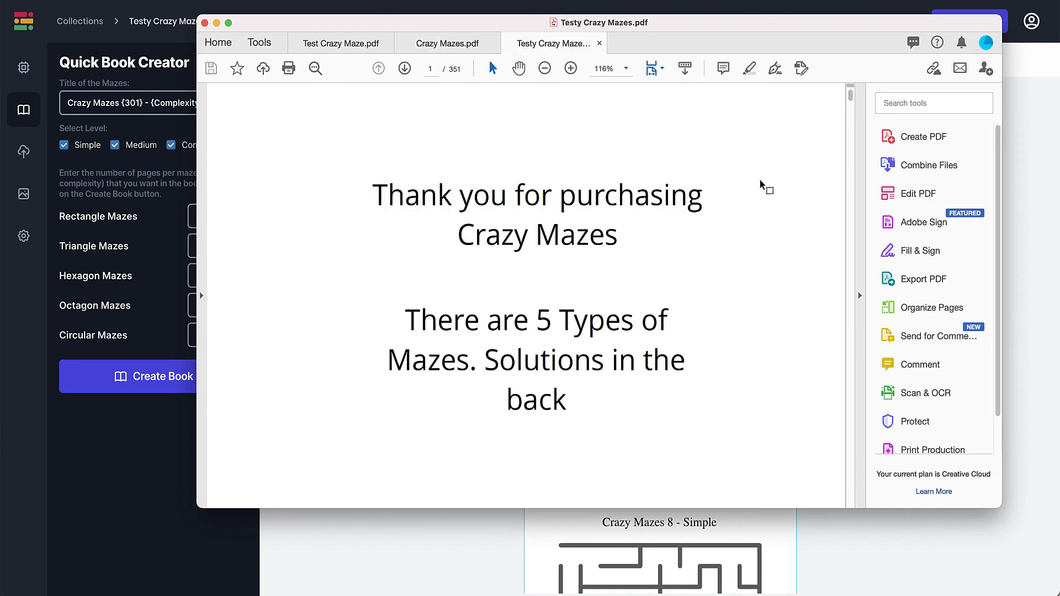
Scroll through the downloaded Testy Crazy Mazes PDF in Acrobat.
scroll("down", 3)
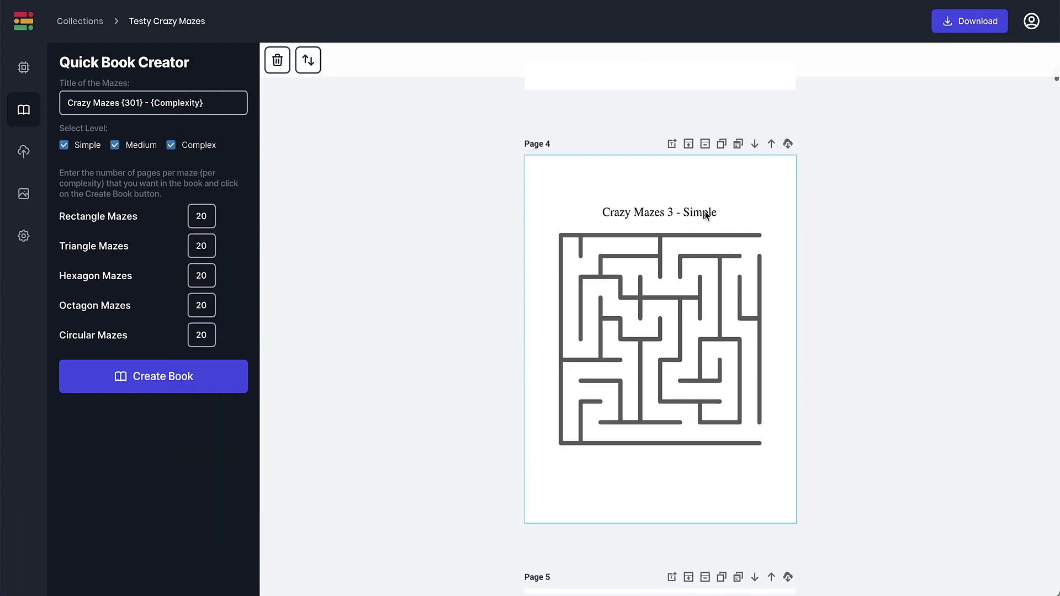
Replace the page 1 'My Awesome Maze' text with 'Copyright Pen Name'.
scroll("up", 3)
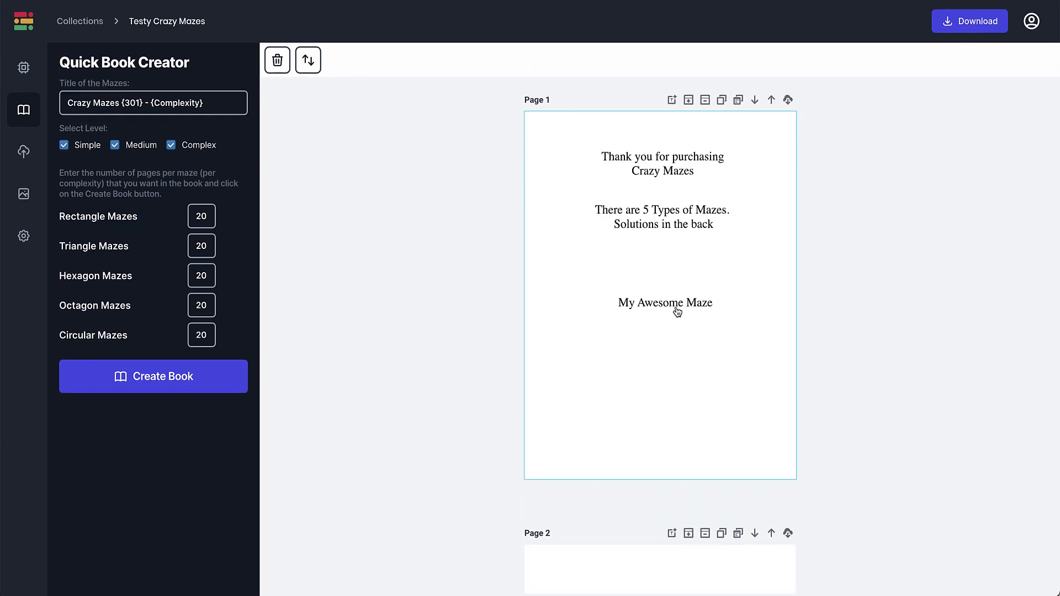
left_click(665, 302)
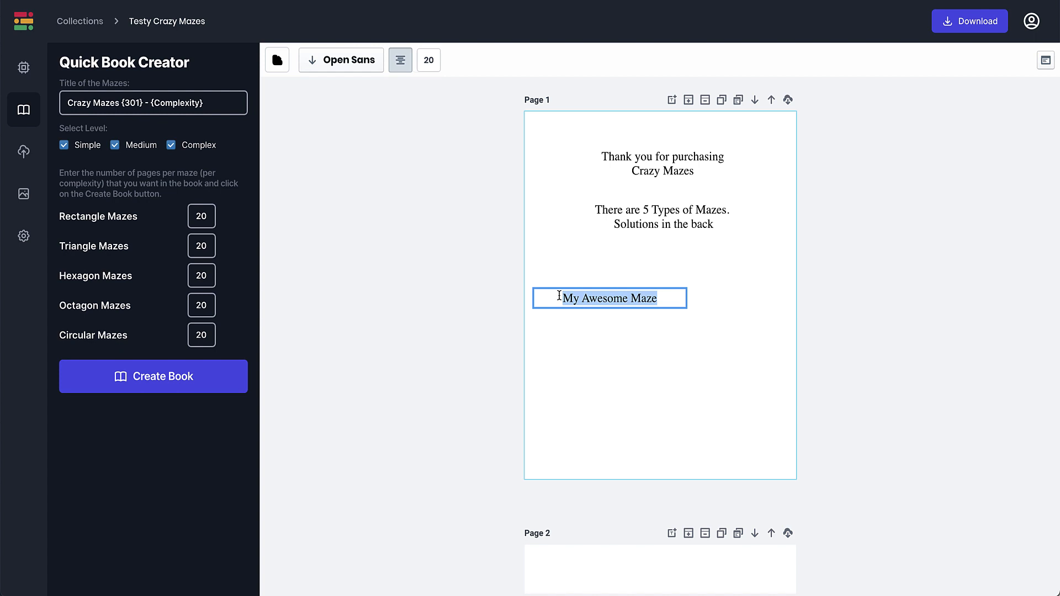
type("Copyright Pen")
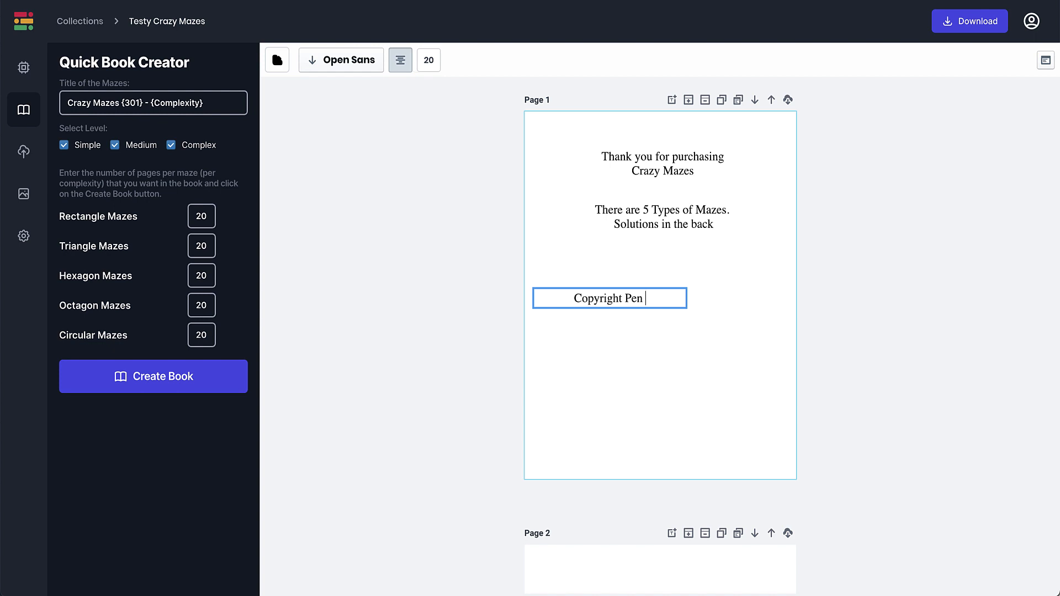
type("Name")
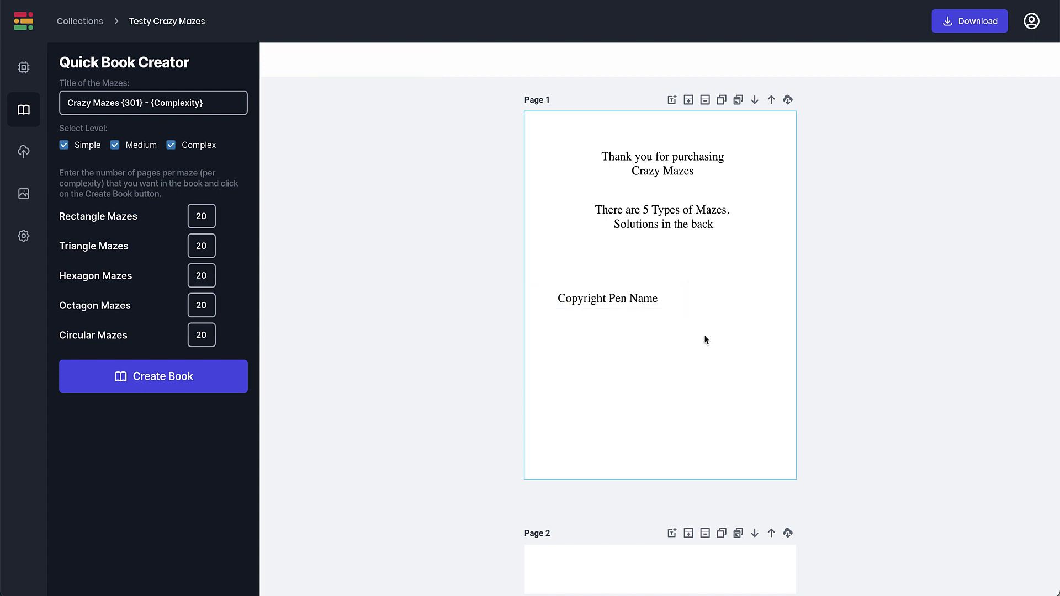
left_click(607, 298)
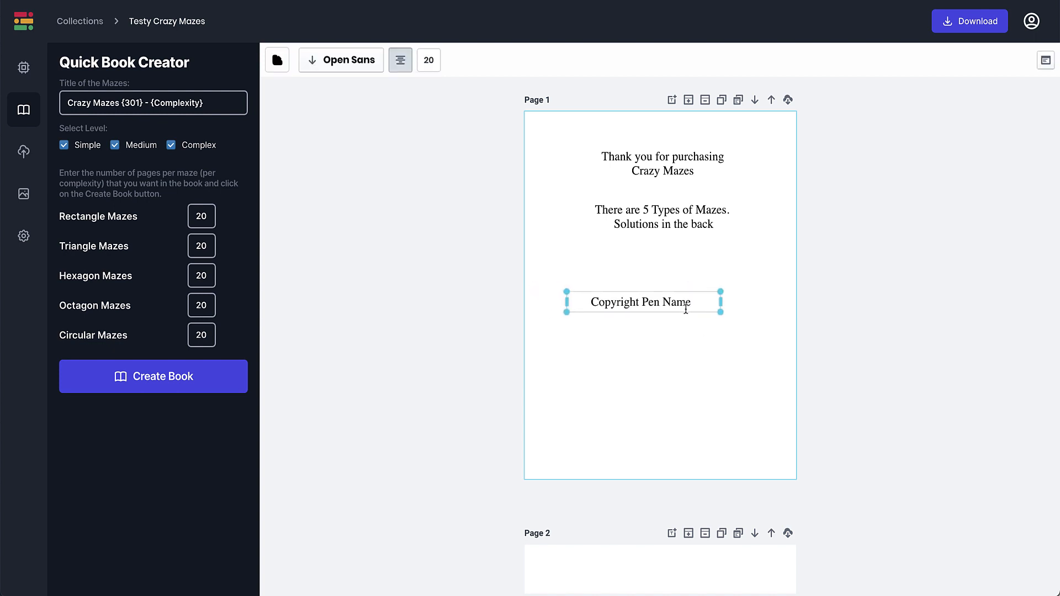
Download the updated maze book as a PDF.
scroll("down", 3)
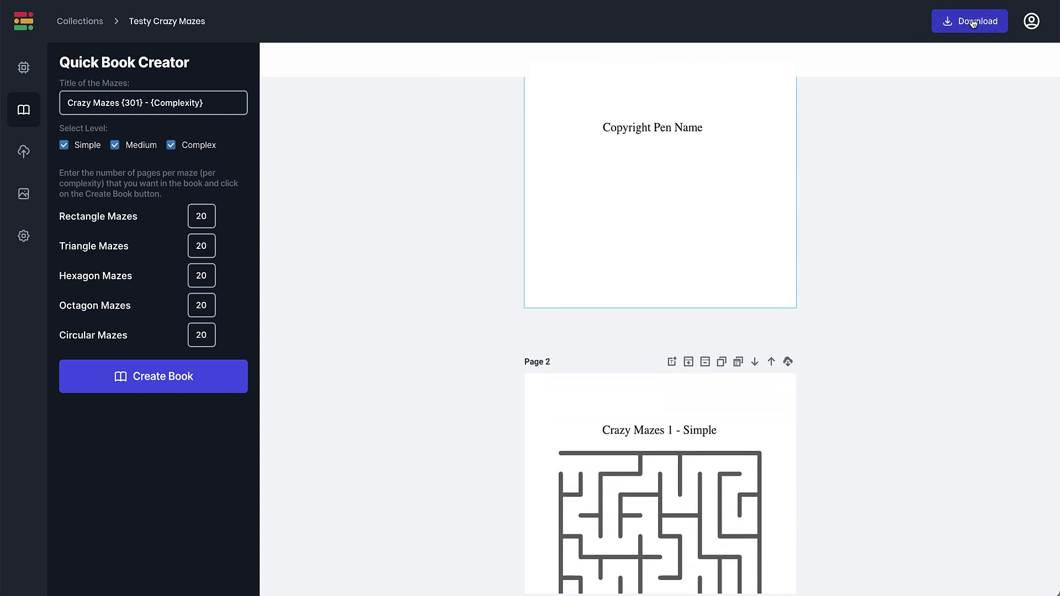
left_click(970, 21)
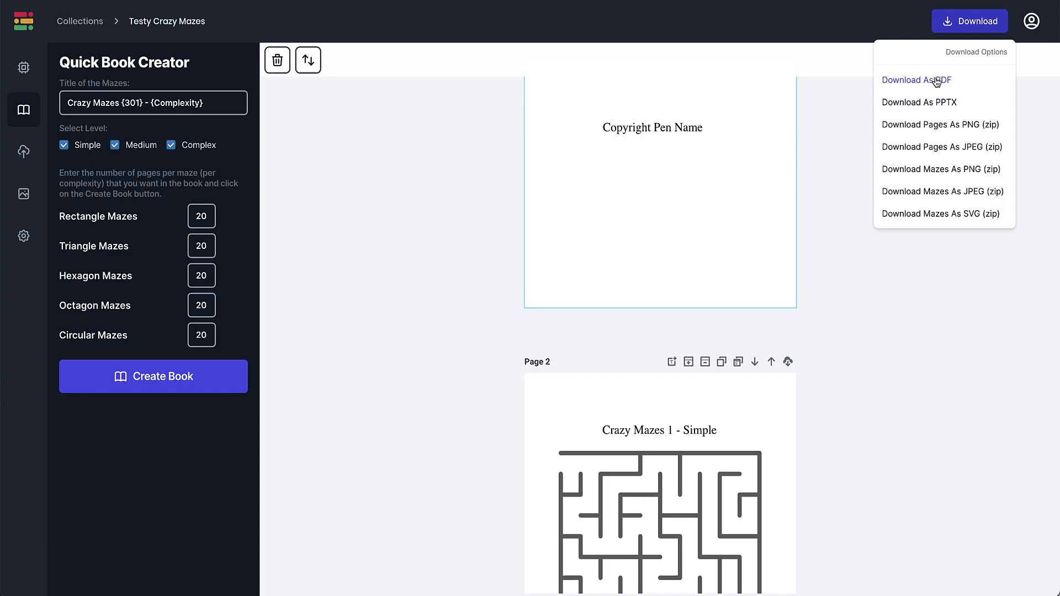
left_click(917, 79)
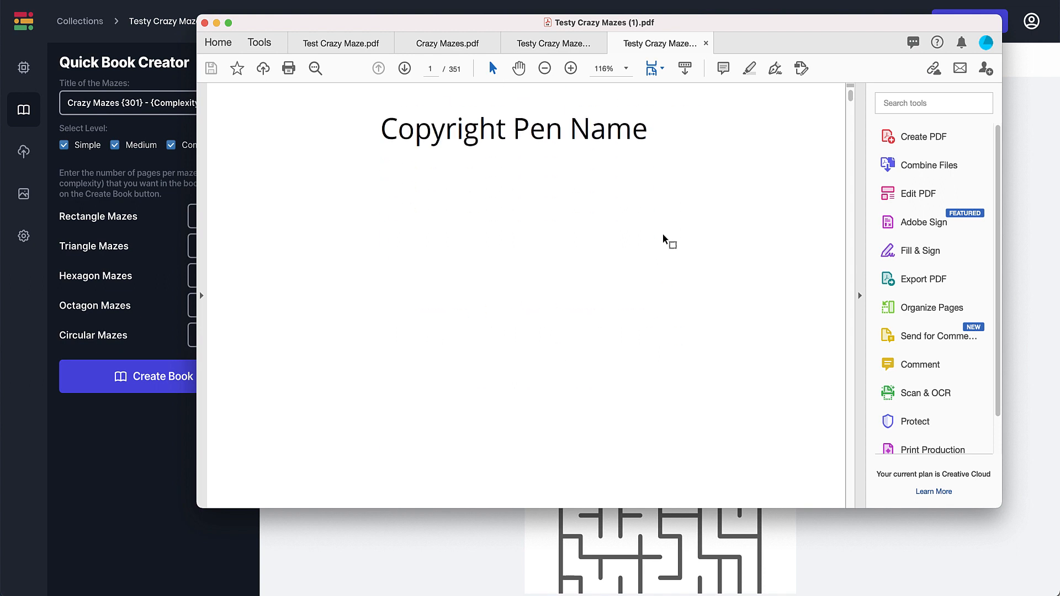
Page through the maze PDF to page 9, 'Crazy Mazes 8 - Simple'.
scroll("down", 3)
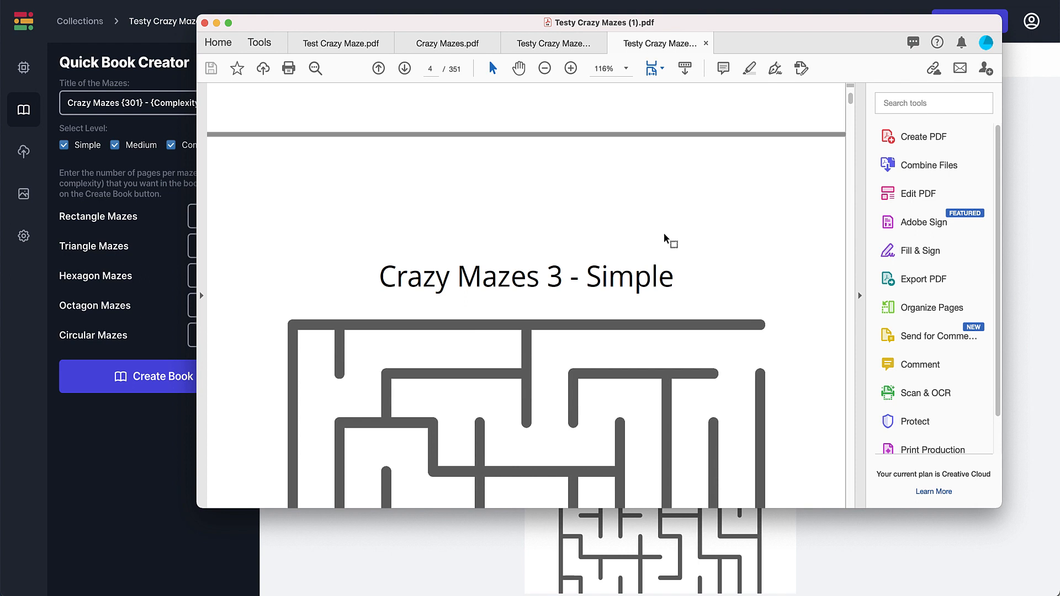
scroll("down", 3)
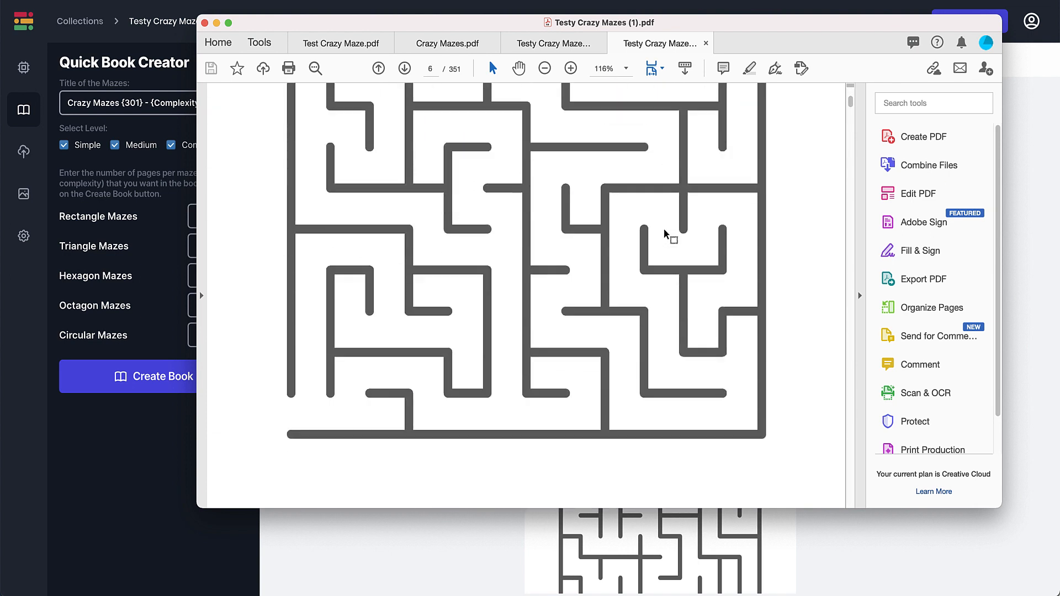
scroll("down", 3)
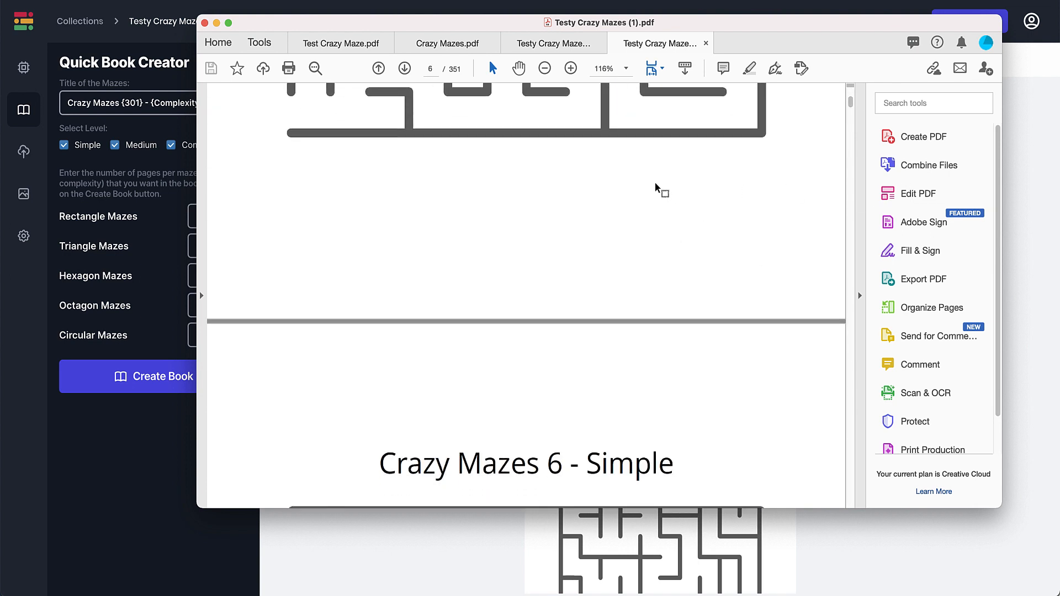
scroll("down", 3)
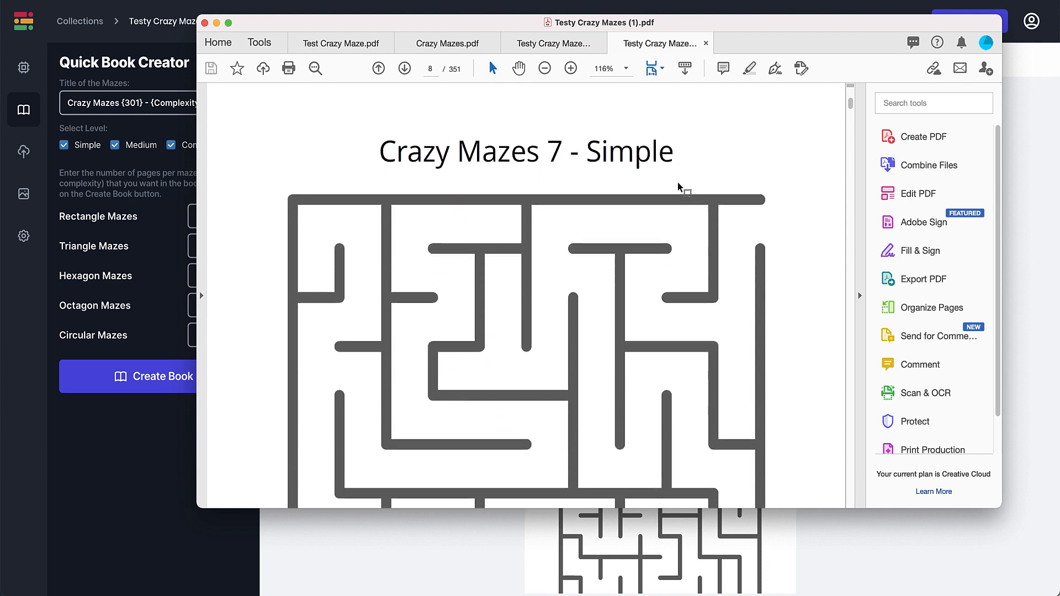
scroll("down", 3)
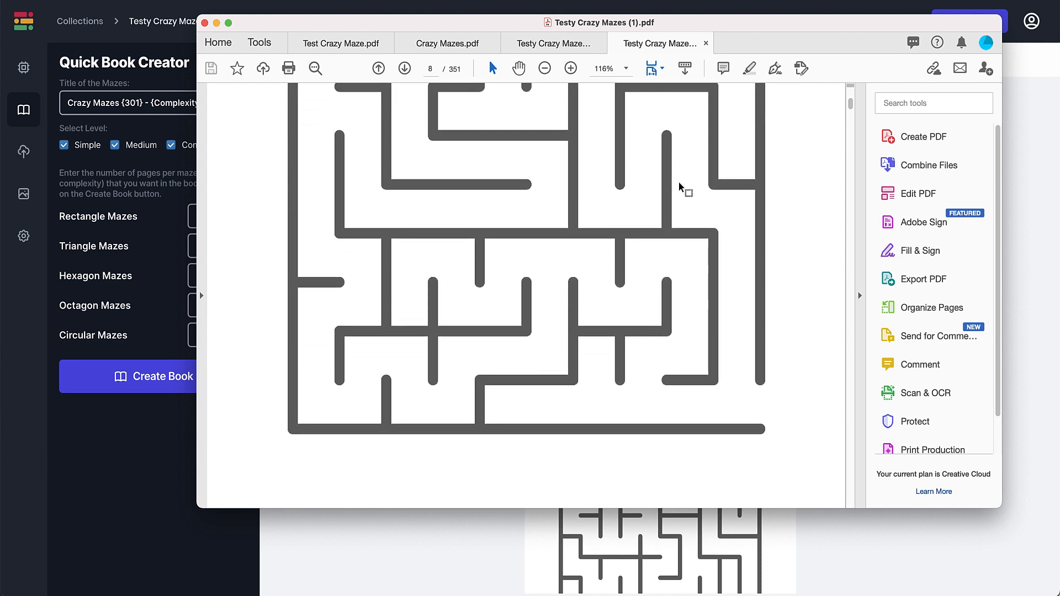
scroll("down", 3)
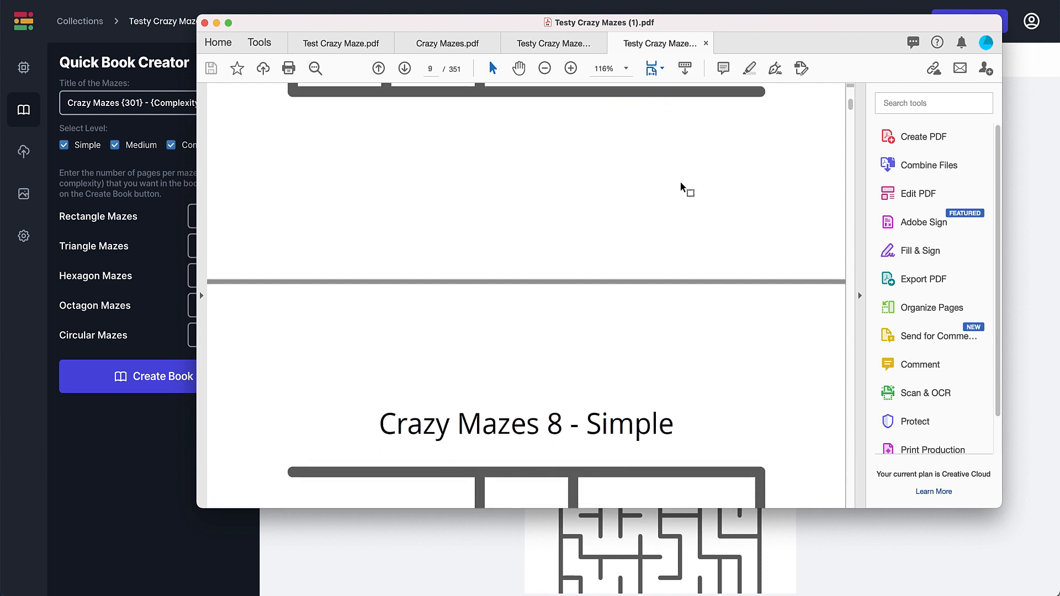
scroll("down", 3)
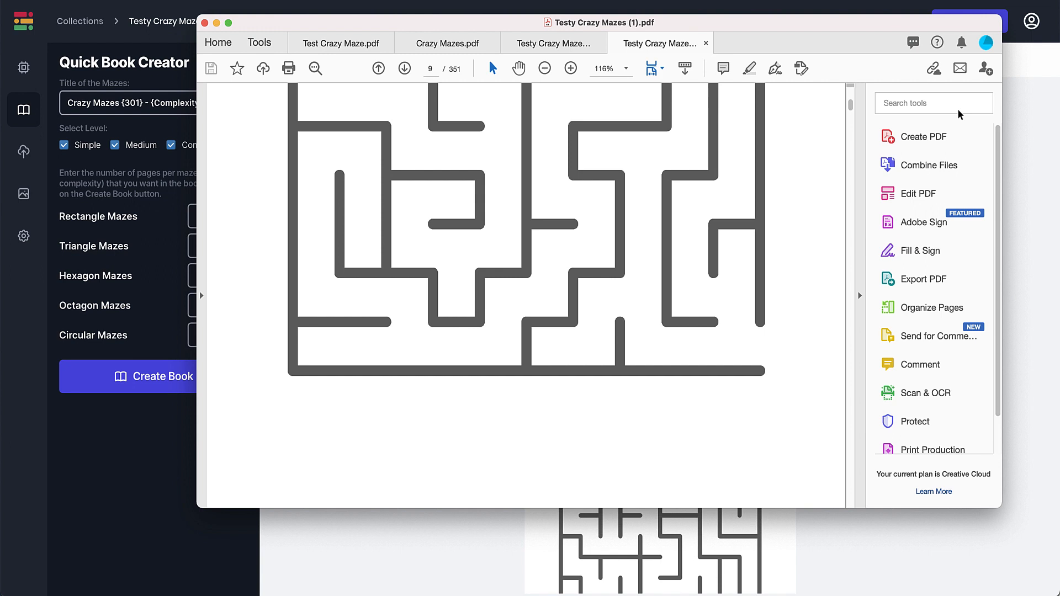
mouse_move(1028, 118)
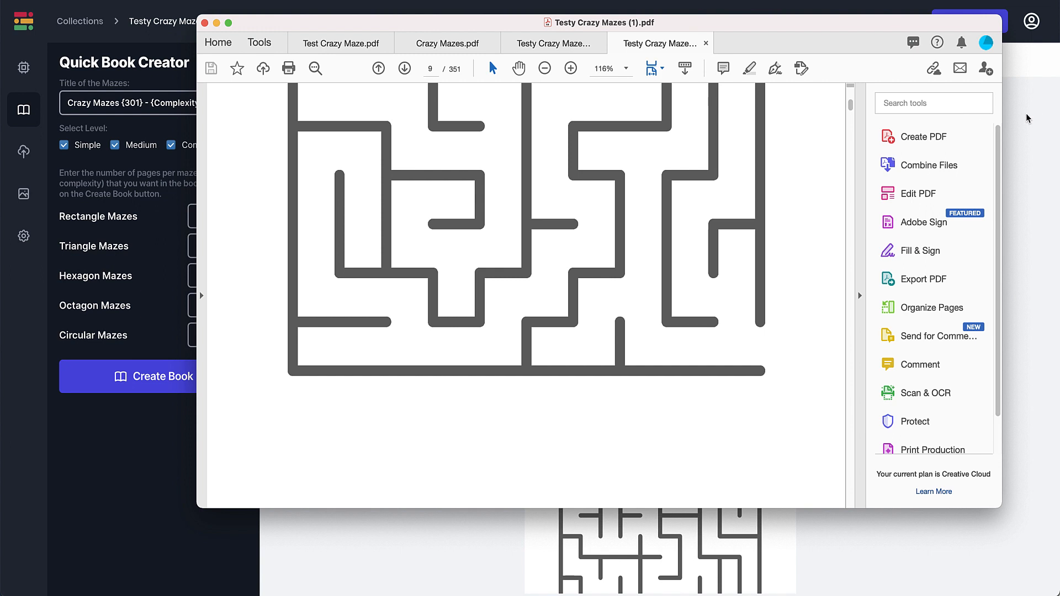
mouse_move(1022, 118)
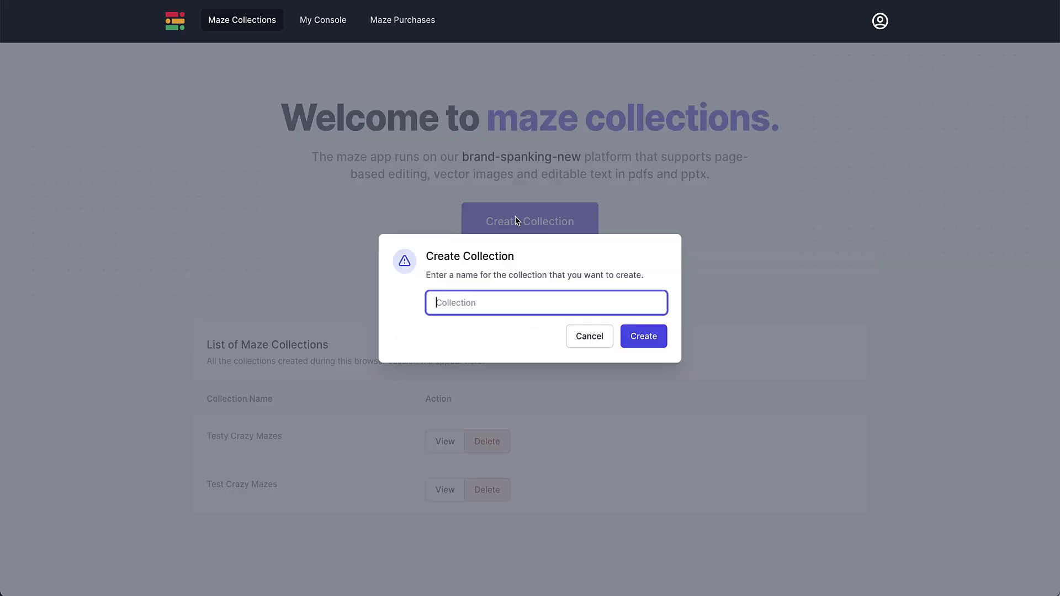
Create and open the 'Individual Puzzles' collection, then browse the ready-made mazes library.
type("Indi")
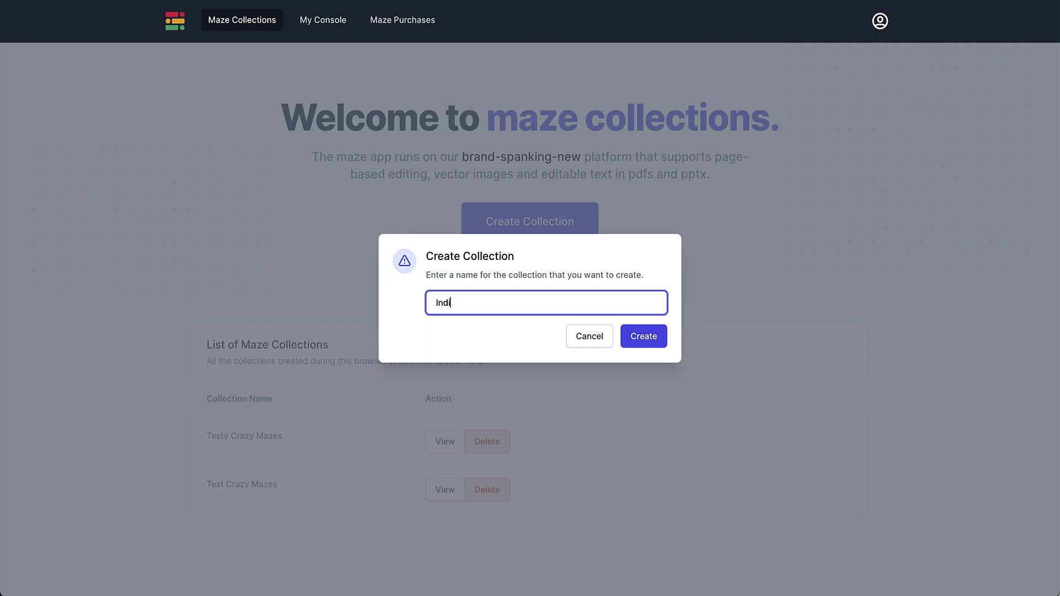
type("vidual")
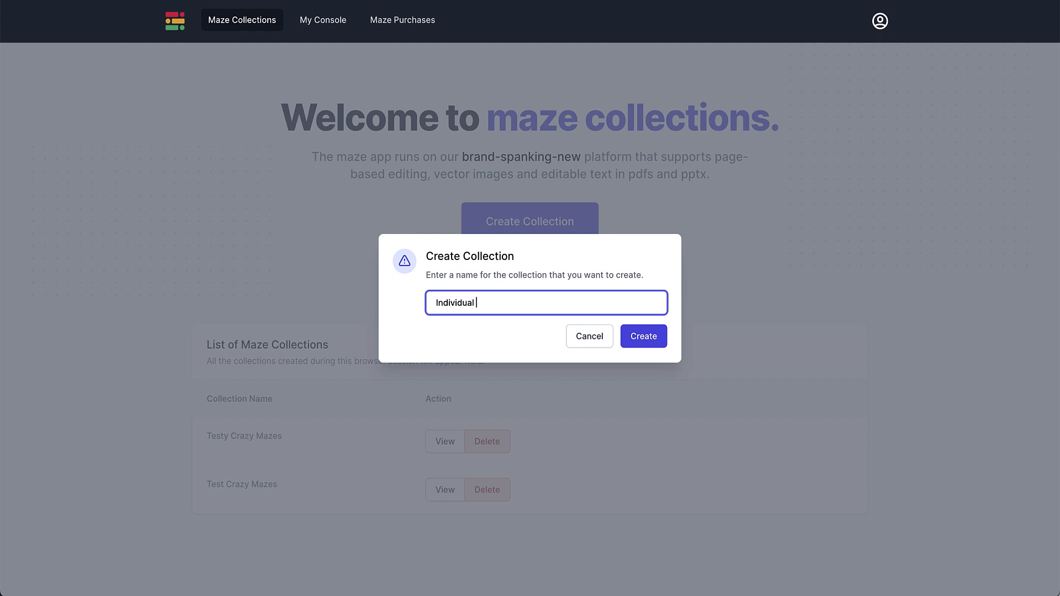
type("Puzzles")
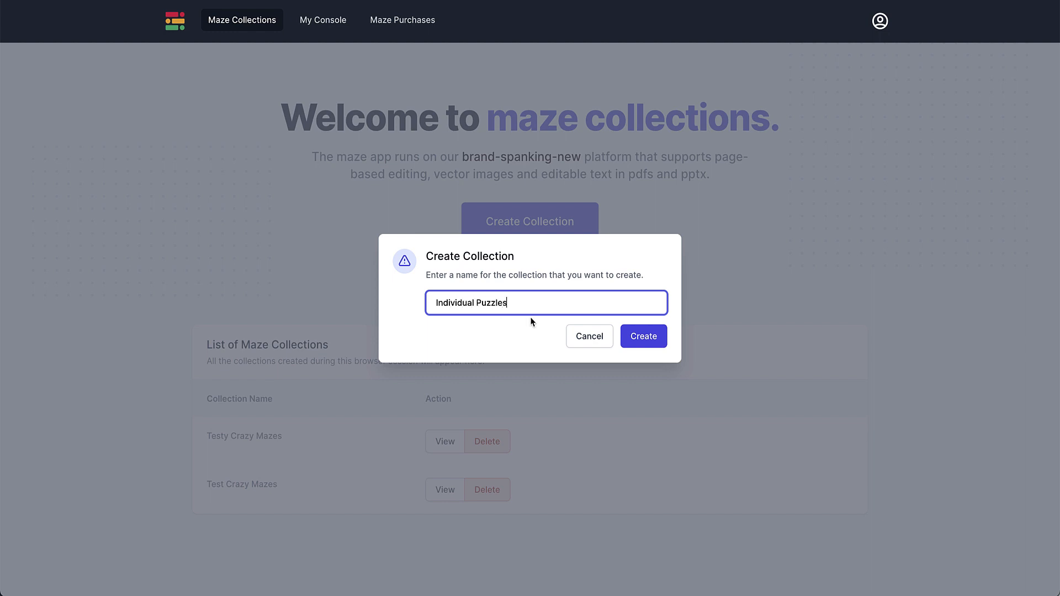
left_click(642, 336)
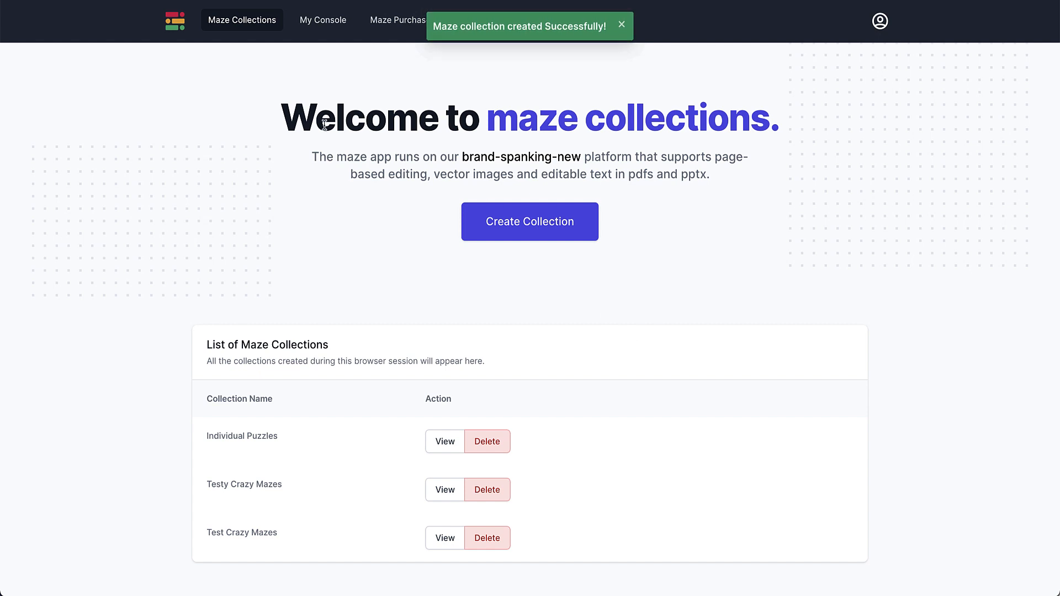
left_click(444, 442)
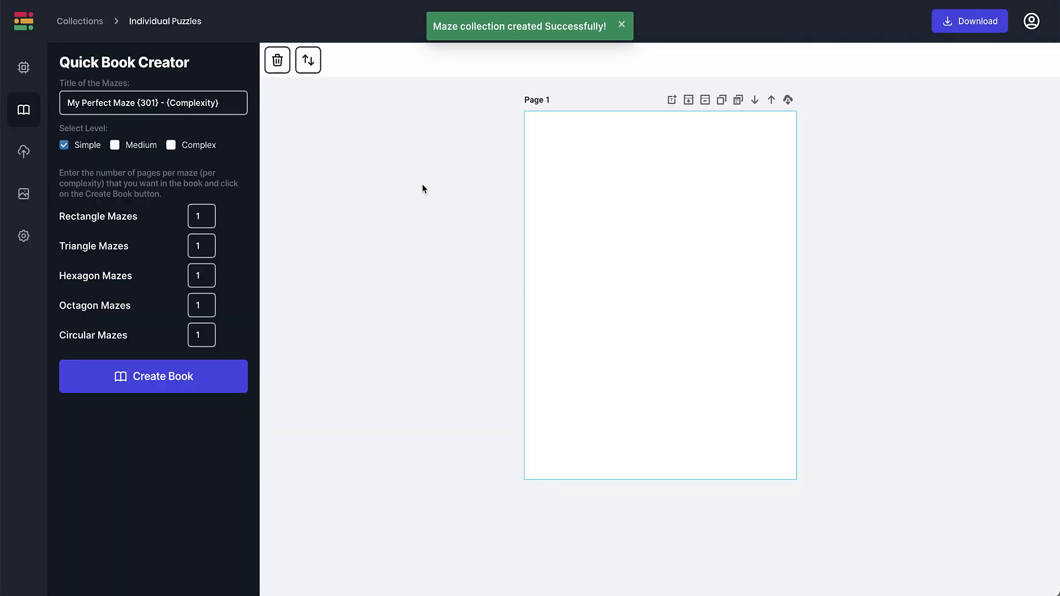
mouse_move(23, 111)
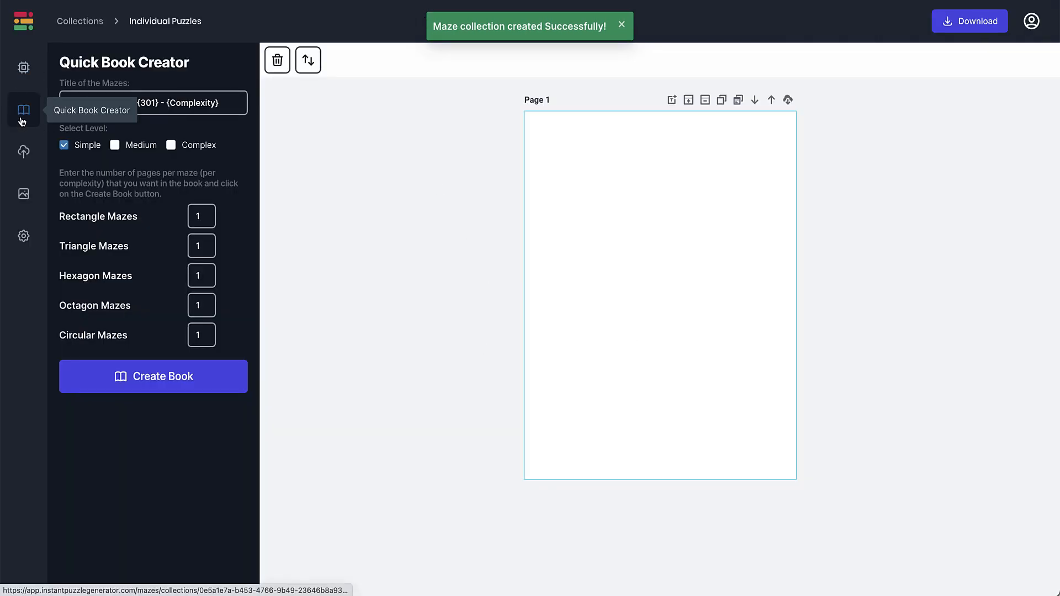
left_click(23, 67)
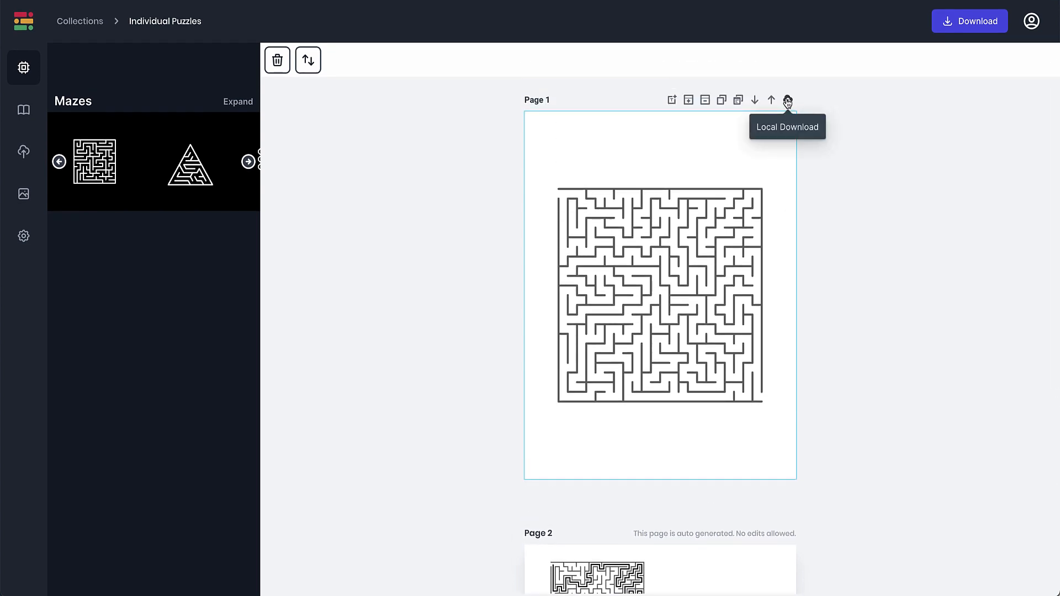
mouse_move(672, 99)
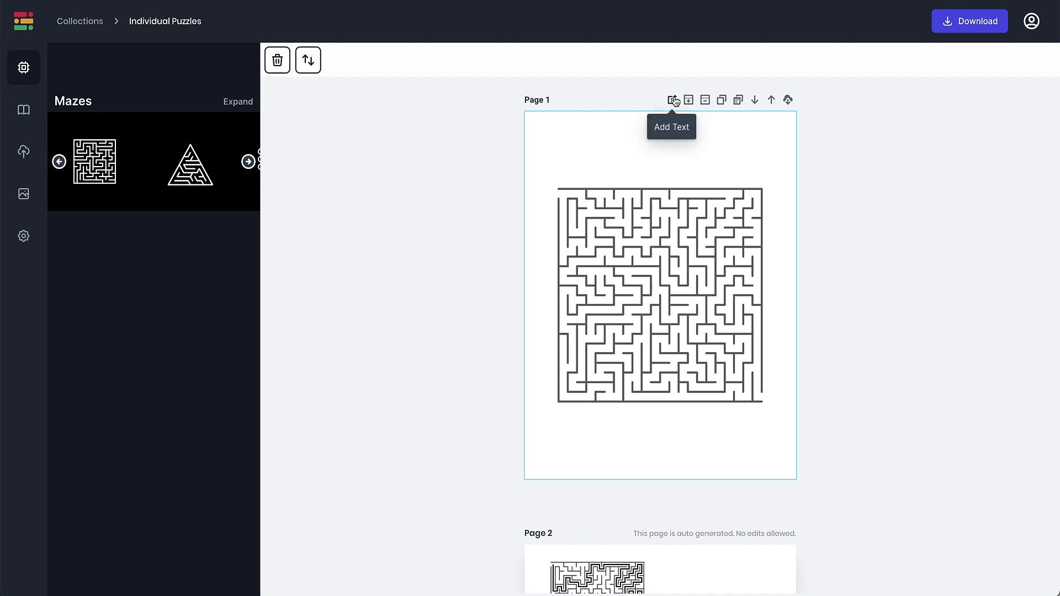
Add a 'My Awesome Maze' title above the maze and show the download formats.
left_click(672, 100)
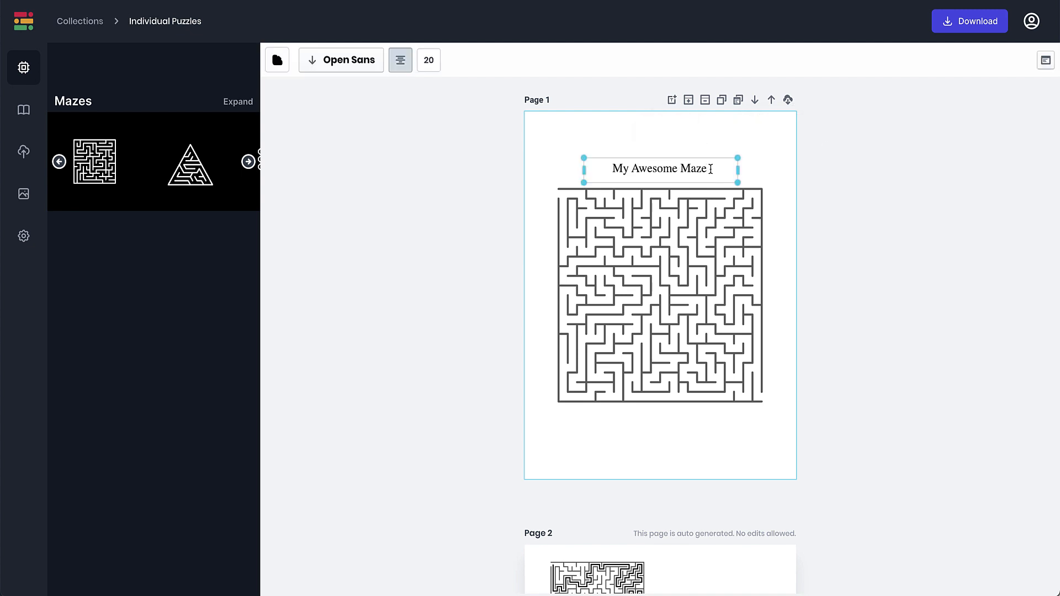
double_click(659, 169)
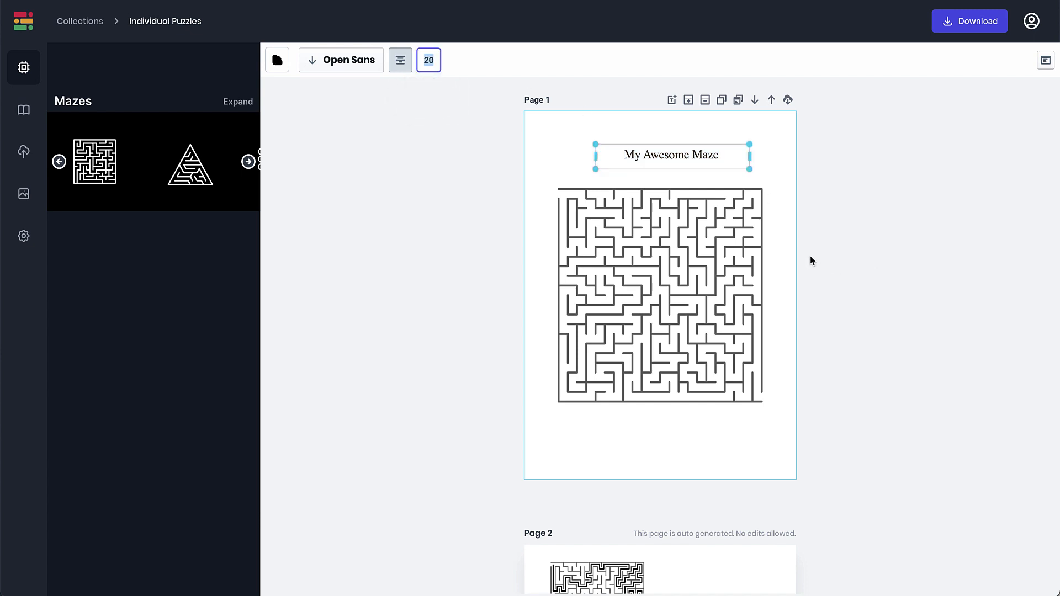
left_click(969, 21)
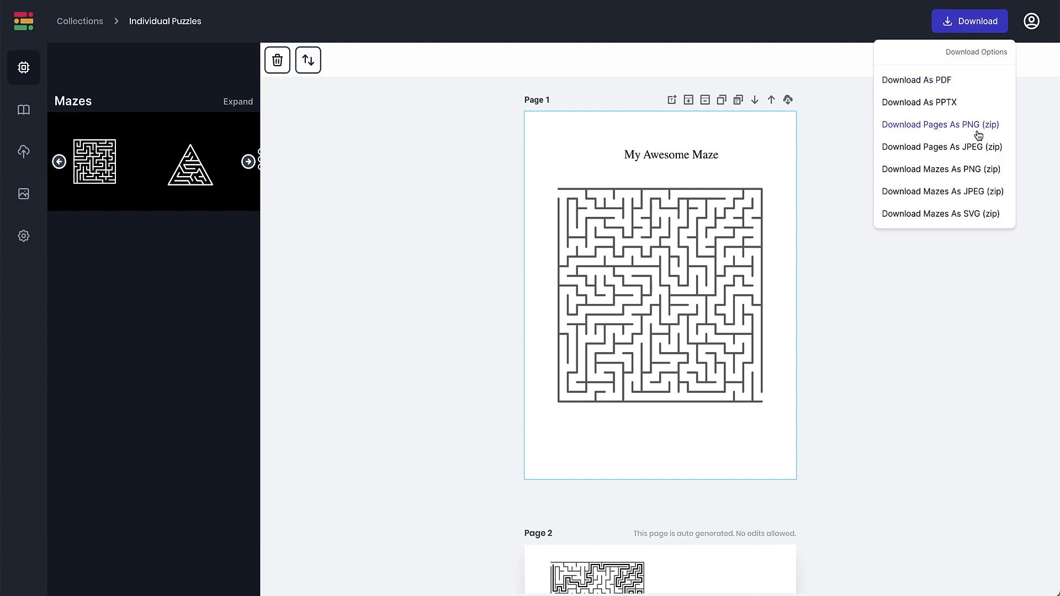
mouse_move(742, 151)
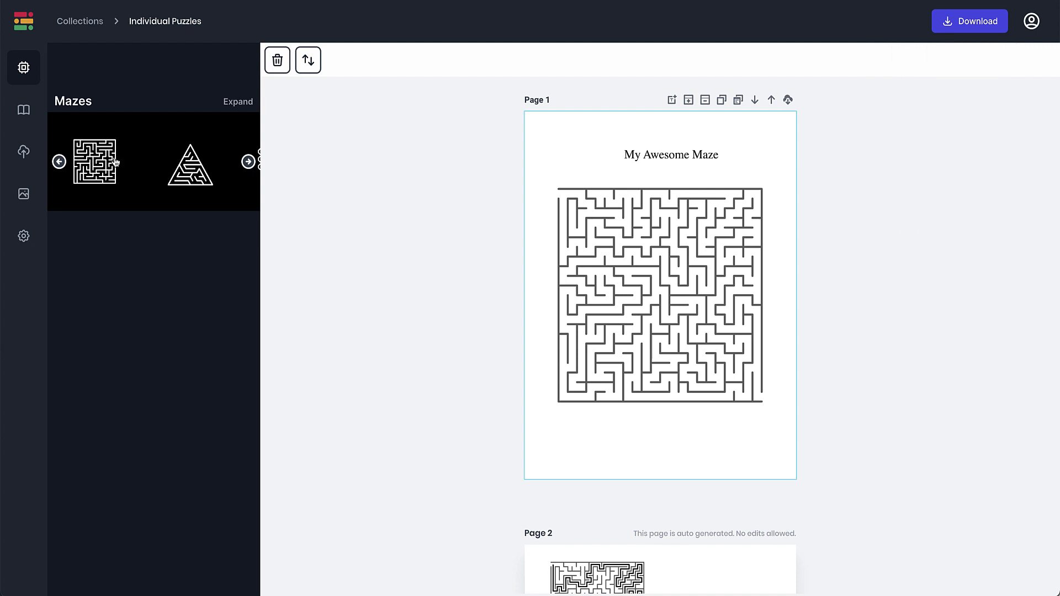
mouse_move(23, 109)
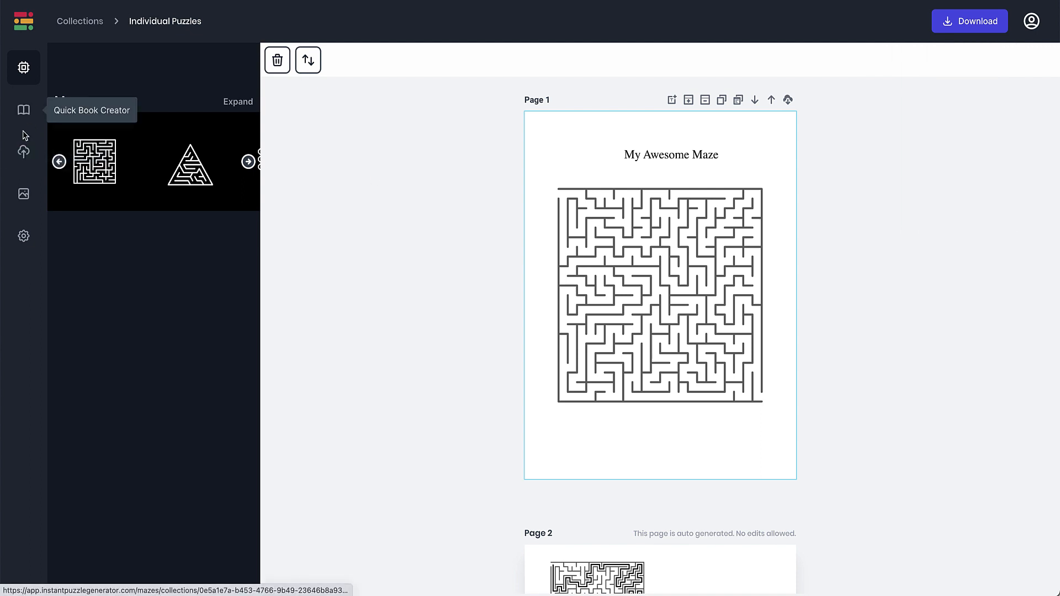
mouse_move(23, 151)
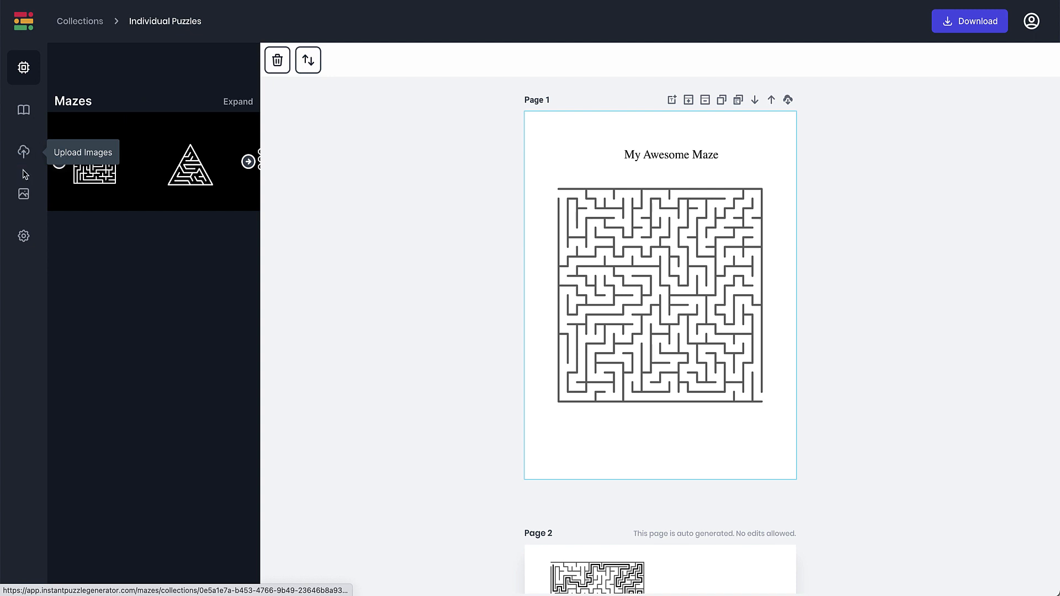
mouse_move(23, 195)
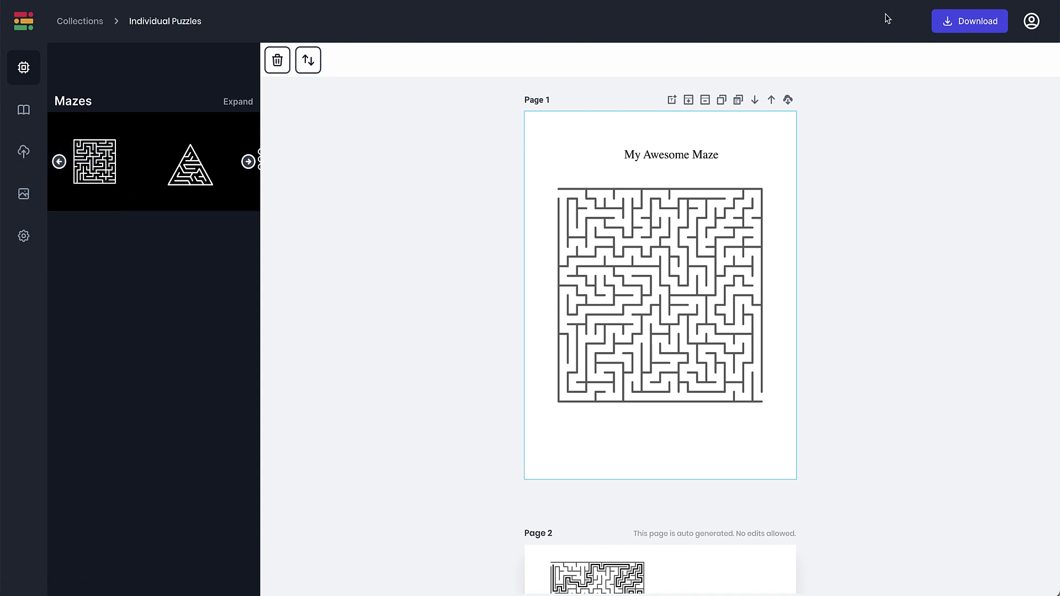
left_click(970, 21)
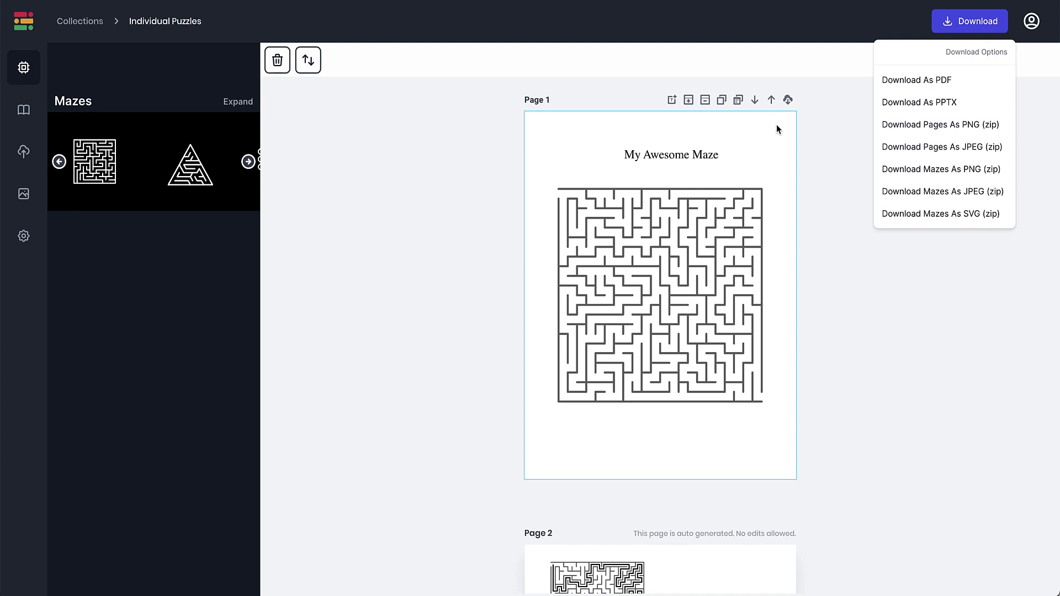
mouse_move(775, 132)
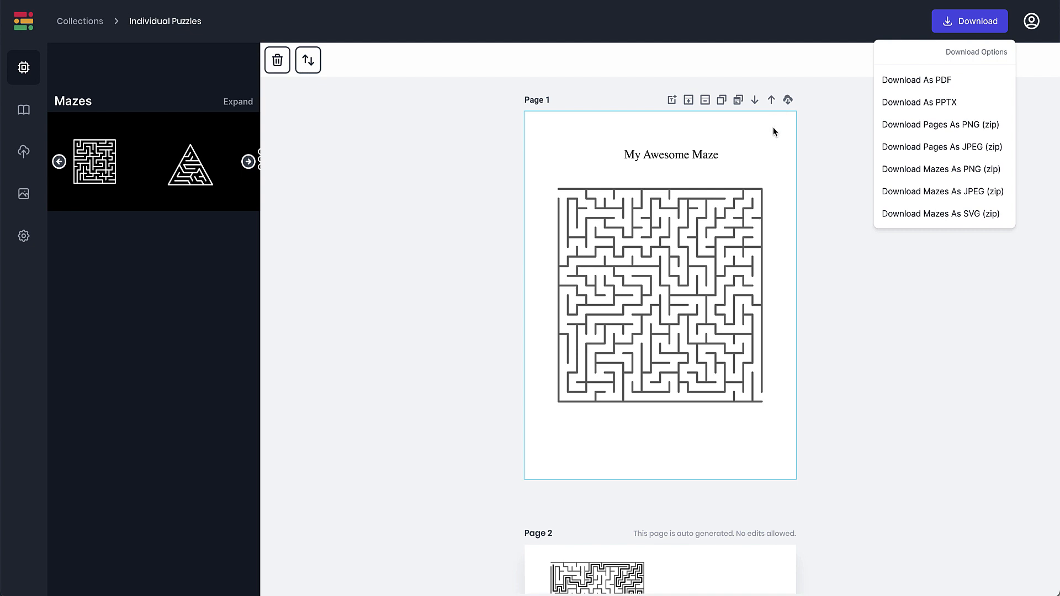
mouse_move(528, 21)
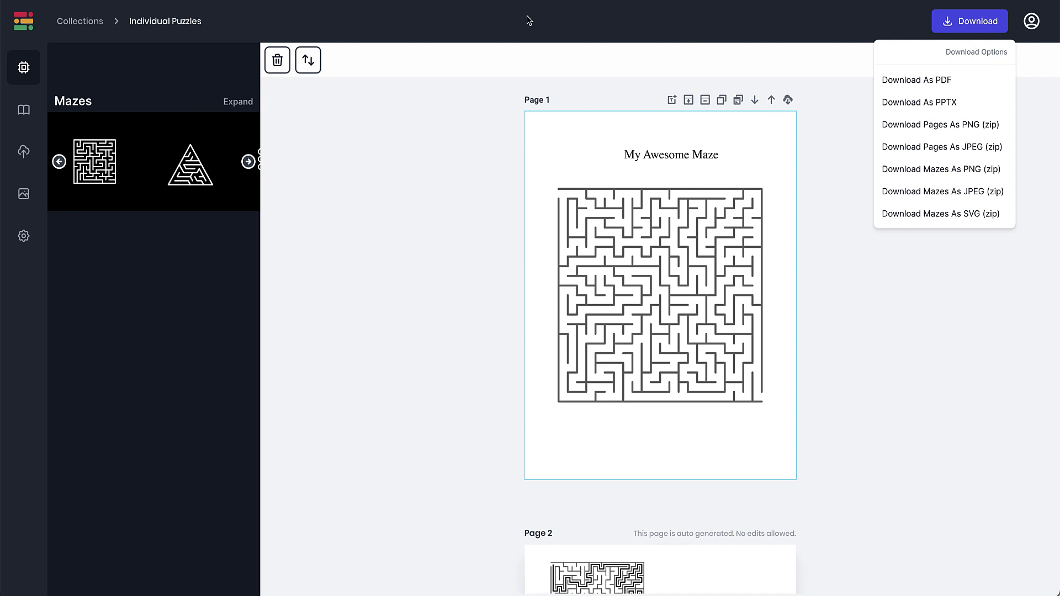
Regenerate the layout of the page 1 maze.
left_click(659, 294)
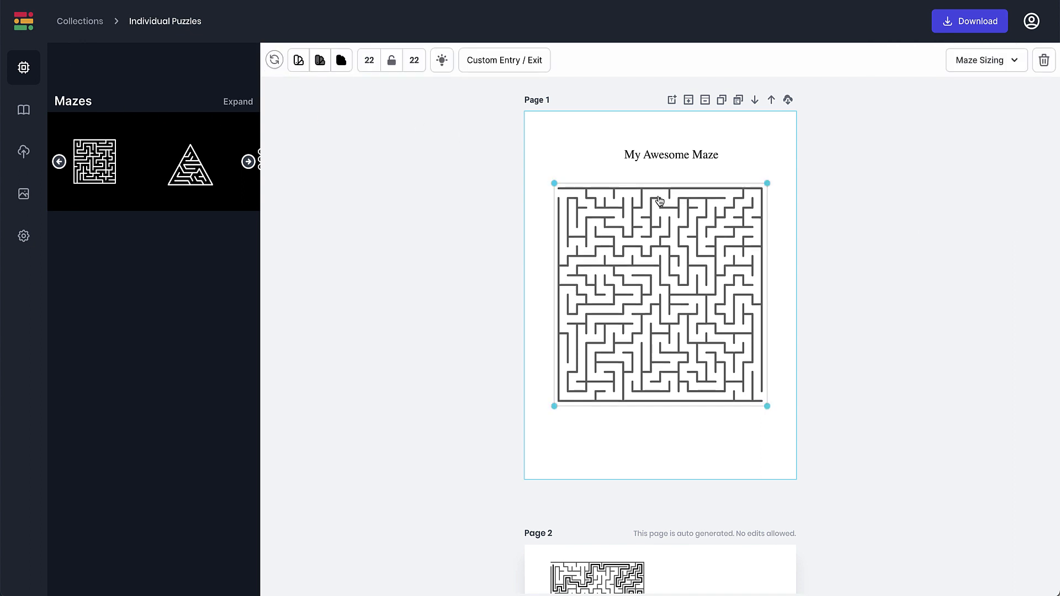
mouse_move(665, 129)
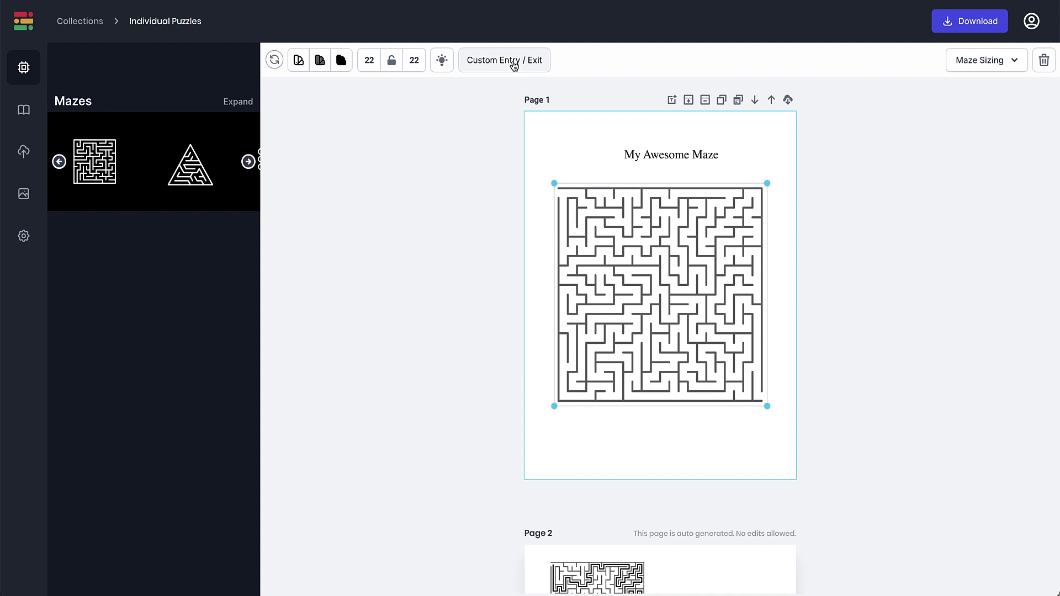
mouse_move(646, 290)
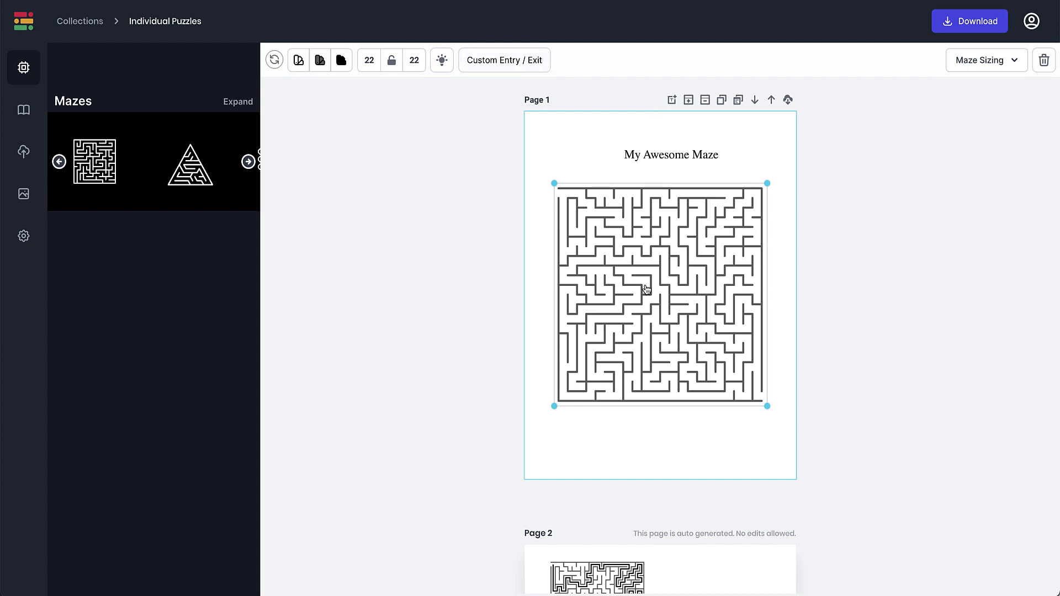
scroll("down", 3)
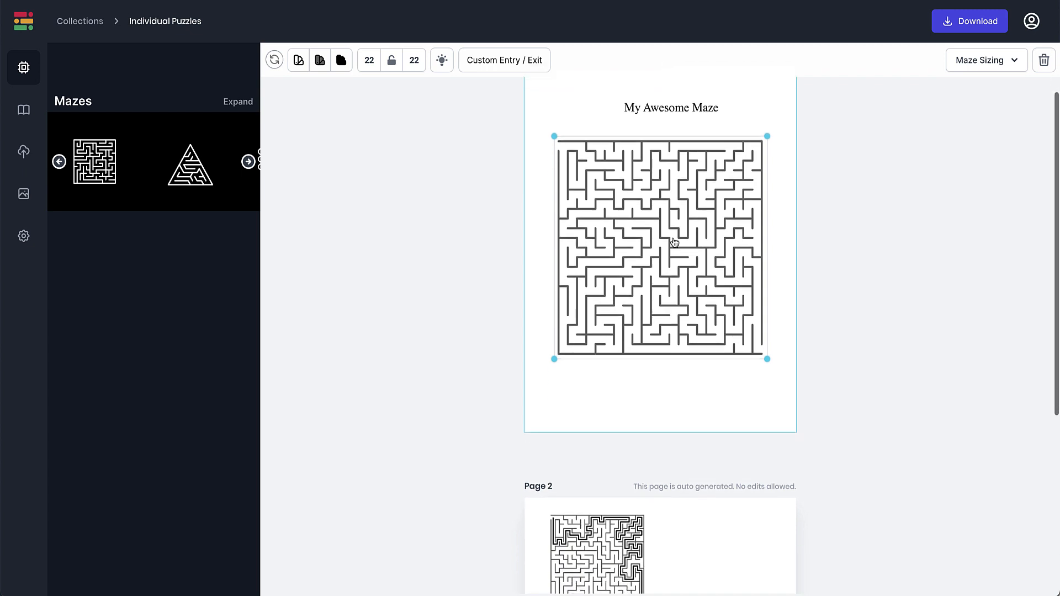
left_click(274, 60)
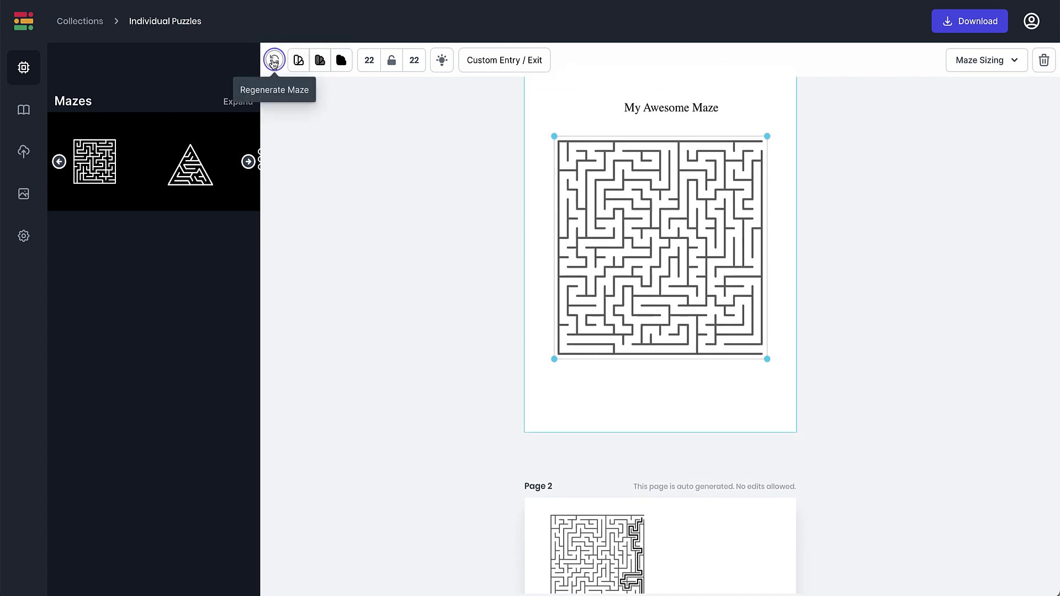
mouse_move(761, 352)
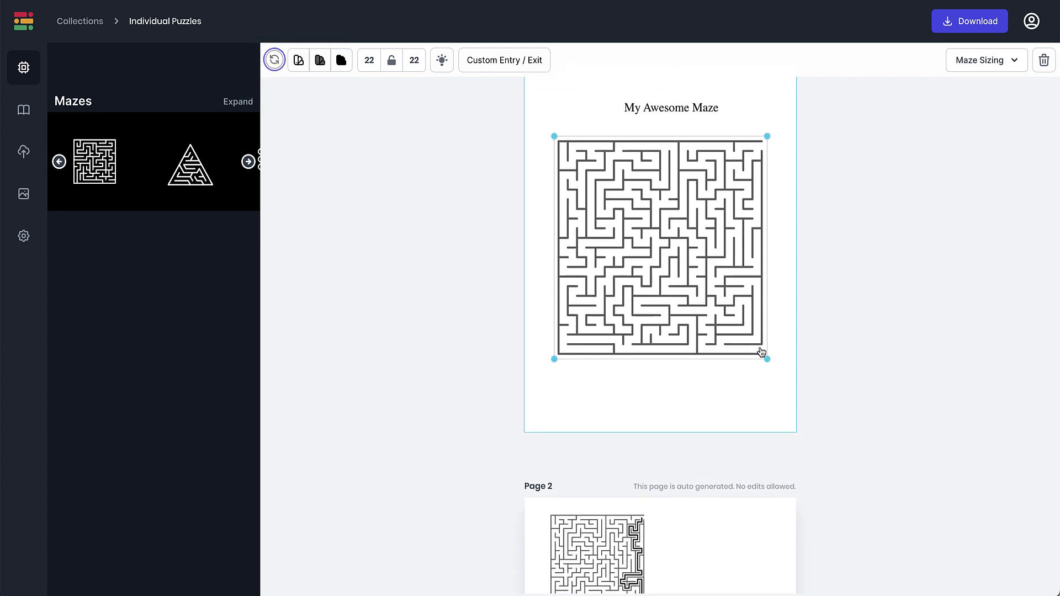
mouse_move(766, 346)
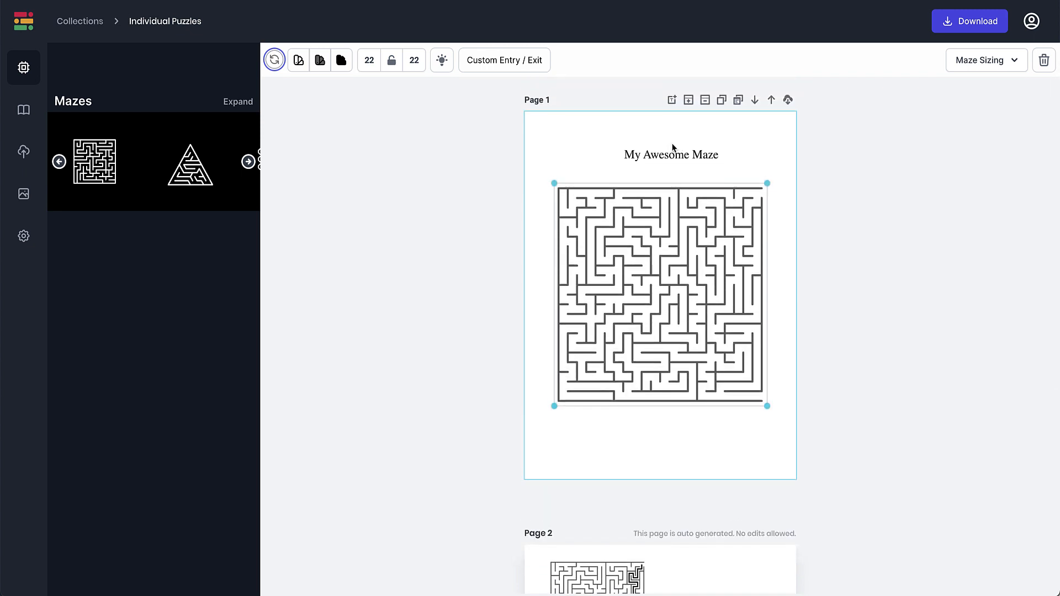
Download the maze pages as PNG images (zip).
left_click(671, 154)
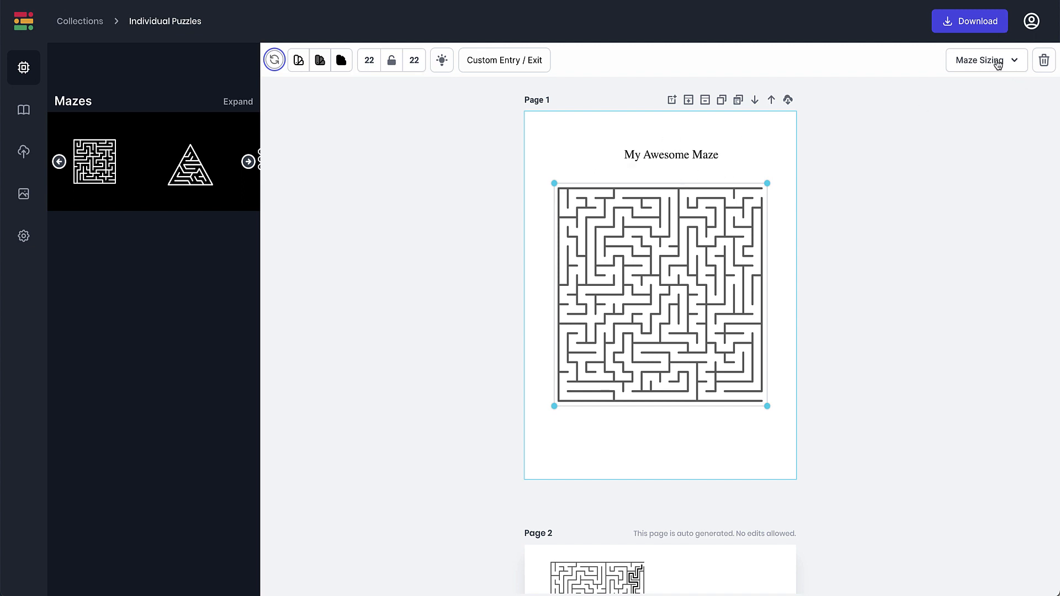
left_click(969, 21)
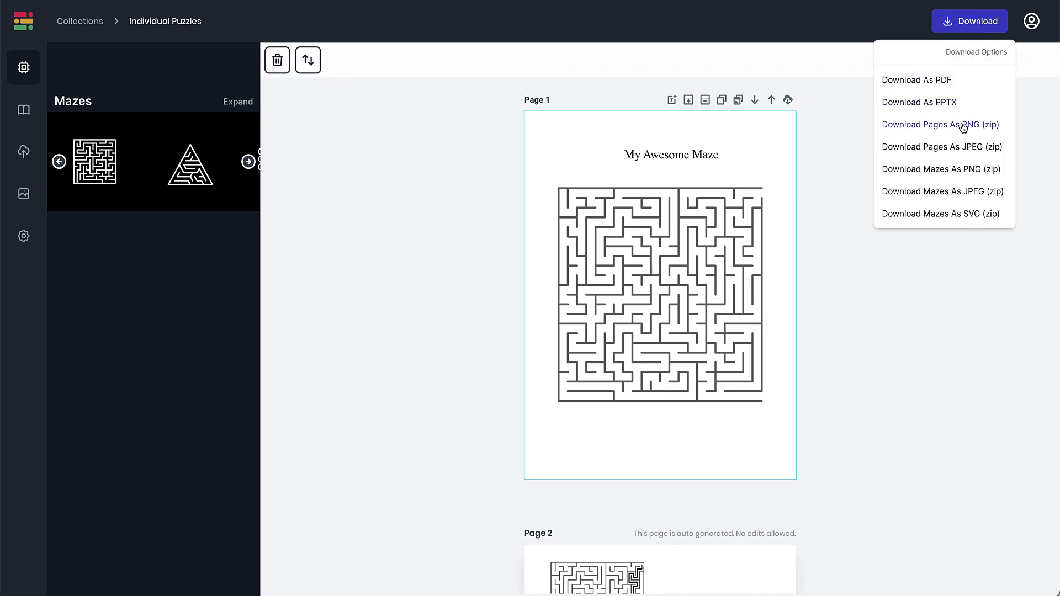
left_click(939, 125)
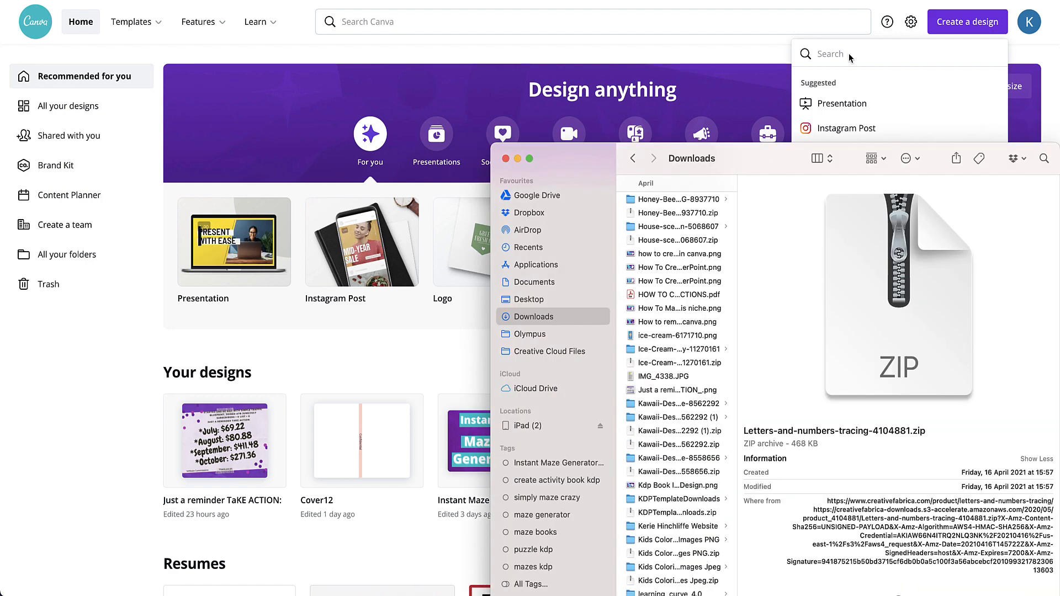
Search 'letter' and start a blank US Letter Document design.
type("lette")
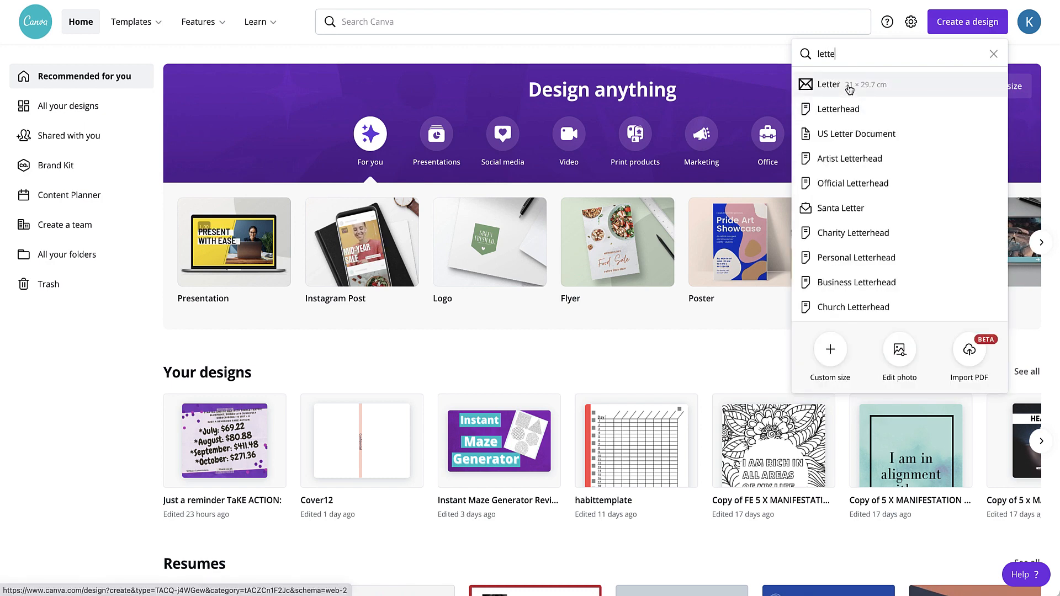
mouse_move(856, 133)
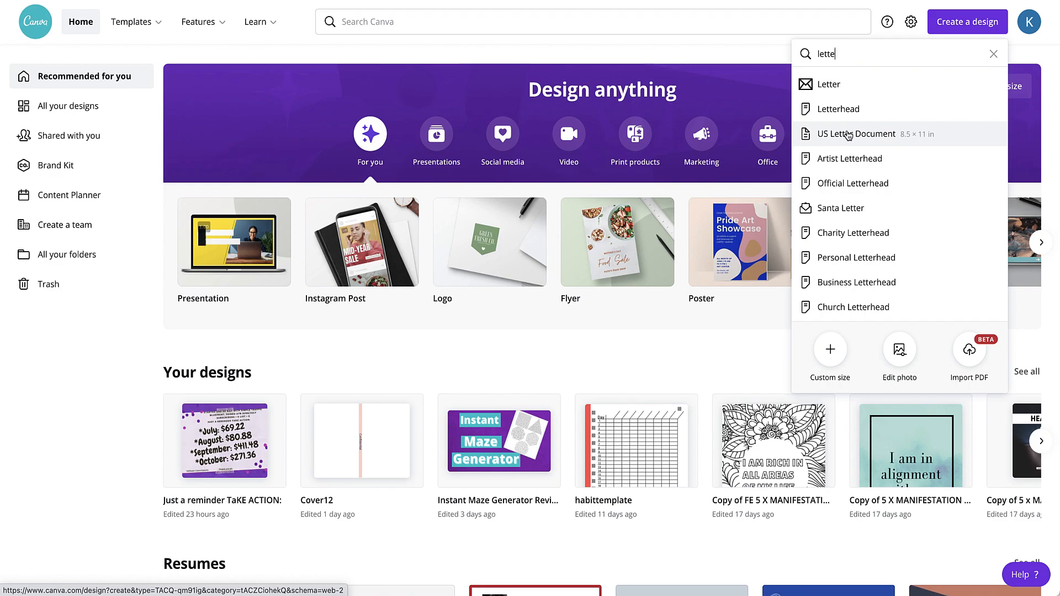
left_click(857, 134)
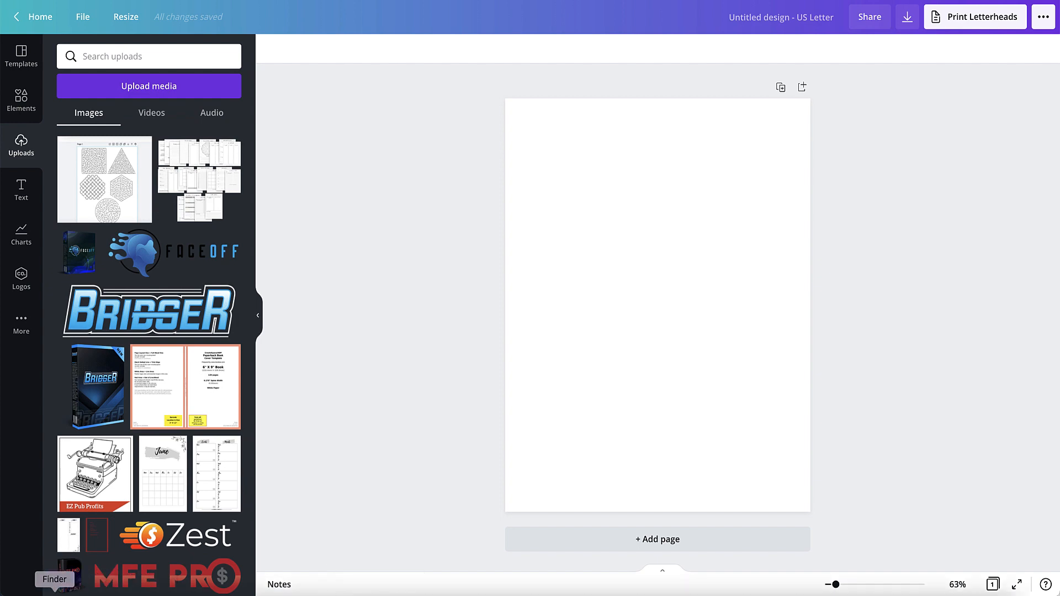
Upload the downloaded maze PNGs and place the maze on the page.
left_click(54, 580)
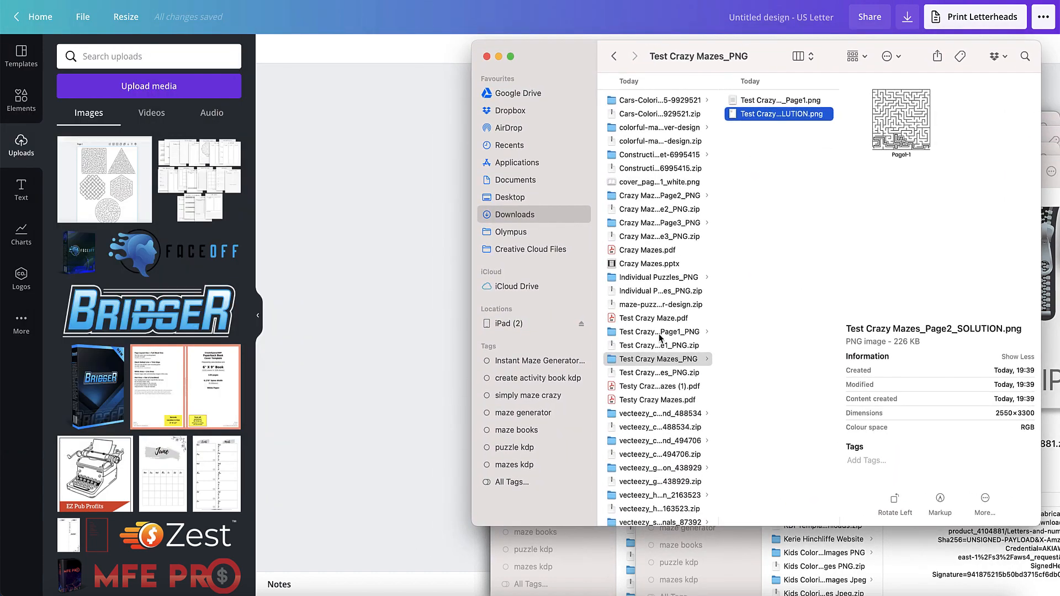
left_click(778, 100)
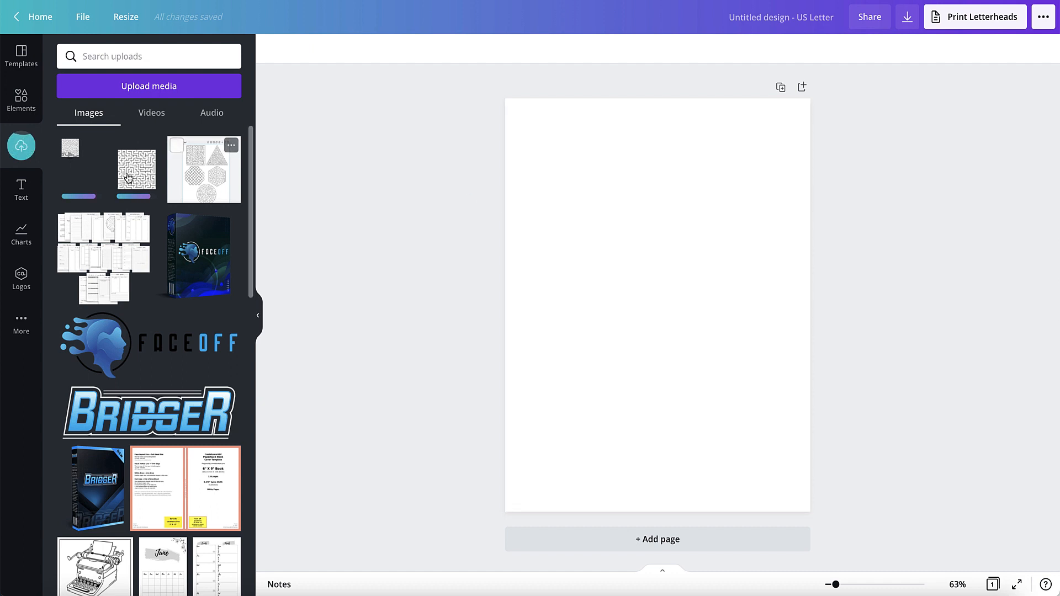
left_click(136, 169)
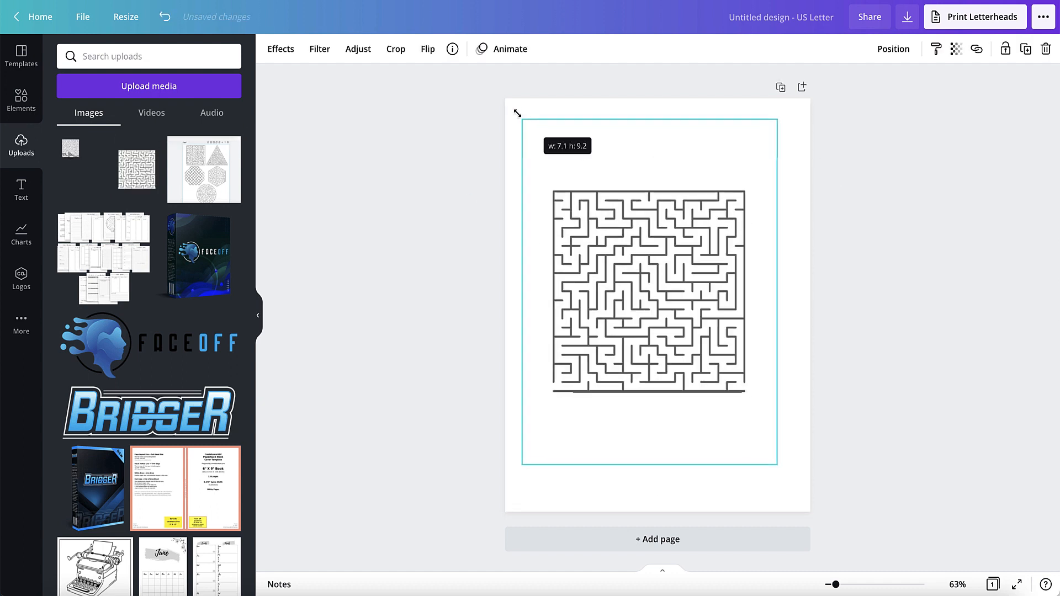
Enlarge the maze across the page and centre it.
left_click_drag(647, 286, 683, 307)
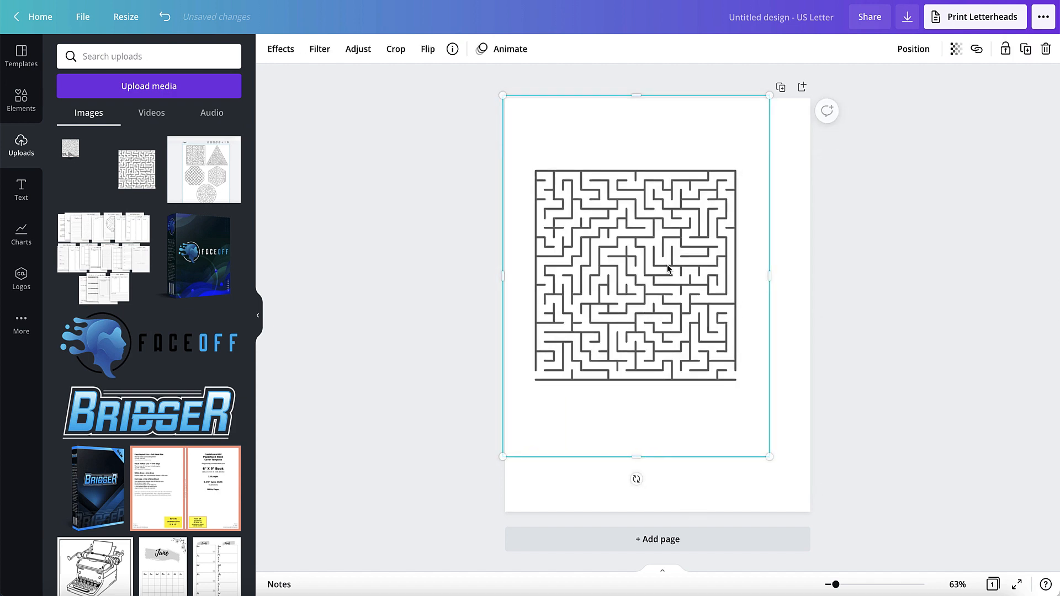
left_click_drag(635, 276, 693, 282)
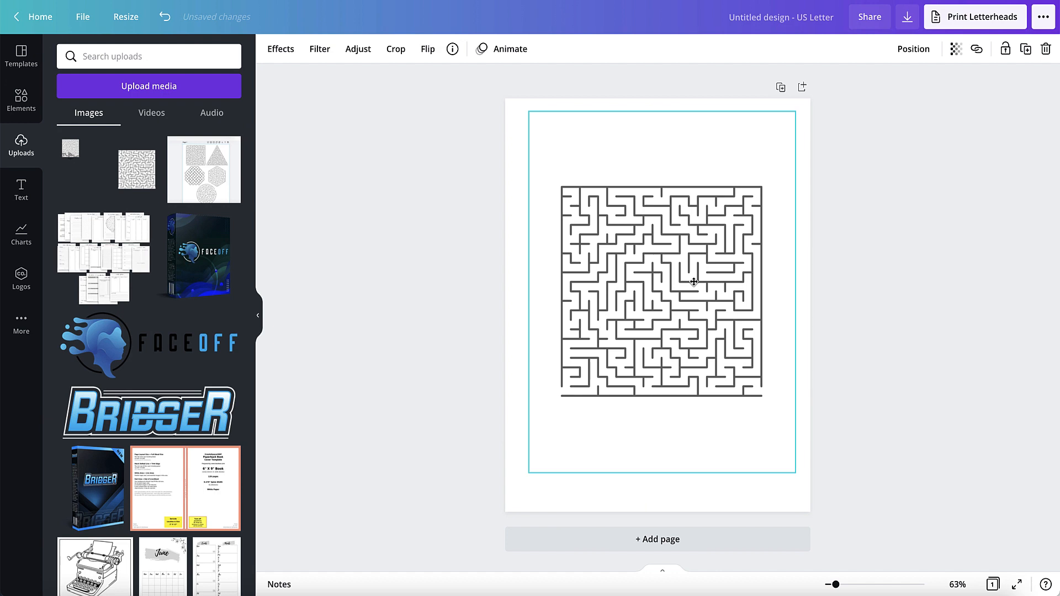
left_click(694, 282)
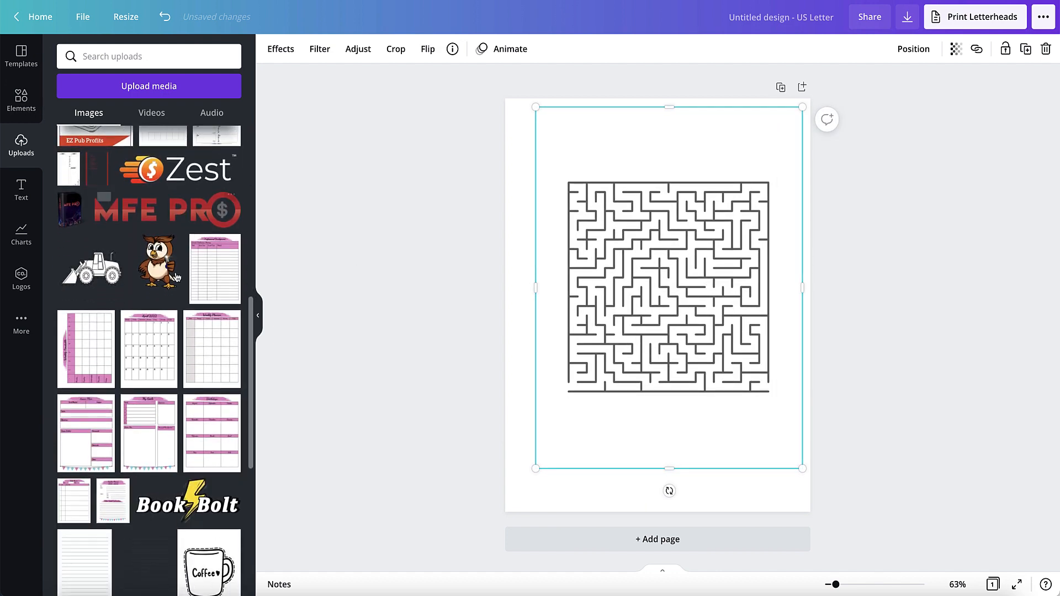
scroll("down", 3)
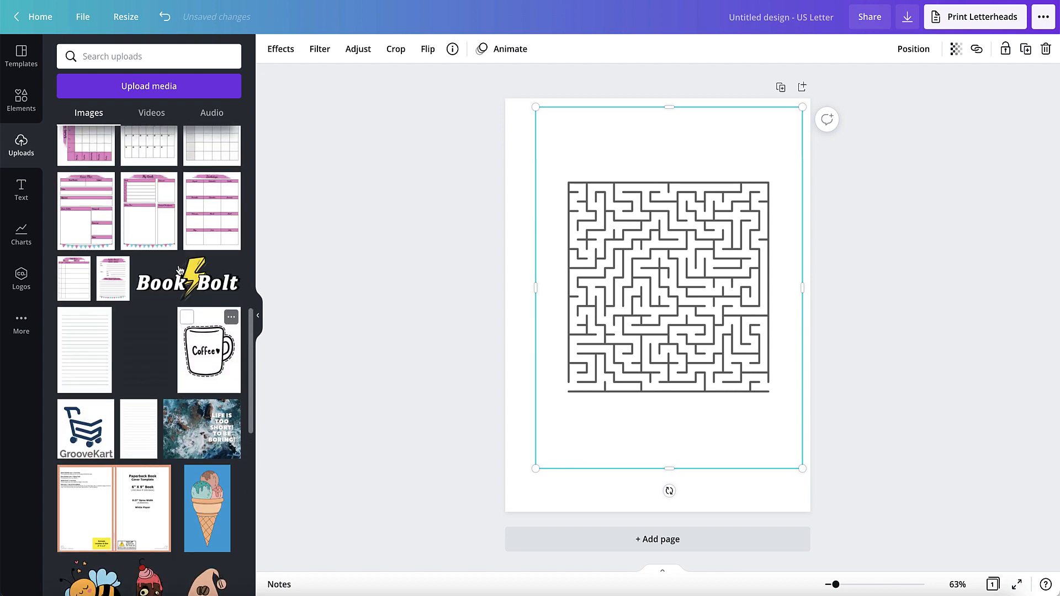
scroll("down", 3)
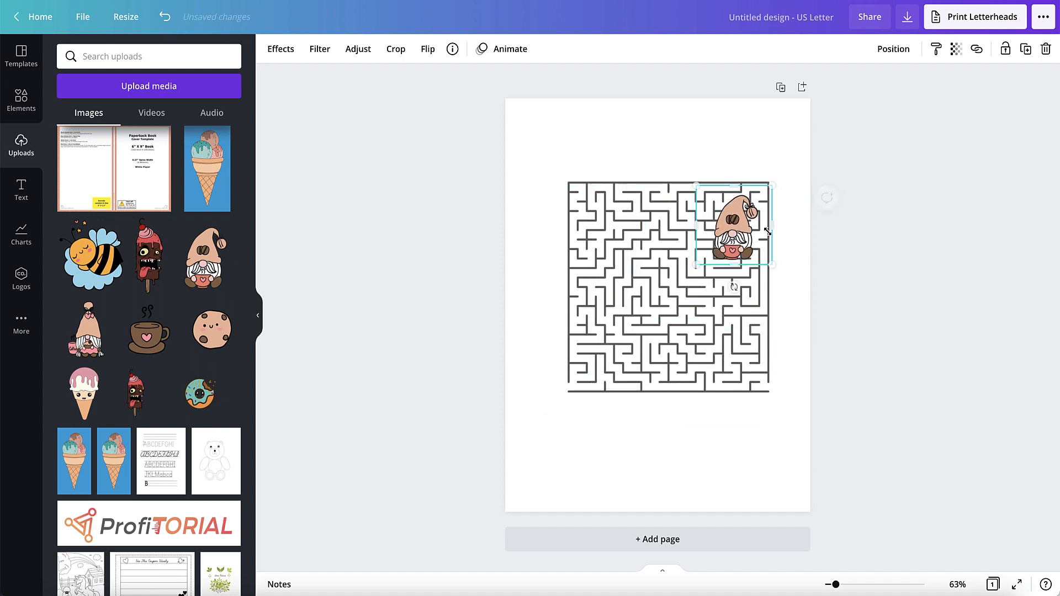
Move the gnome to the bottom-right and shrink the coffee cup into the bottom-left.
left_click_drag(733, 225, 764, 418)
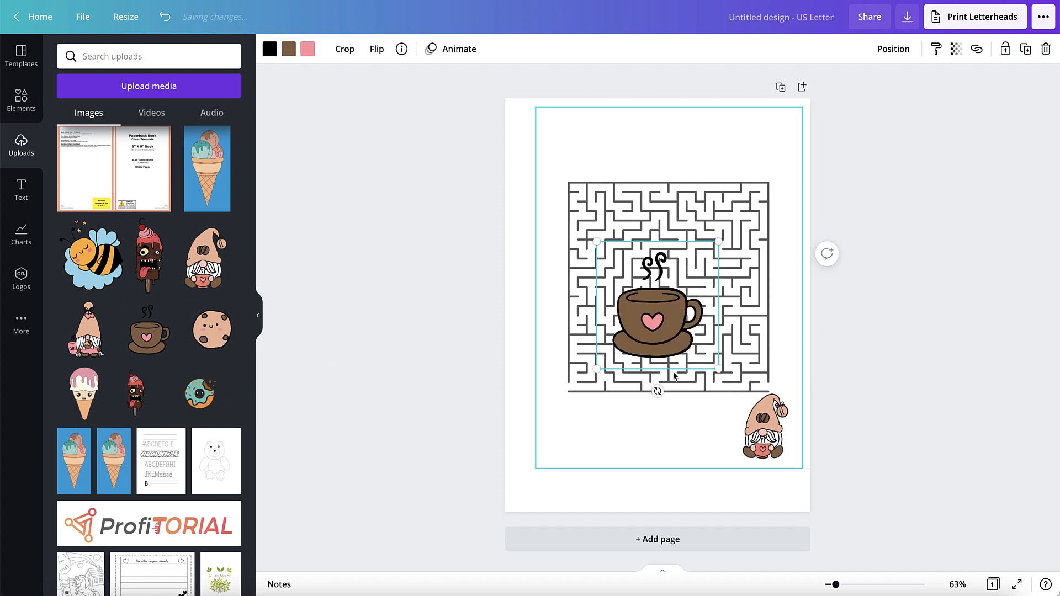
left_click_drag(650, 303, 575, 419)
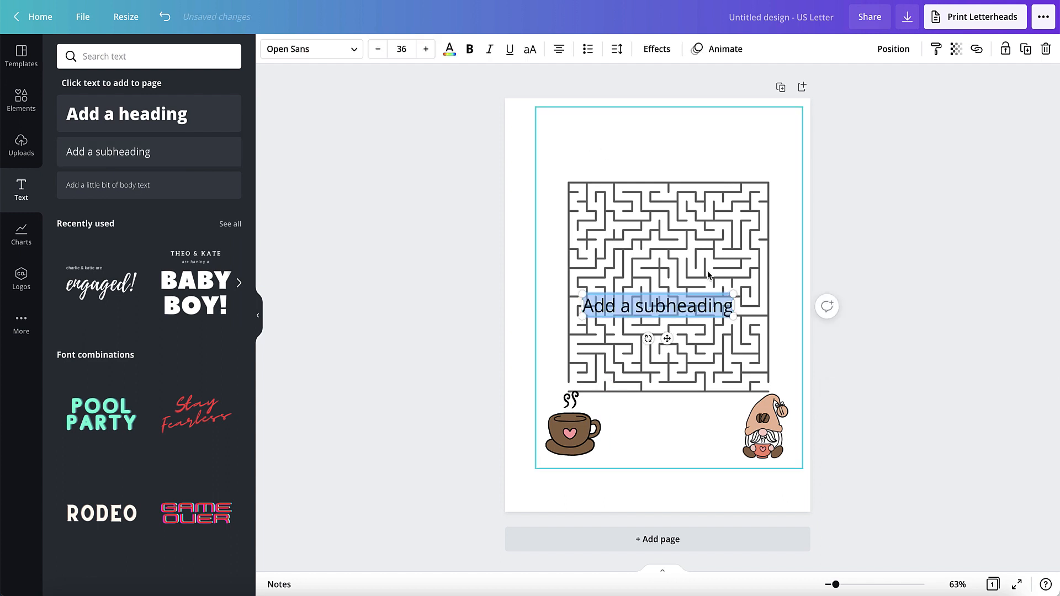
Type the title 'Help Norm the Gnome Find his morning Coffee' and move it to the page top.
type("Help")
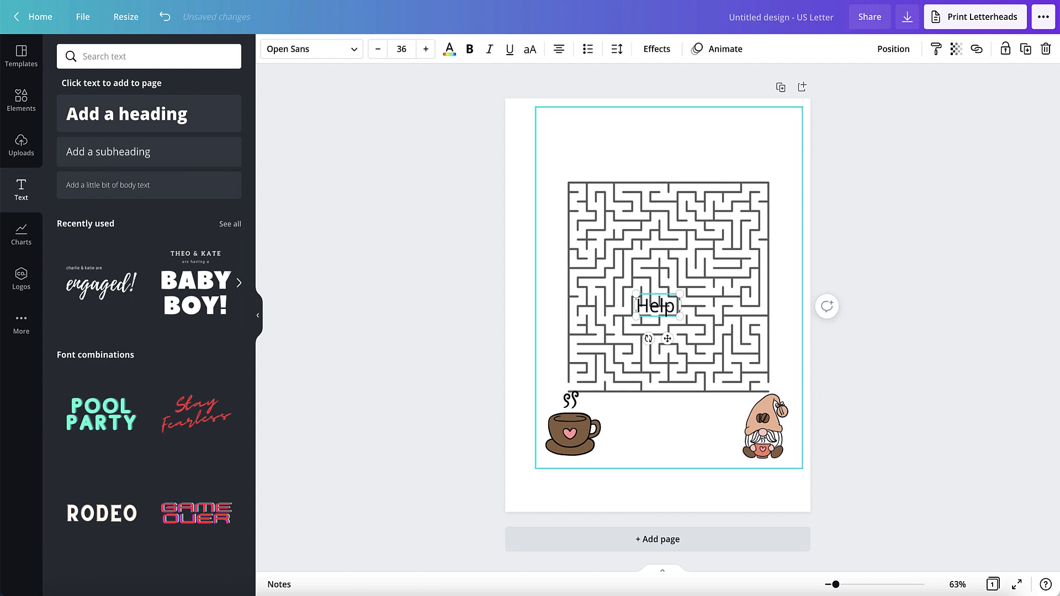
type("Norm the")
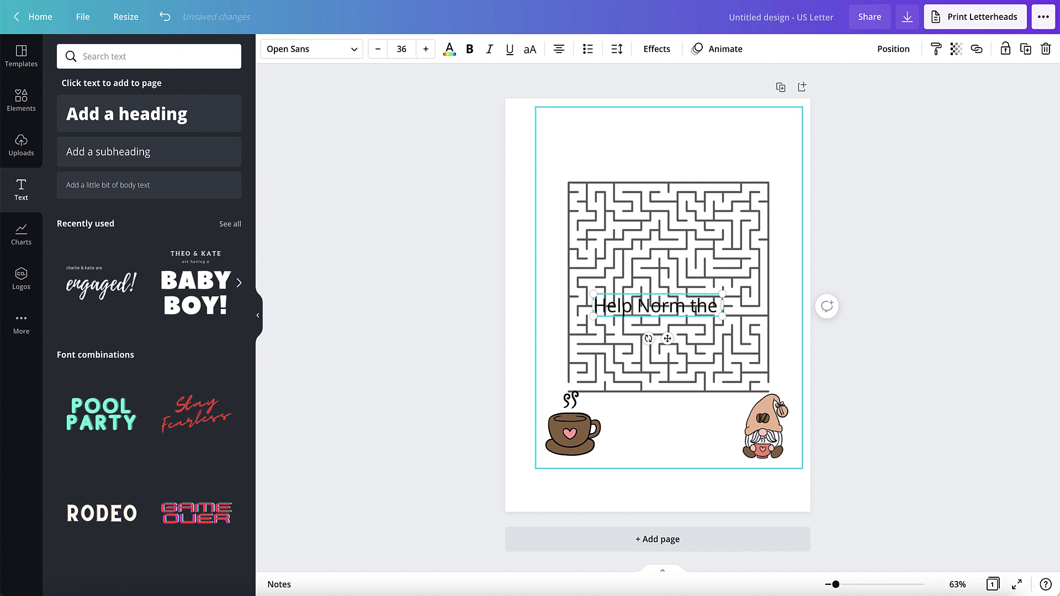
type("Gnome Find his")
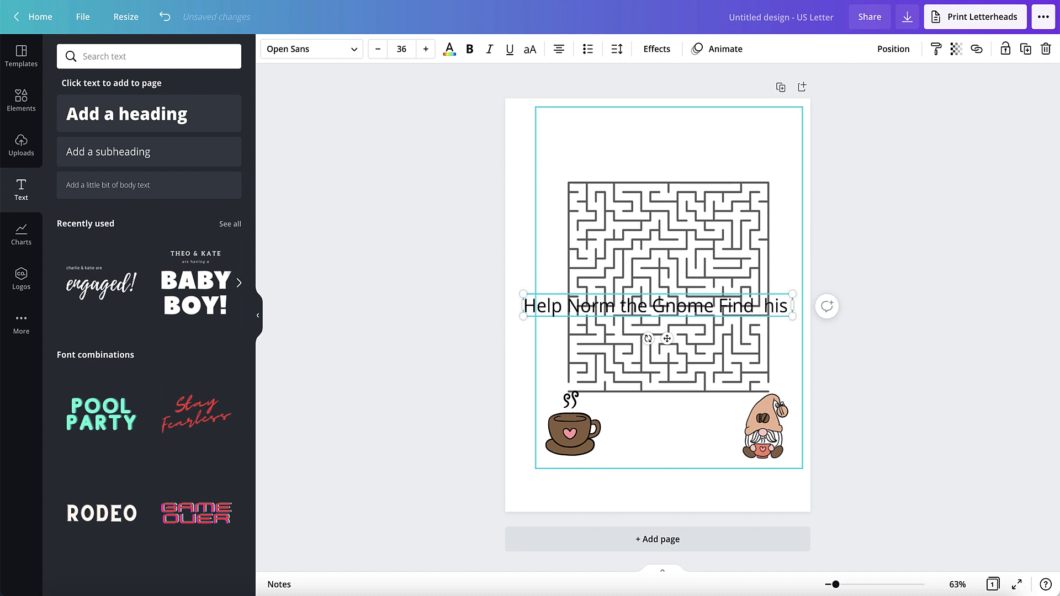
type("morning")
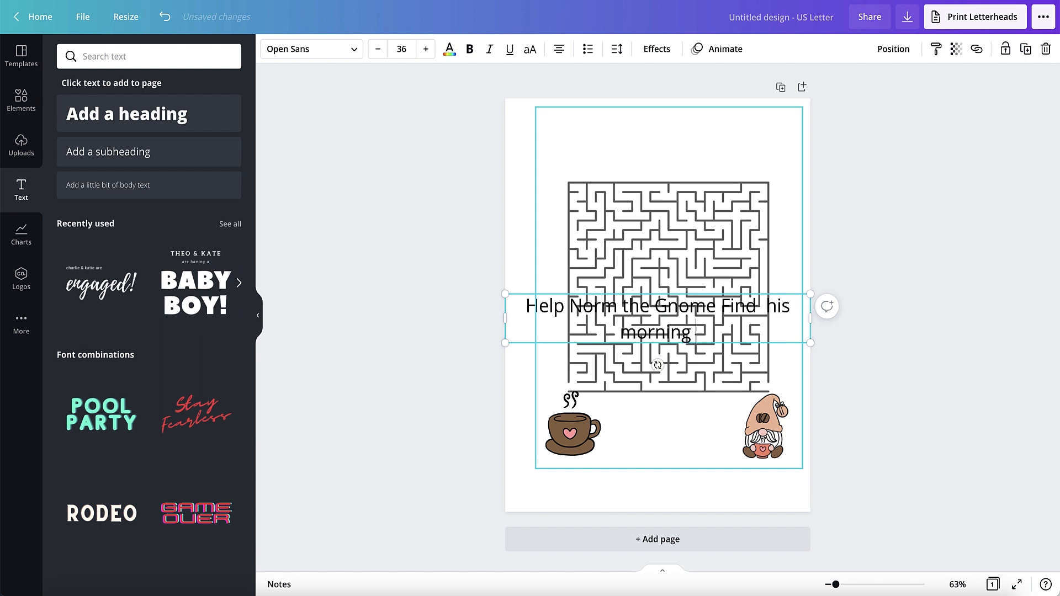
type("Coffee")
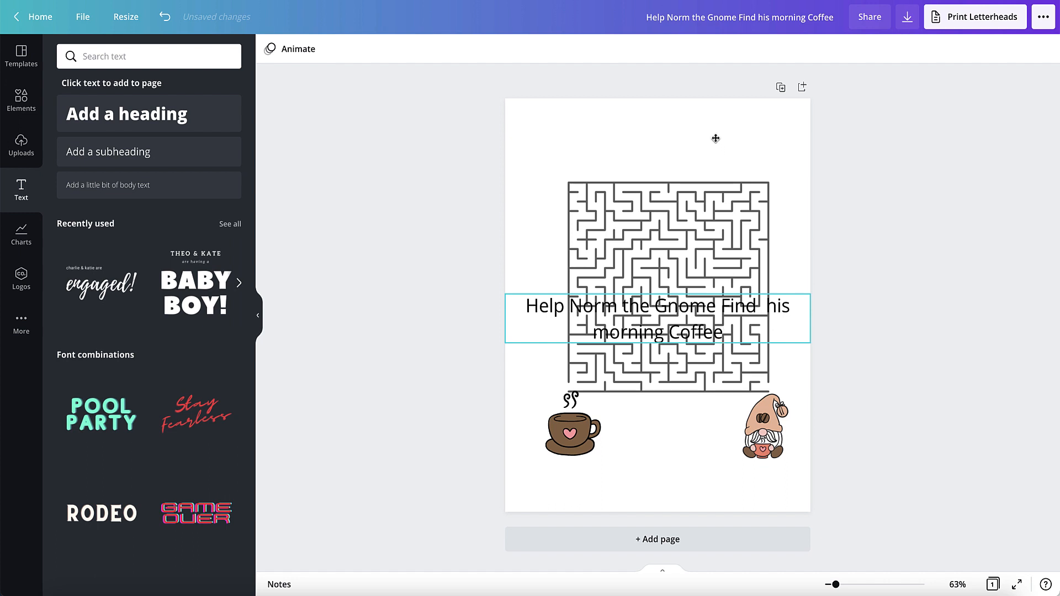
left_click_drag(656, 318, 656, 142)
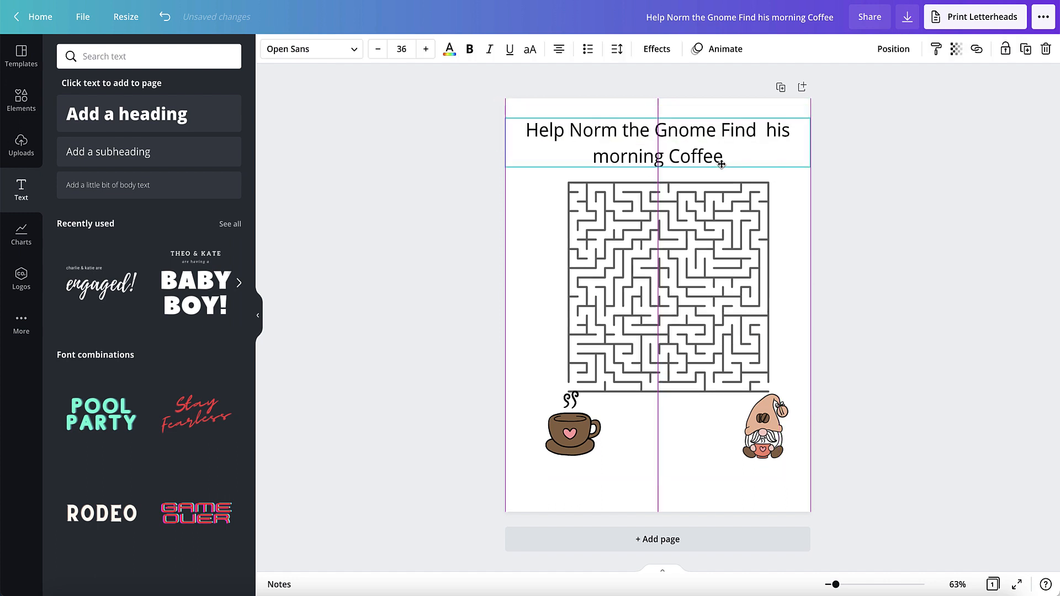
left_click(656, 143)
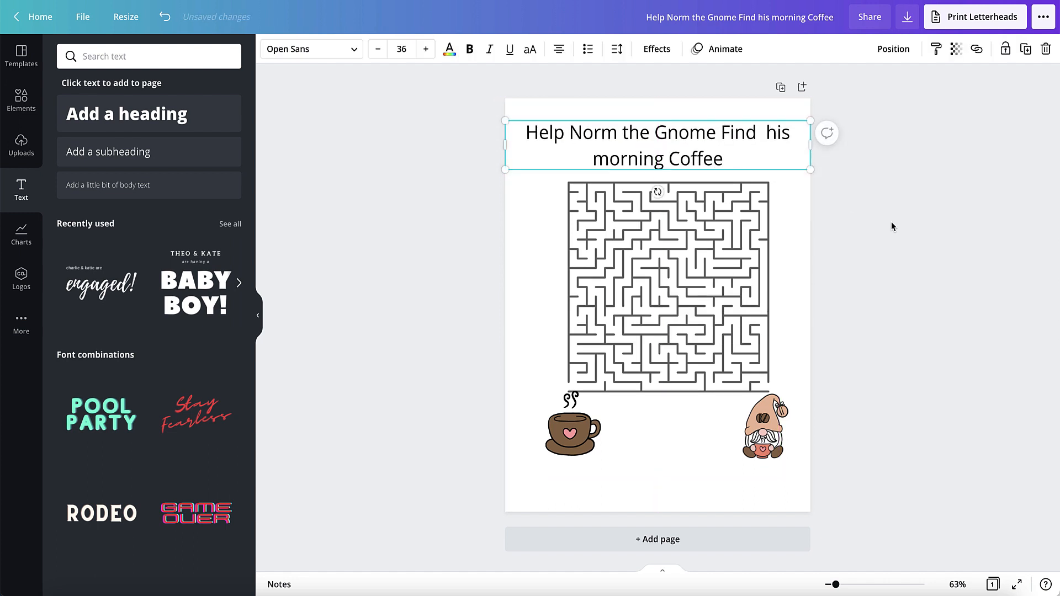
Add a 'Solution' text heading at the top of page 2 and show the Uploads library.
scroll("down", 3)
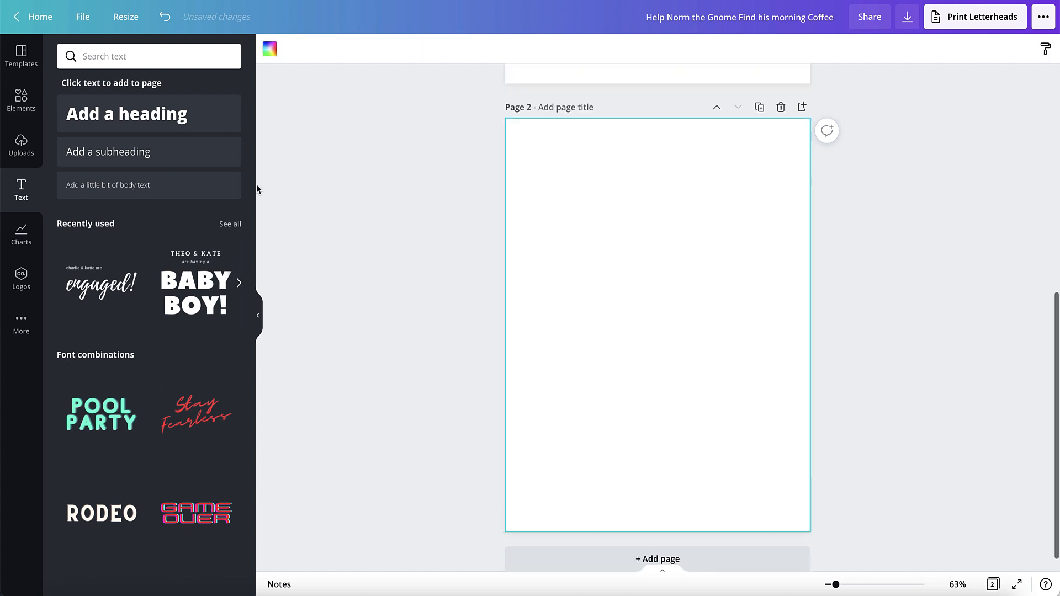
scroll("up", 3)
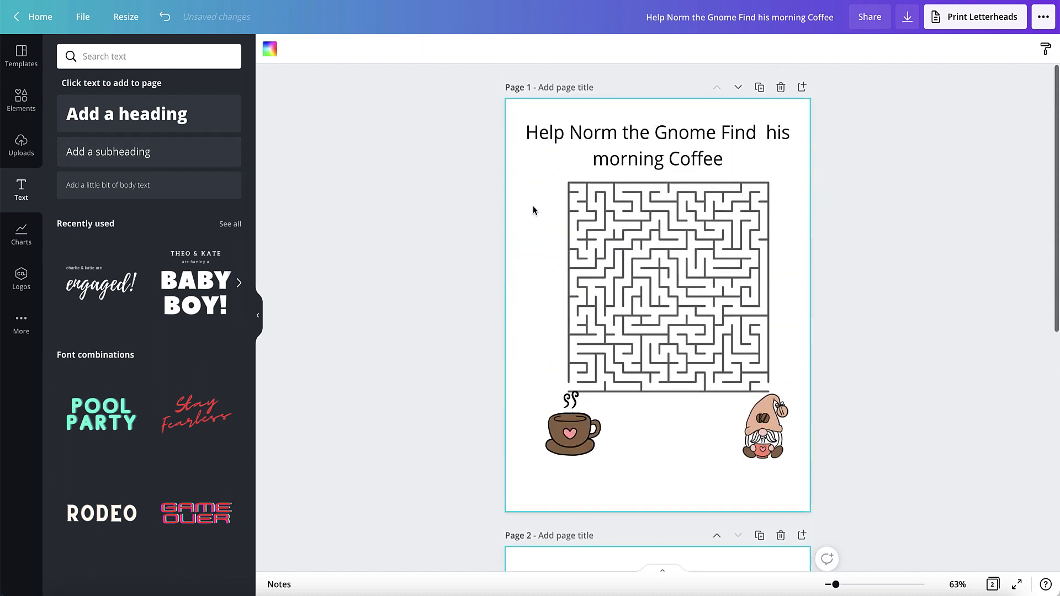
left_click(656, 145)
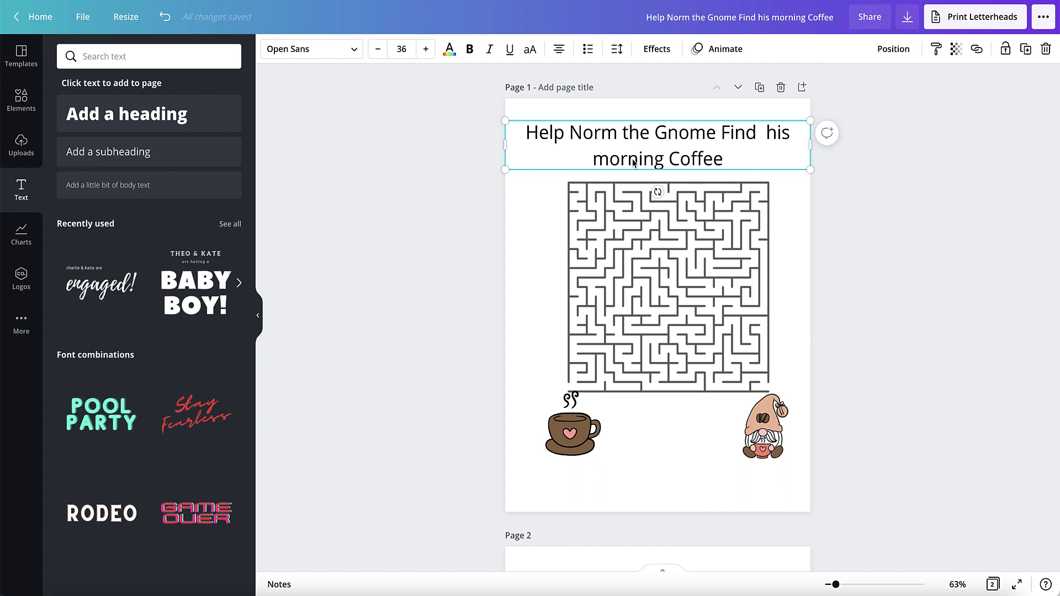
scroll("down", 3)
type("So")
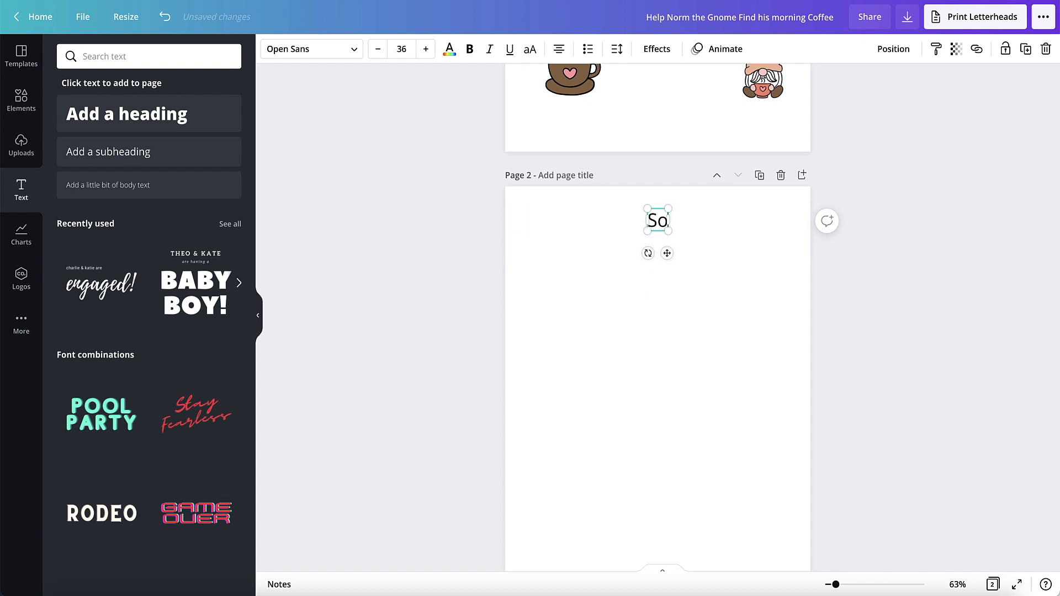
type("lution")
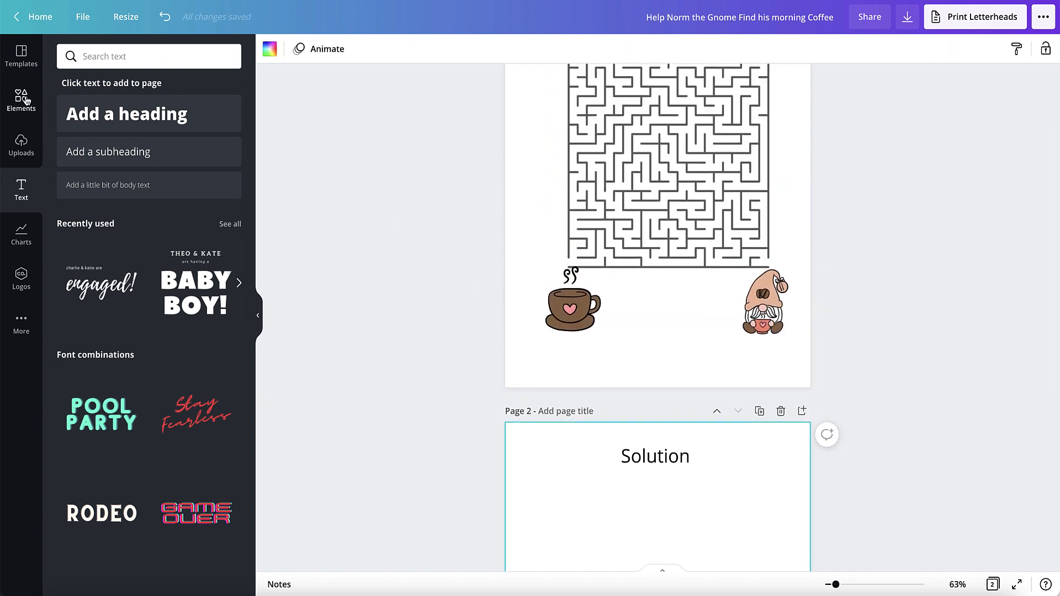
left_click(21, 145)
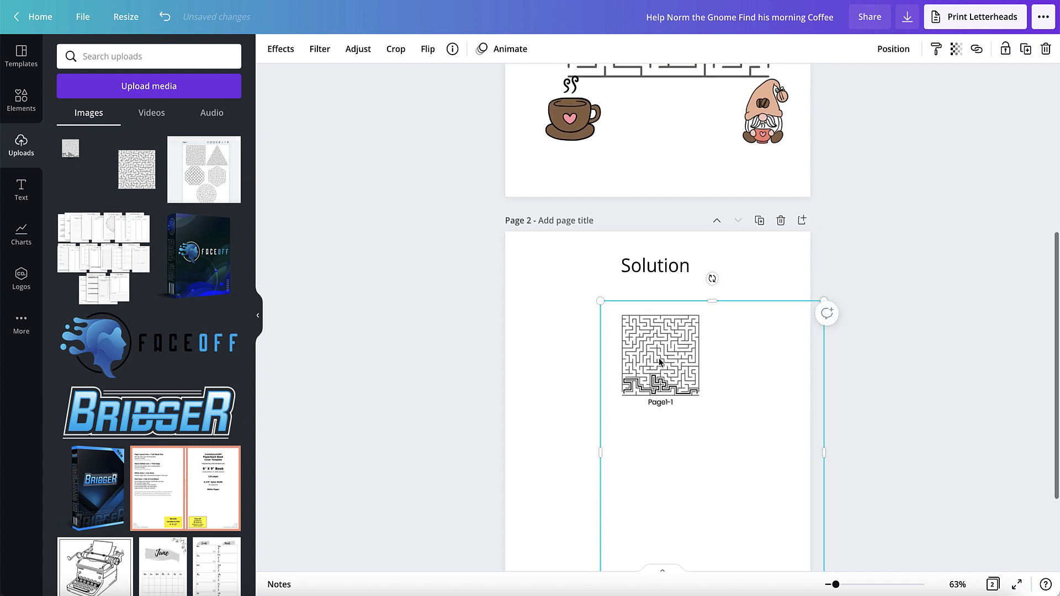
Place the Page1-1 maze on page 2 and crop its empty bottom and side space.
left_click_drag(660, 355, 586, 332)
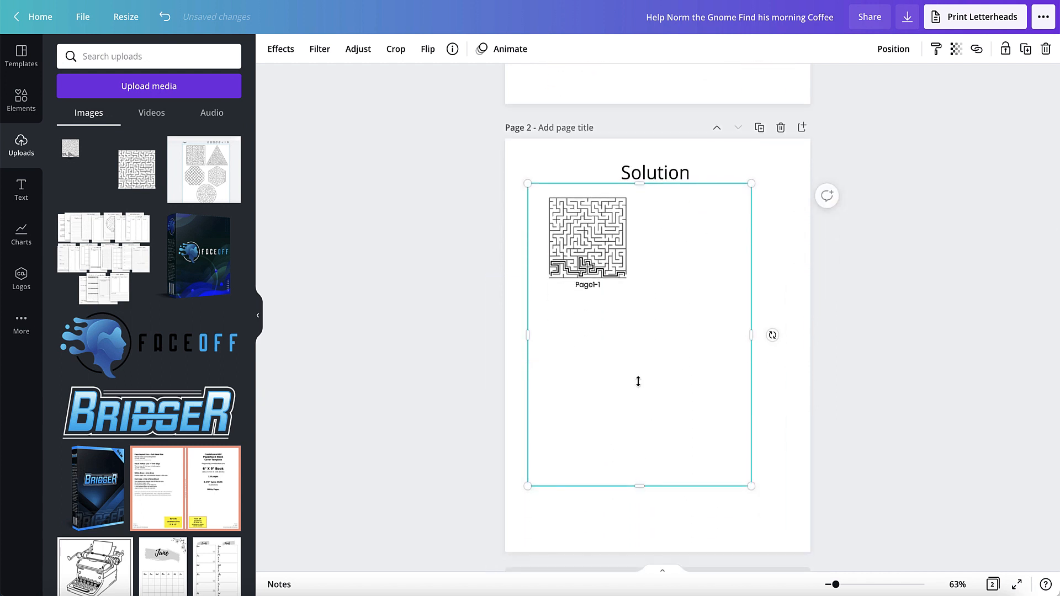
left_click_drag(638, 485, 638, 277)
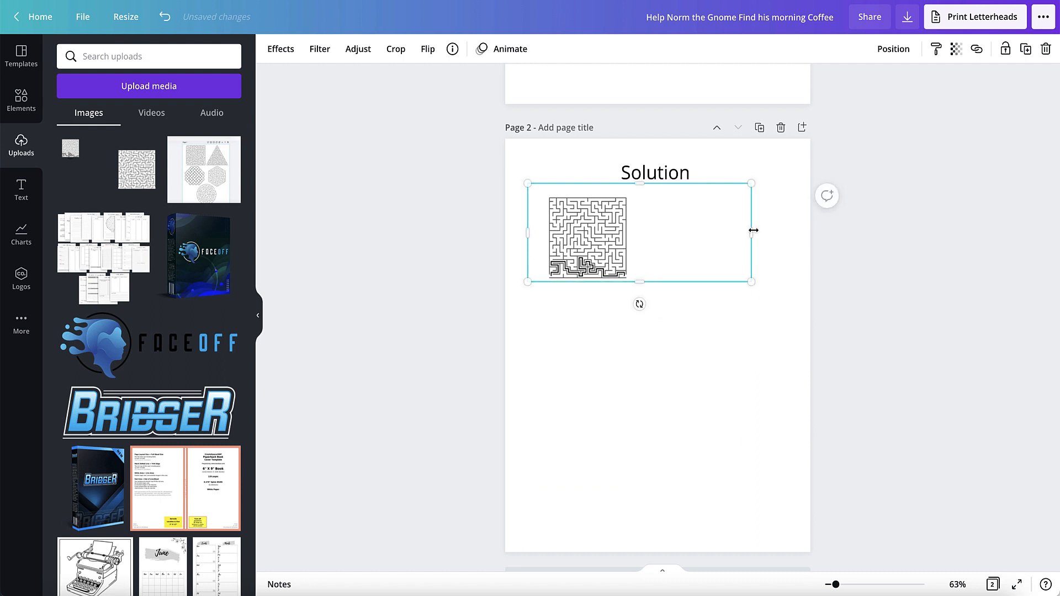
left_click_drag(753, 230, 641, 231)
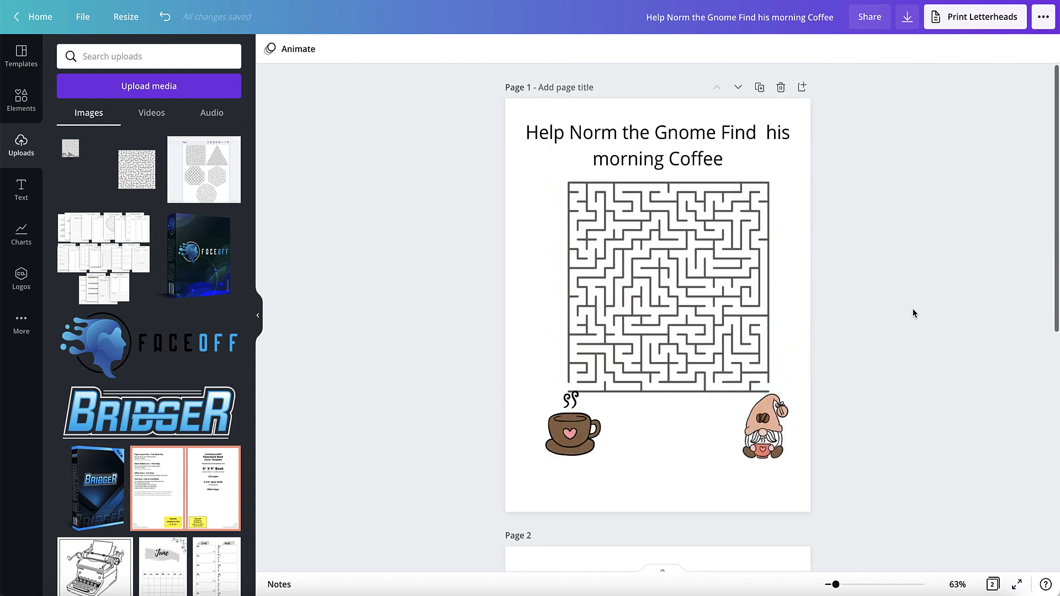
mouse_move(915, 313)
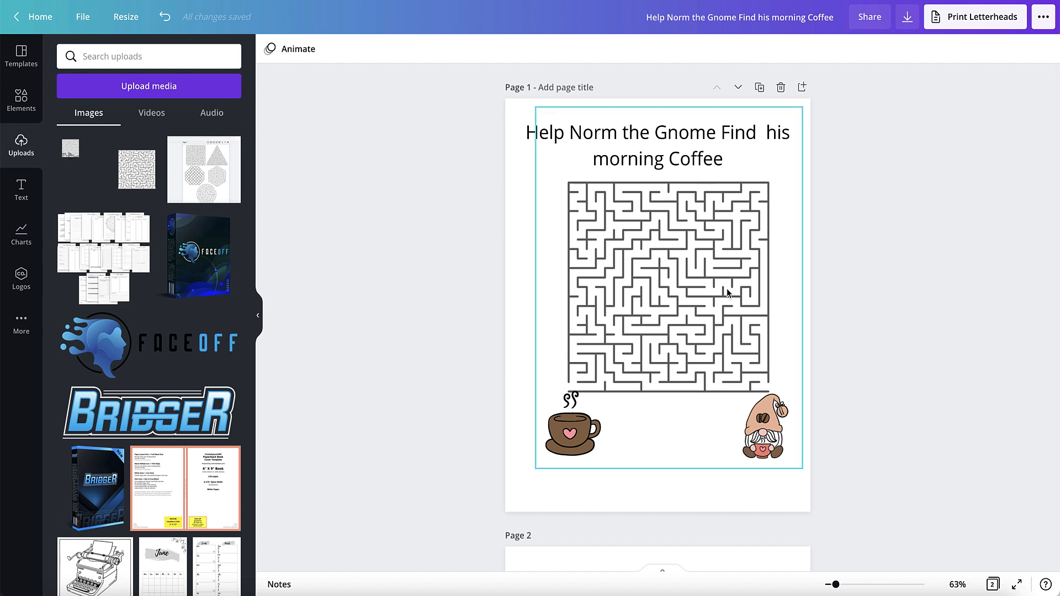
Recolour the coffee cup's brown fill and pink heart to white.
left_click(666, 283)
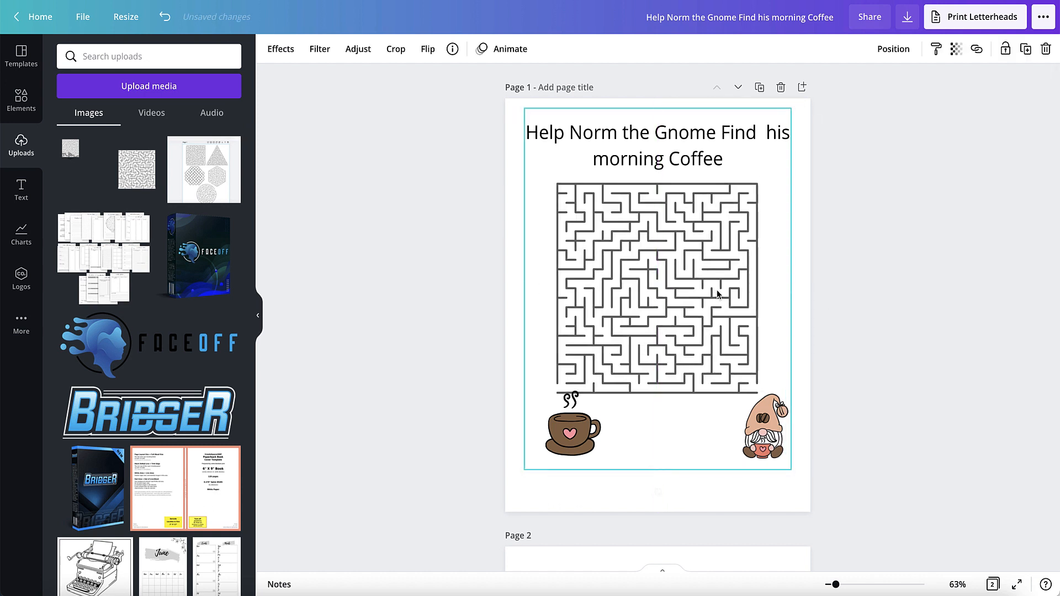
left_click(656, 291)
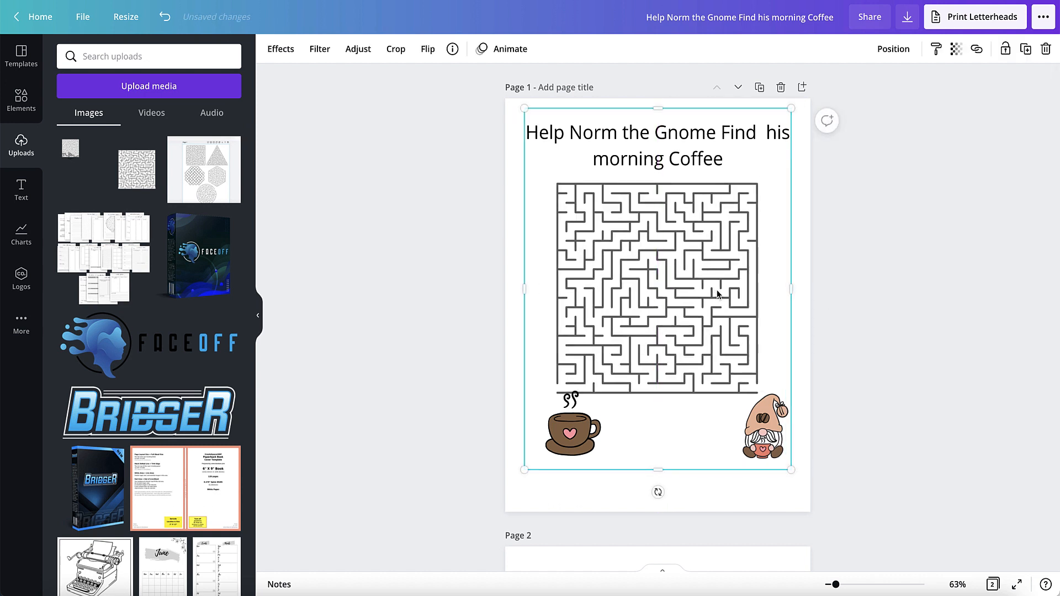
scroll("down", 3)
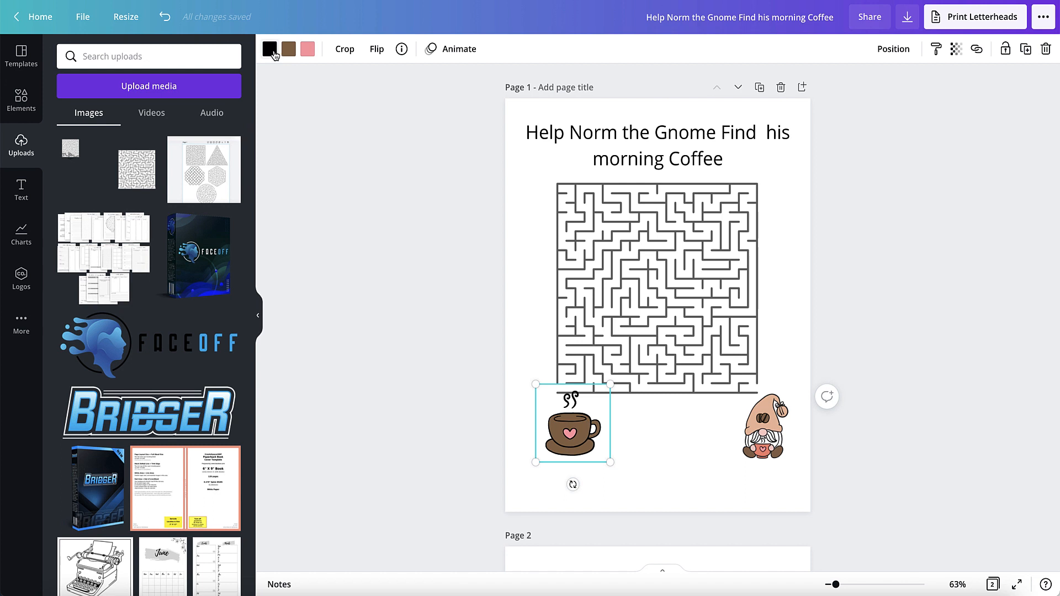
left_click(307, 48)
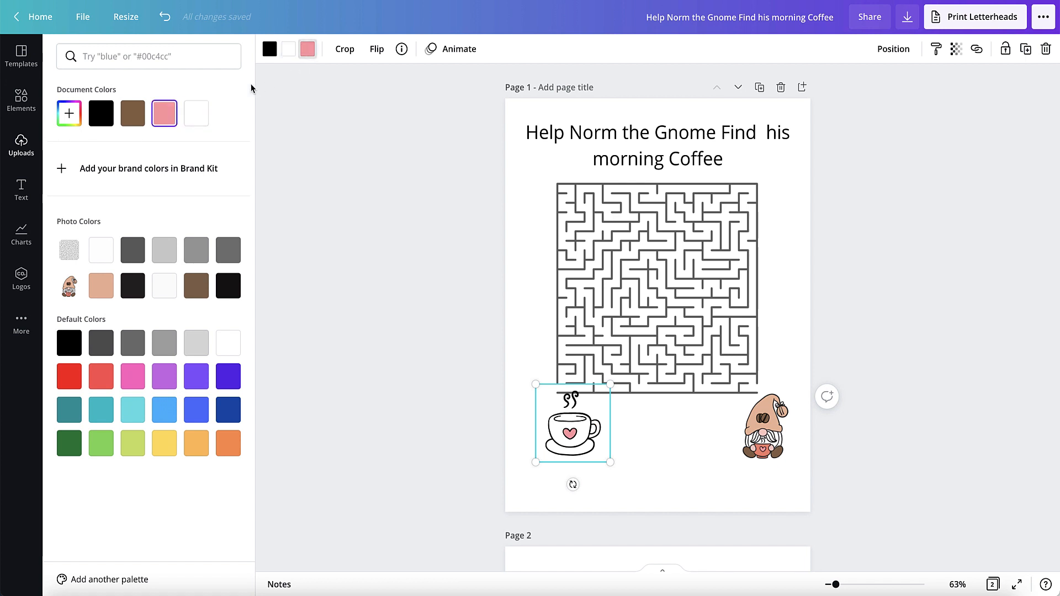
left_click(764, 424)
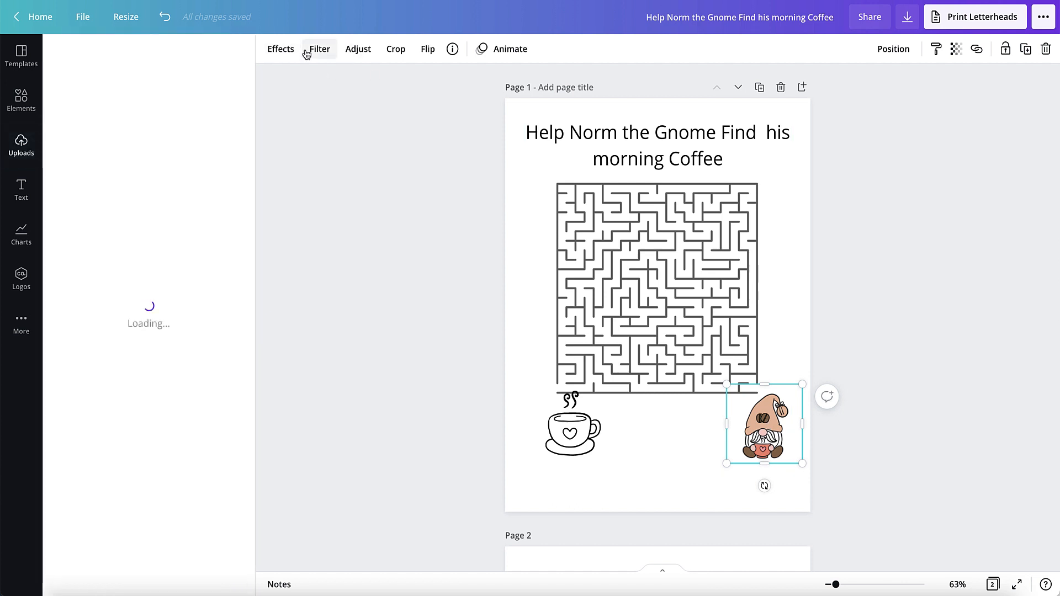
Apply the Street greyscale filter to the gnome picture.
left_click(280, 48)
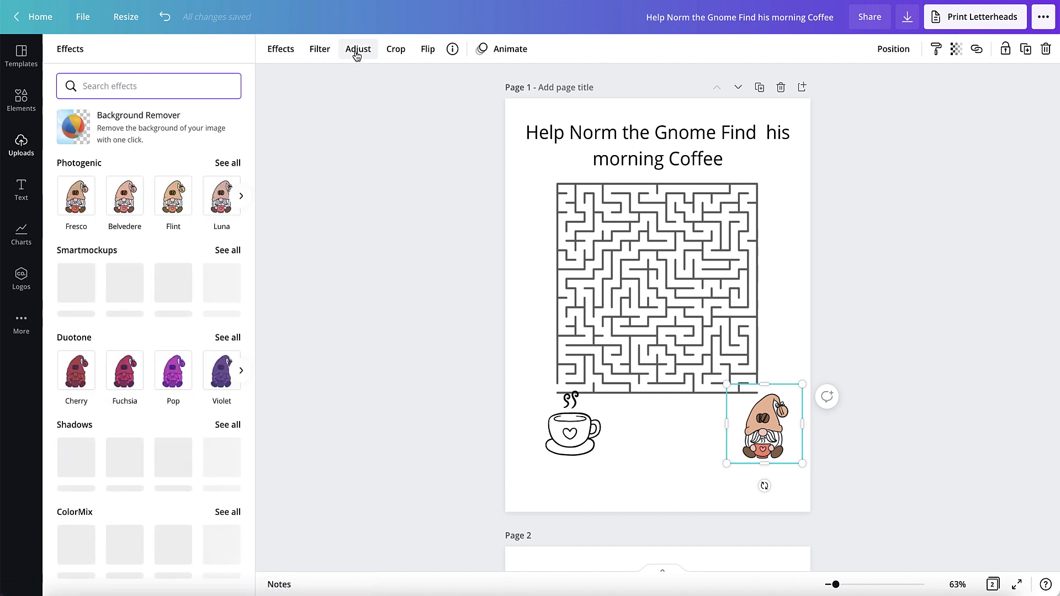
scroll("down", 3)
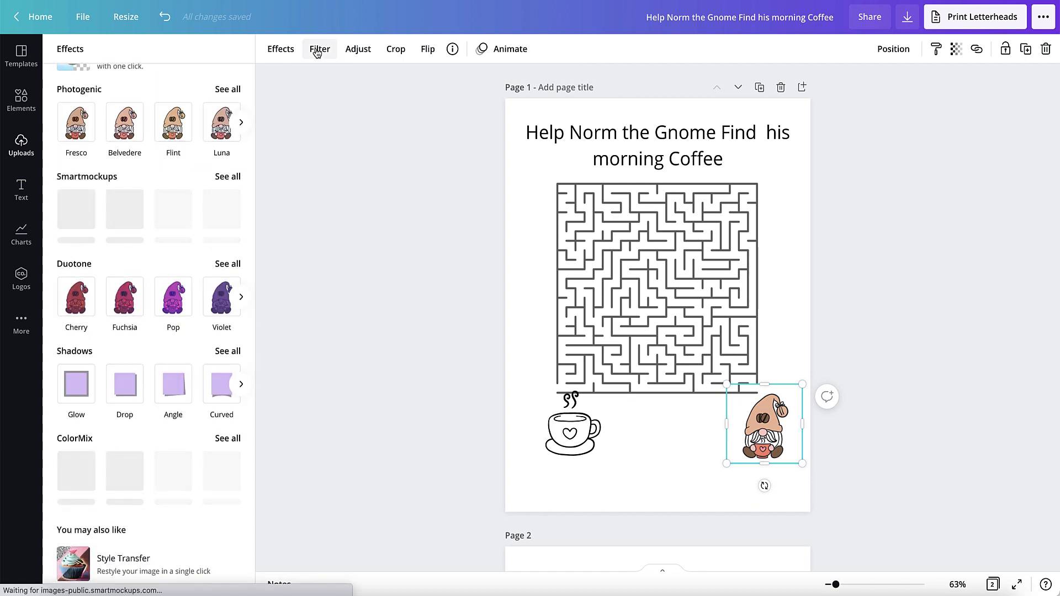
left_click(320, 49)
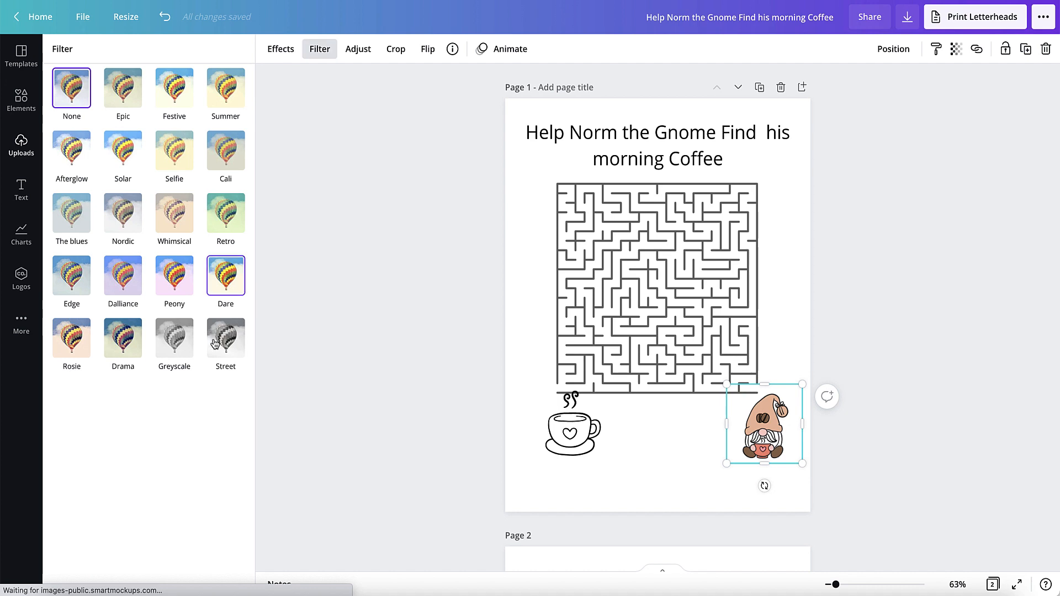
left_click(174, 334)
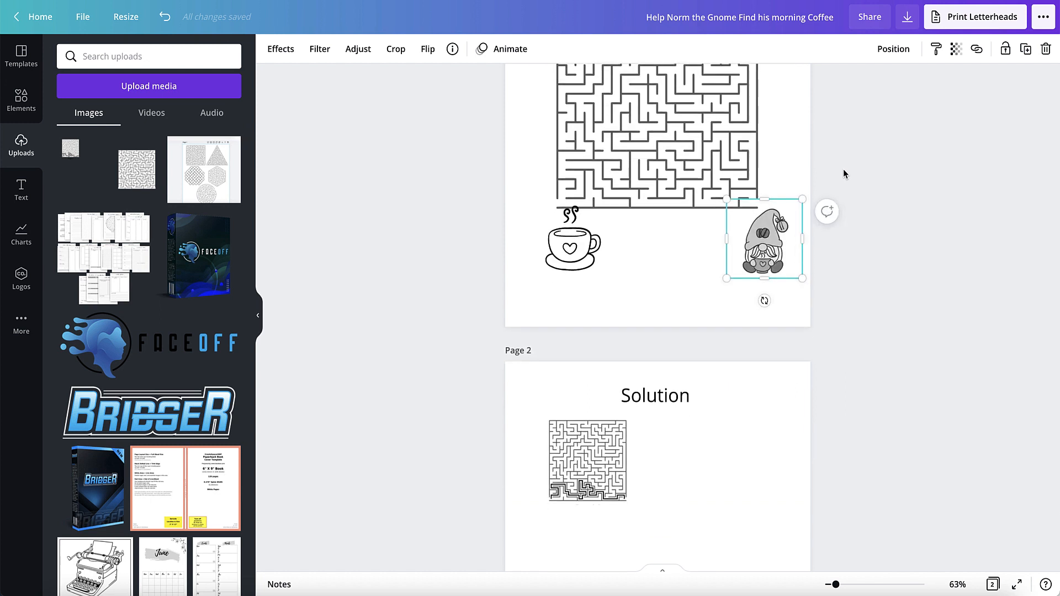
mouse_move(805, 108)
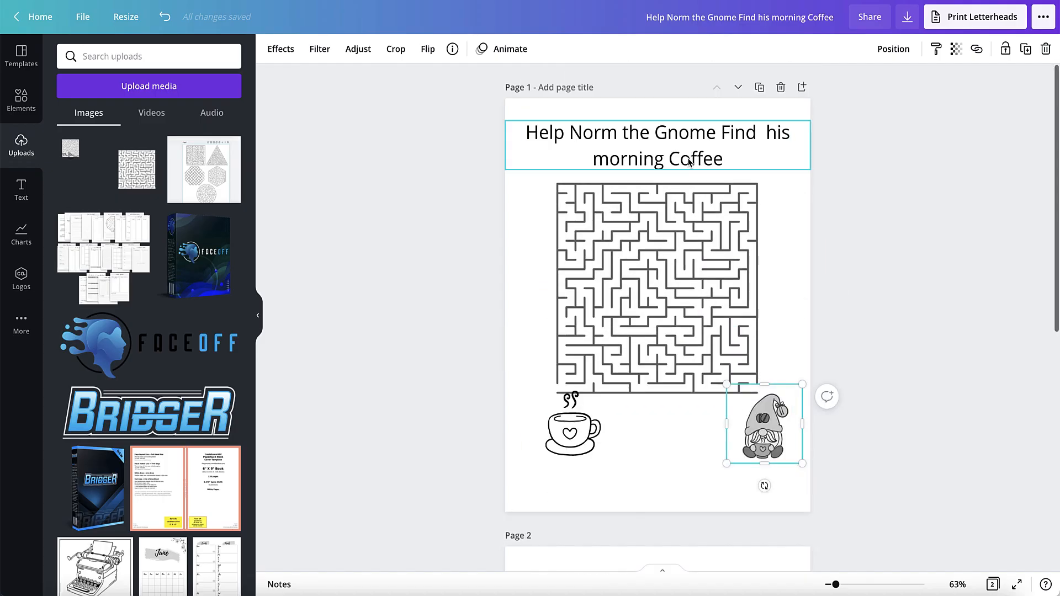
scroll("down", 3)
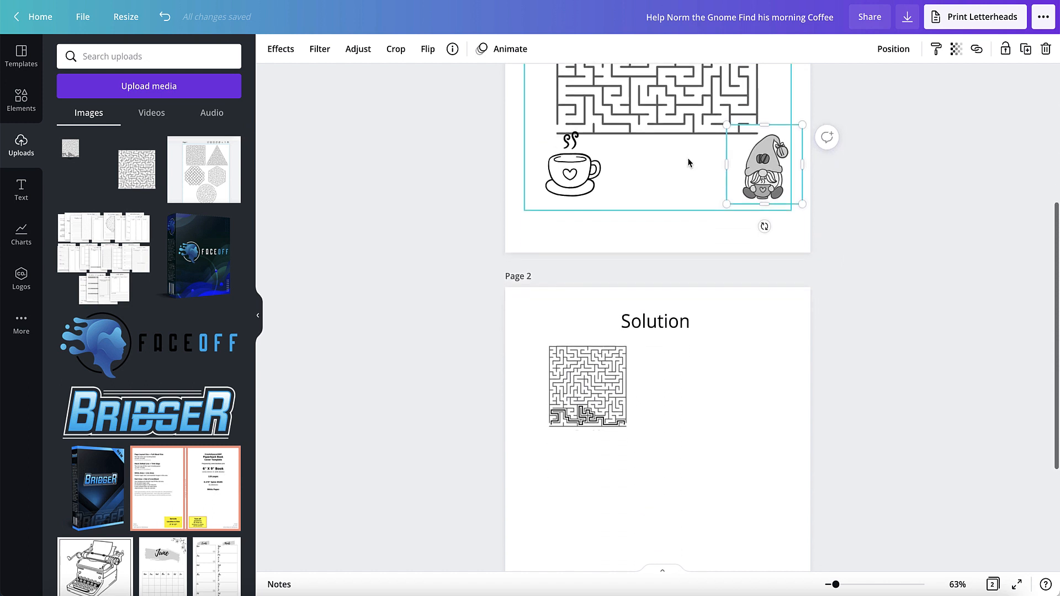
scroll("down", 3)
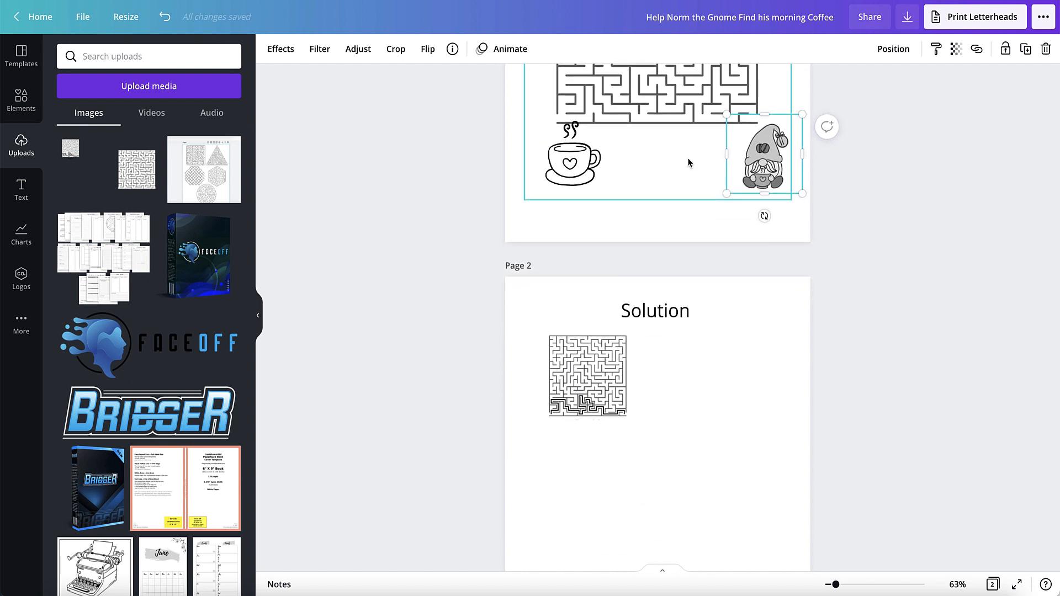
mouse_move(684, 123)
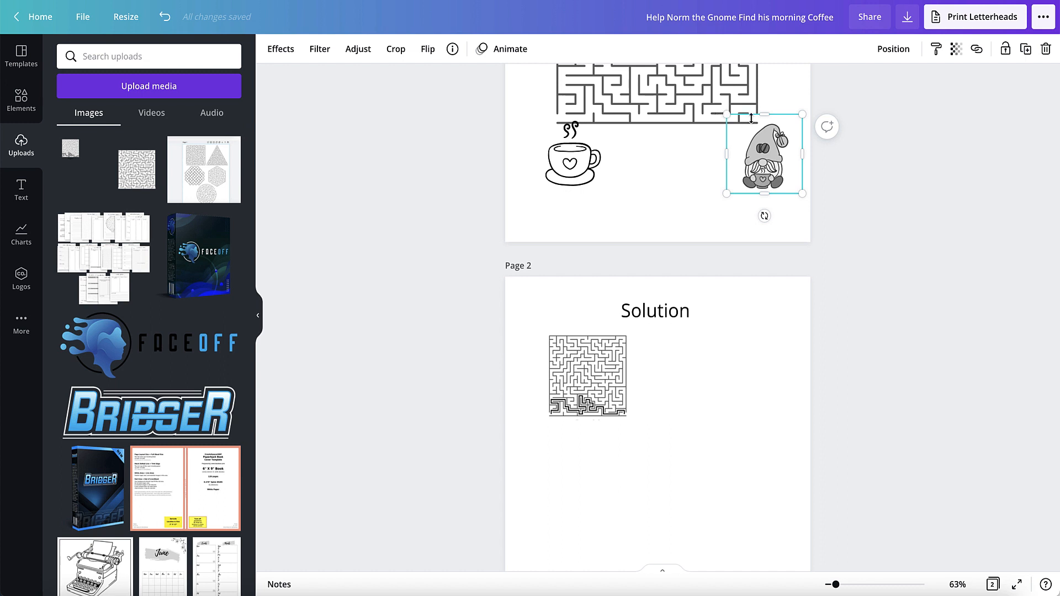
mouse_move(750, 118)
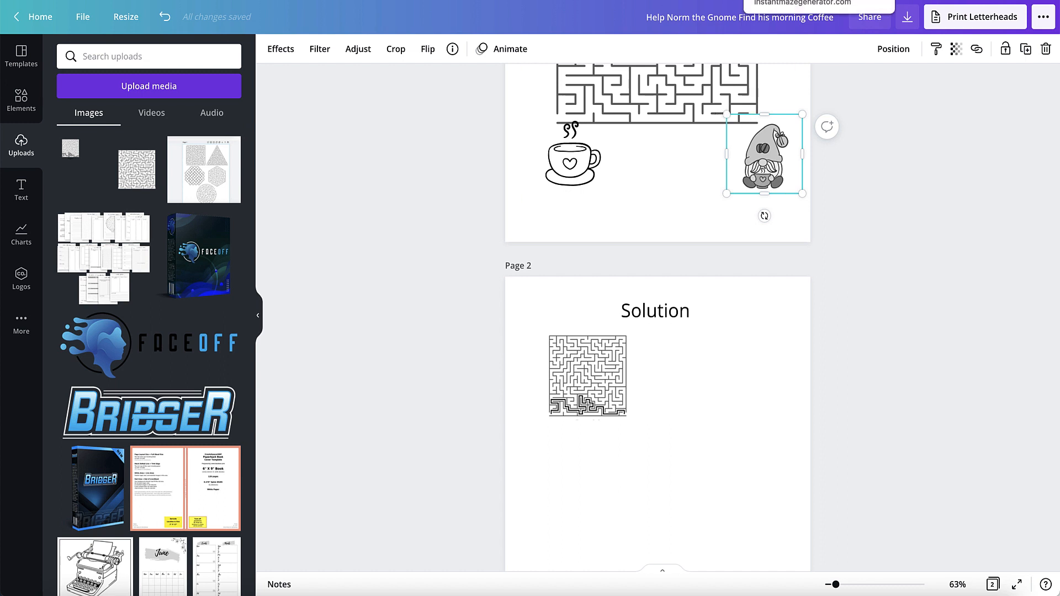